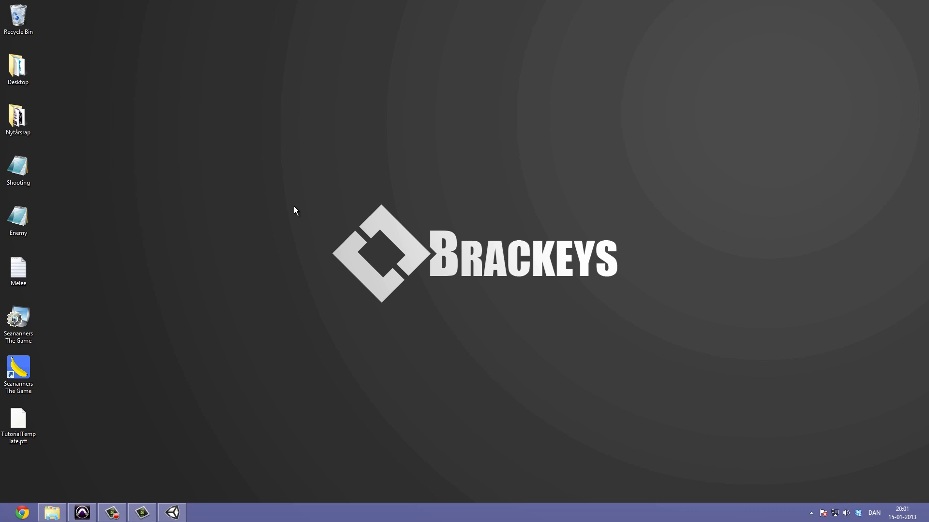
{"action": "mouse_move", "coordinate": [206, 507]}
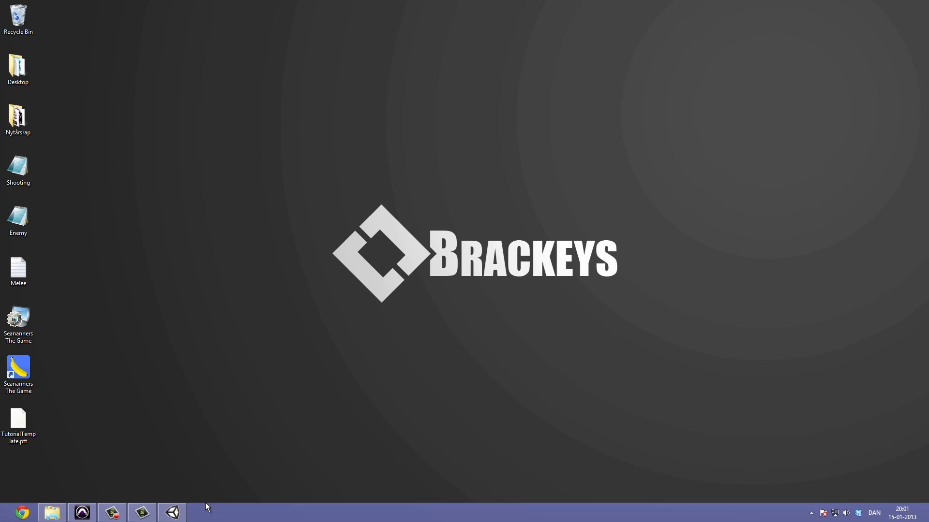
- Bring Unity forward, orbit the Scene view, and rename Terrain to GrassyTerrain
{"action": "left_click", "coordinate": [173, 511]}
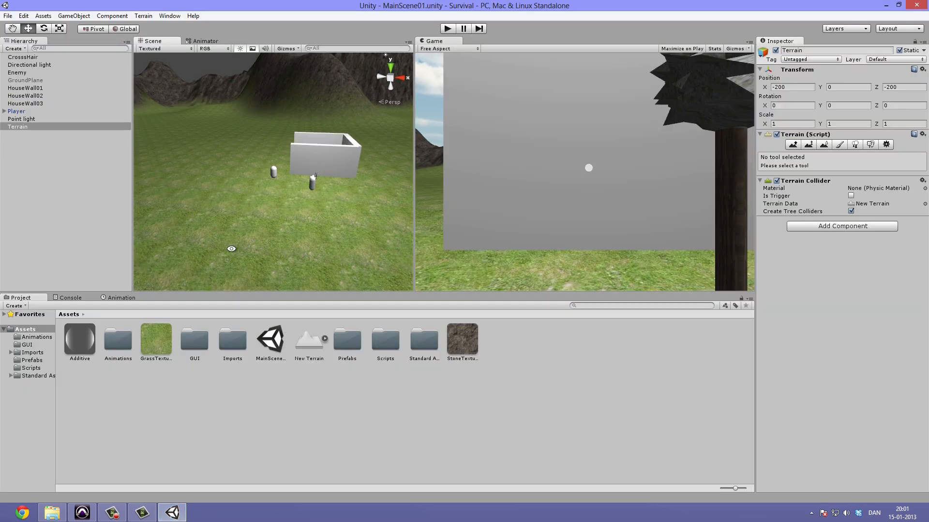
{"action": "left_click_drag", "start_coordinate": [296, 178], "coordinate": [296, 207]}
{"action": "type", "text": "G"}
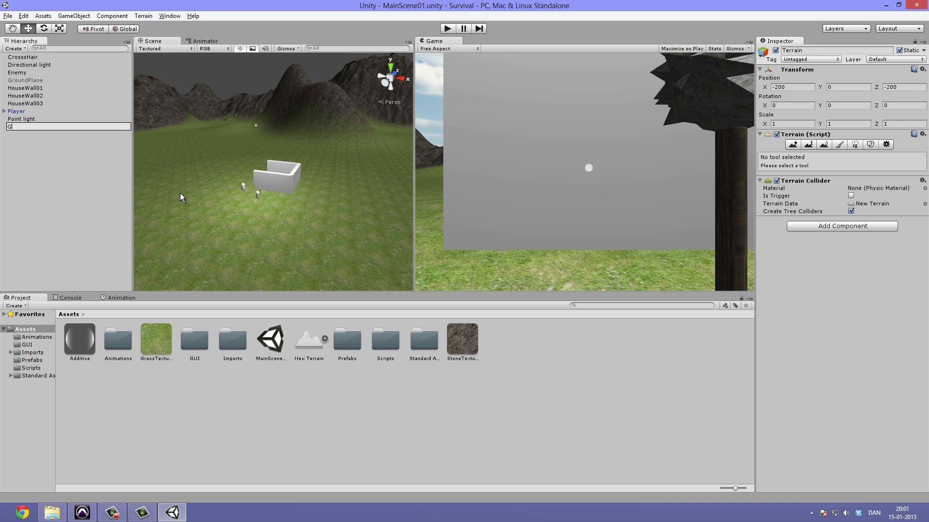
{"action": "type", "text": "rassyTerrain"}
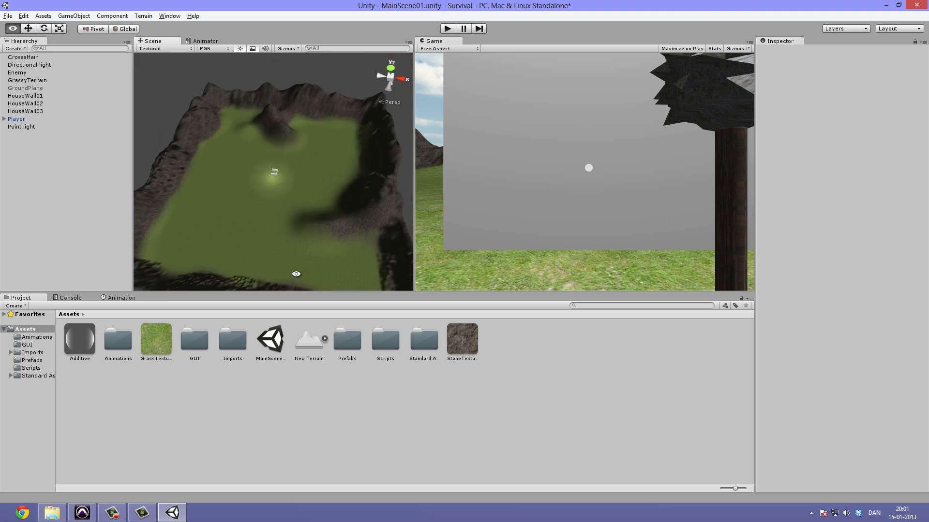
{"action": "left_click", "coordinate": [25, 80]}
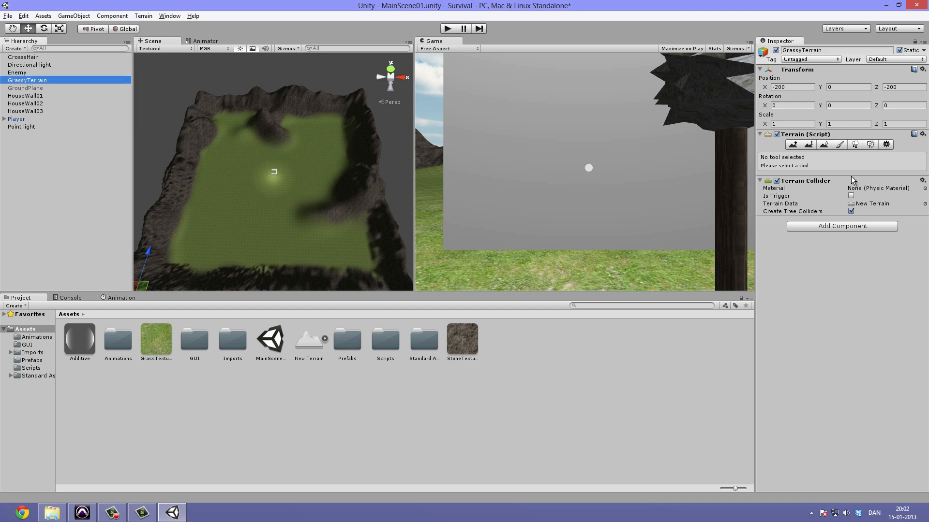
{"action": "mouse_move", "coordinate": [805, 153]}
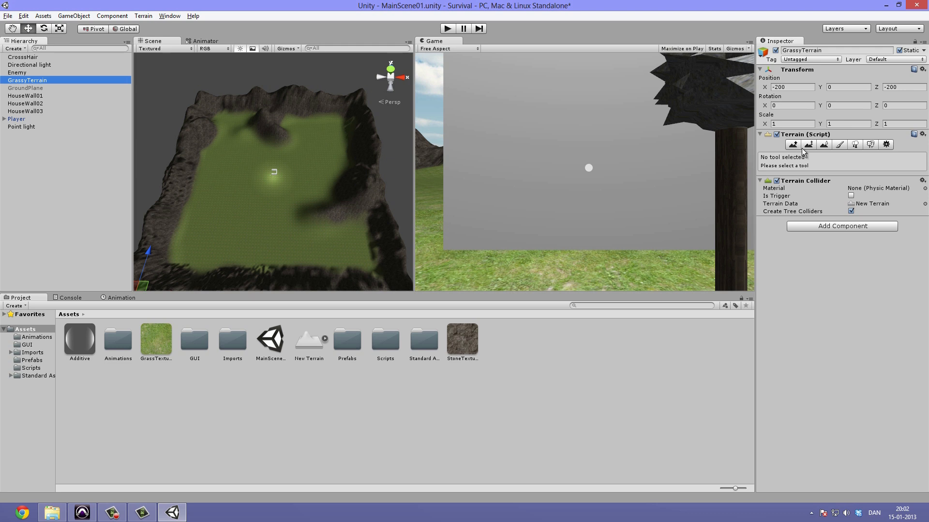
- In Chrome, run a Google image search for seamless road textures
{"action": "left_click", "coordinate": [839, 145]}
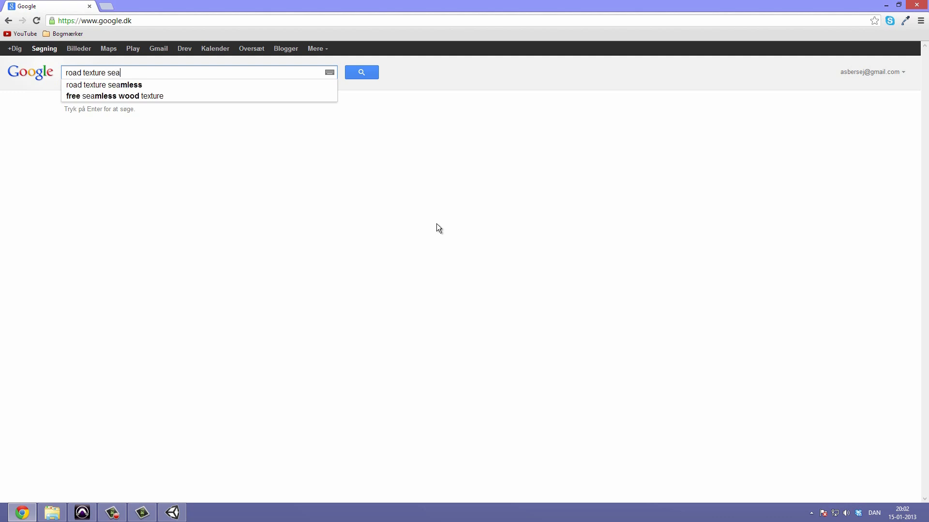
{"action": "left_click", "coordinate": [104, 85]}
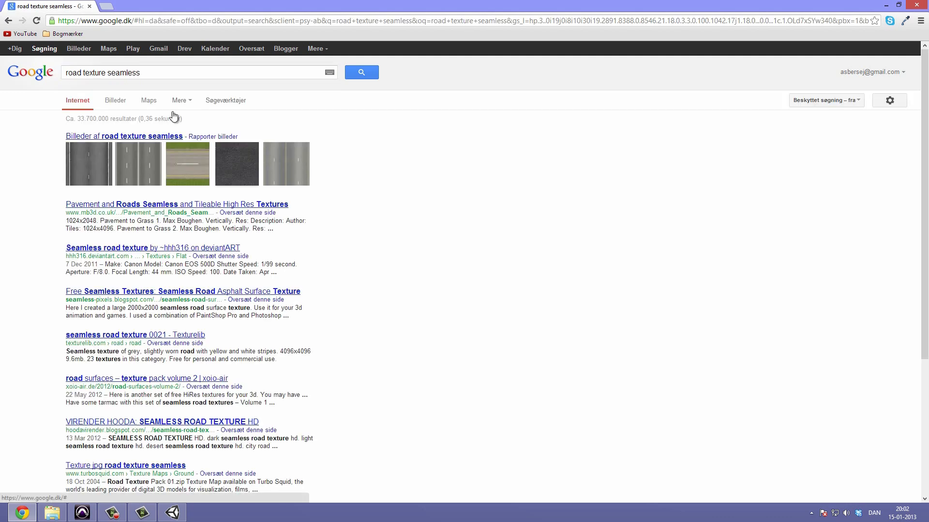
{"action": "left_click", "coordinate": [115, 100]}
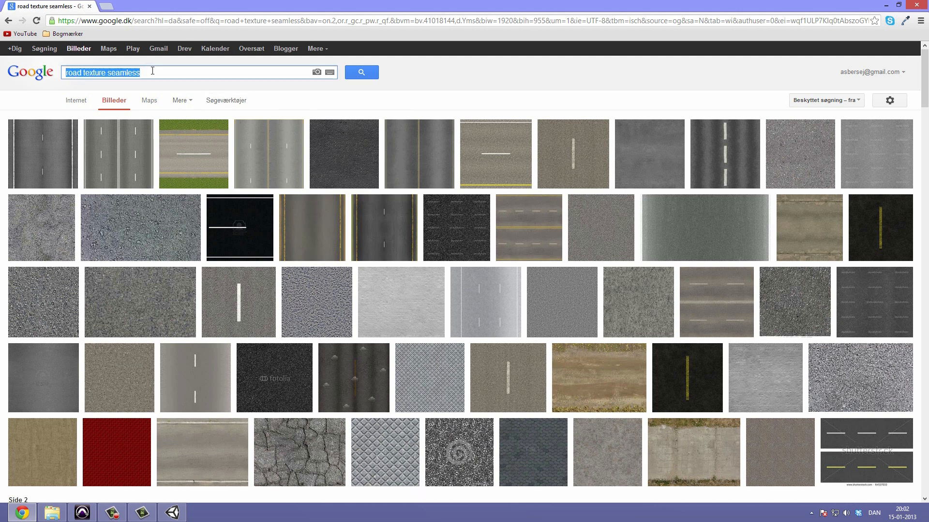
{"action": "mouse_move", "coordinate": [229, 100]}
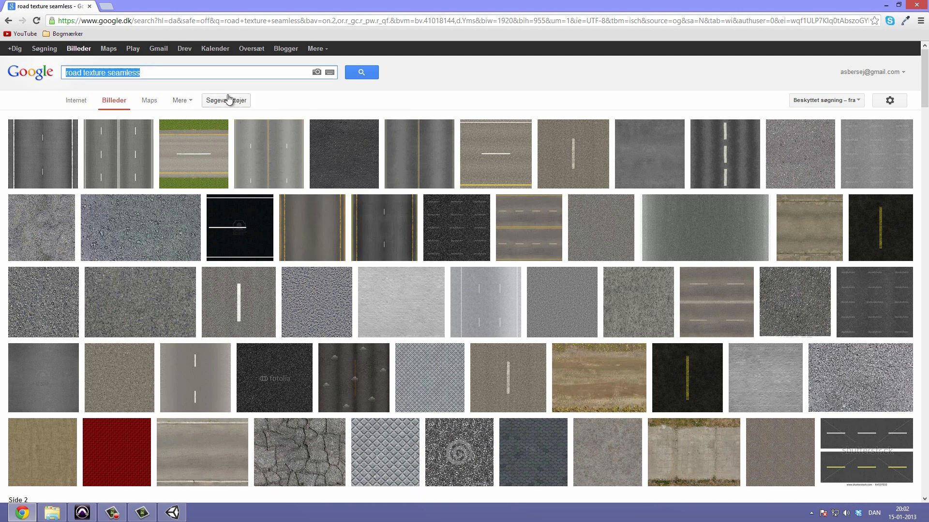
- Search 'gravel texture seamless', open the texturelib gravel image, and choose 'Save image as…'
{"action": "type", "text": "gravel"}
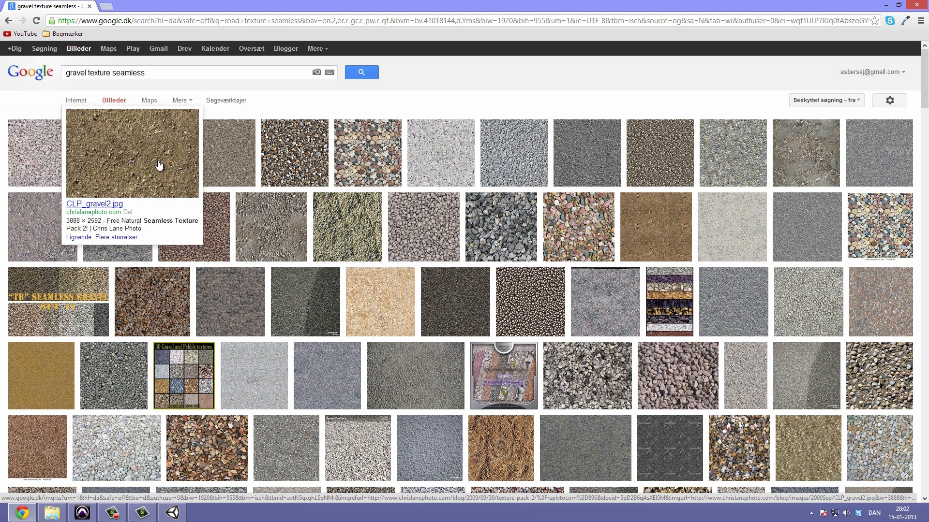
{"action": "mouse_move", "coordinate": [156, 180]}
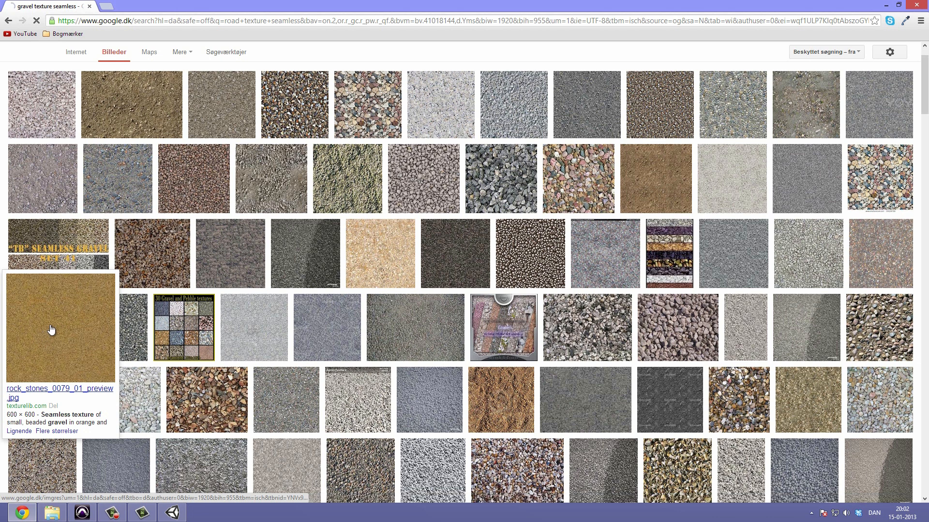
{"action": "left_click", "coordinate": [52, 329]}
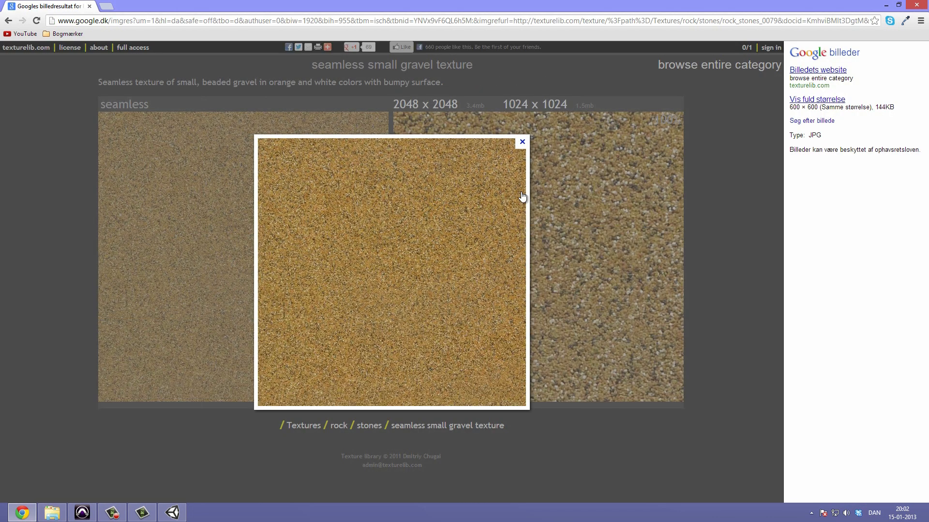
{"action": "right_click", "coordinate": [188, 189]}
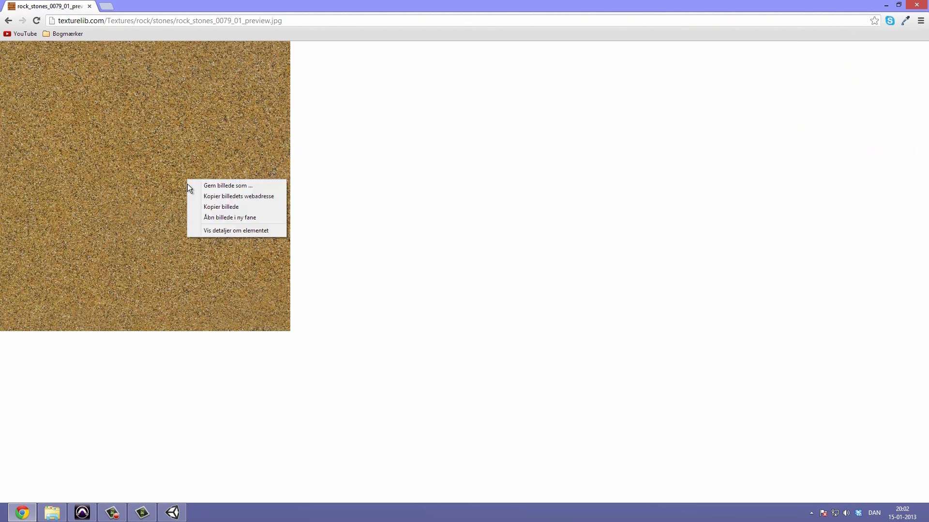
{"action": "left_click", "coordinate": [227, 186]}
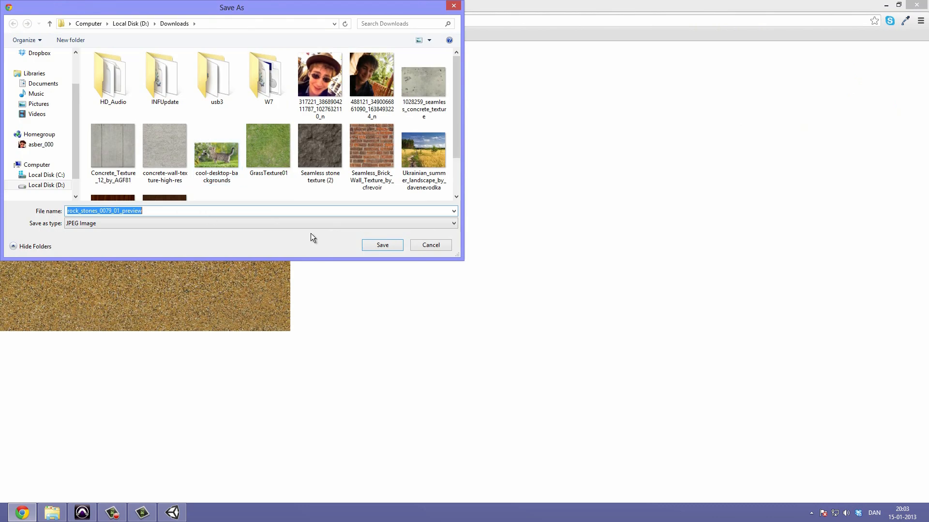
- Save the gravel image to Assets as GravelTexture01 and begin renaming New Terrain
{"action": "left_click", "coordinate": [172, 511]}
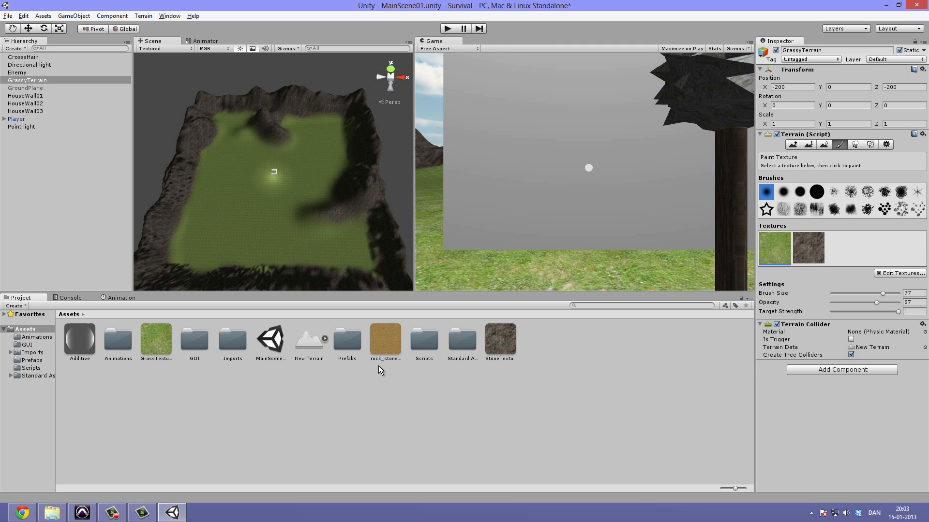
{"action": "left_click", "coordinate": [385, 340]}
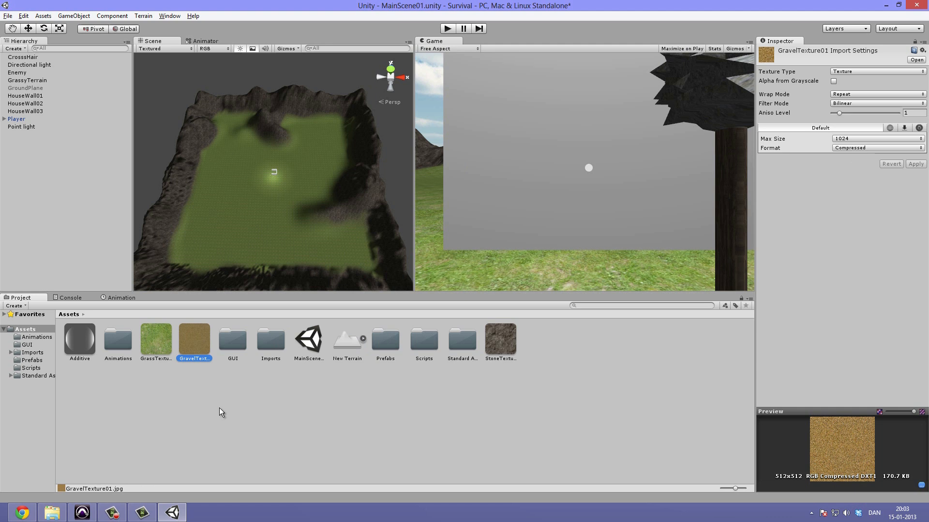
{"action": "left_click", "coordinate": [27, 80]}
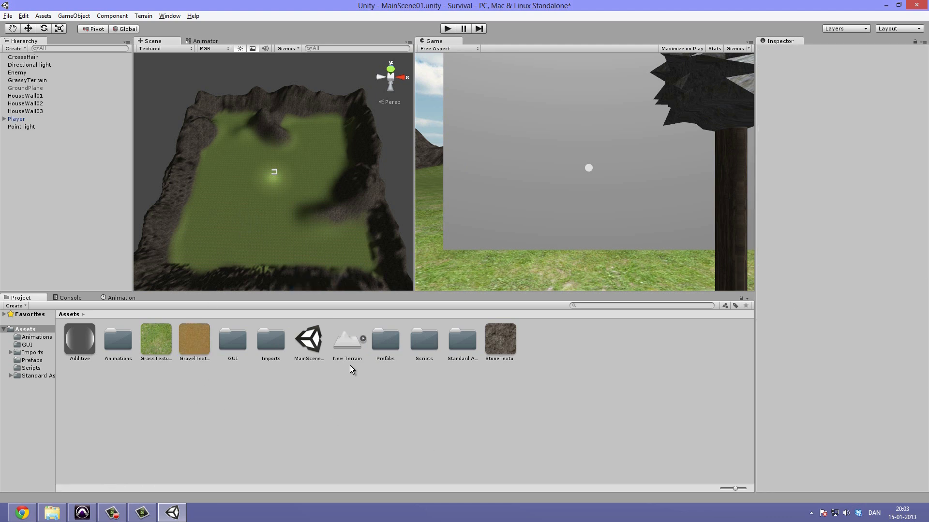
{"action": "left_click", "coordinate": [346, 340]}
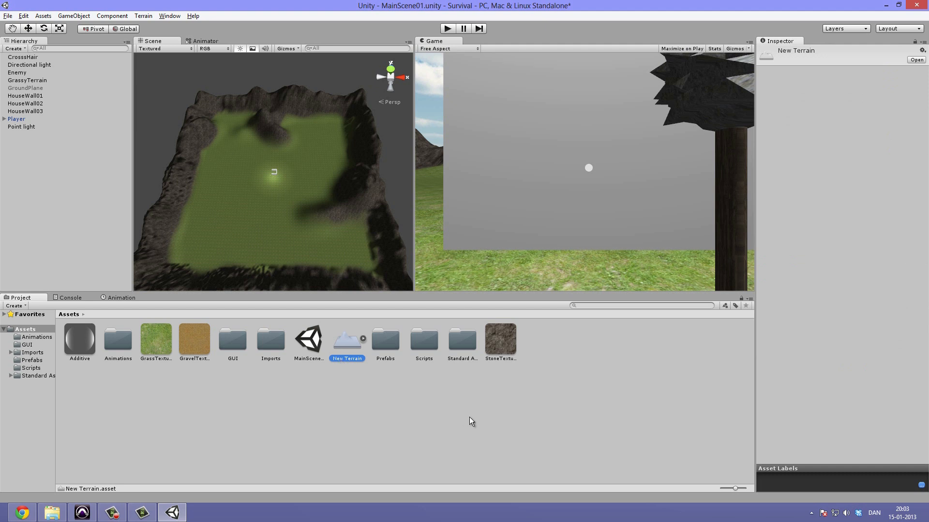
{"action": "double_click", "coordinate": [346, 358]}
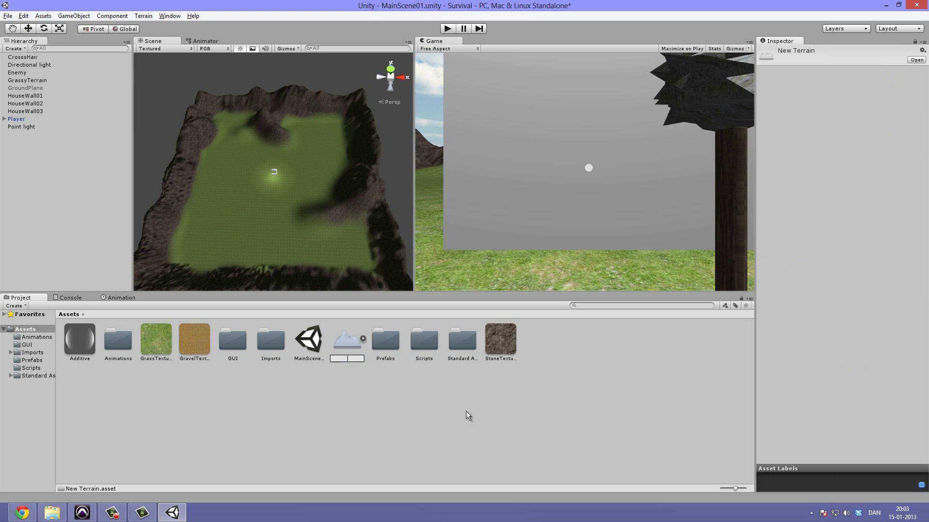
{"action": "mouse_move", "coordinate": [333, 319]}
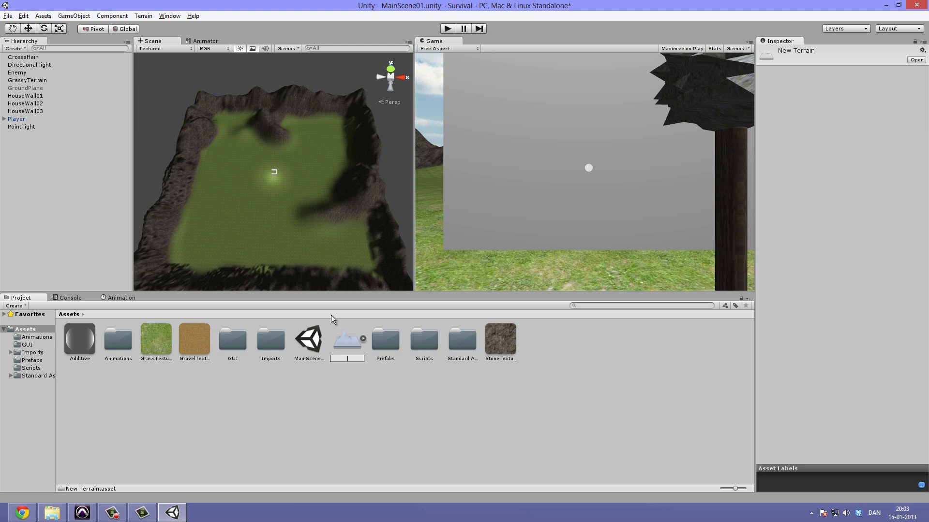
{"action": "mouse_move", "coordinate": [208, 417]}
{"action": "type", "text": "GrassyTerrai"}
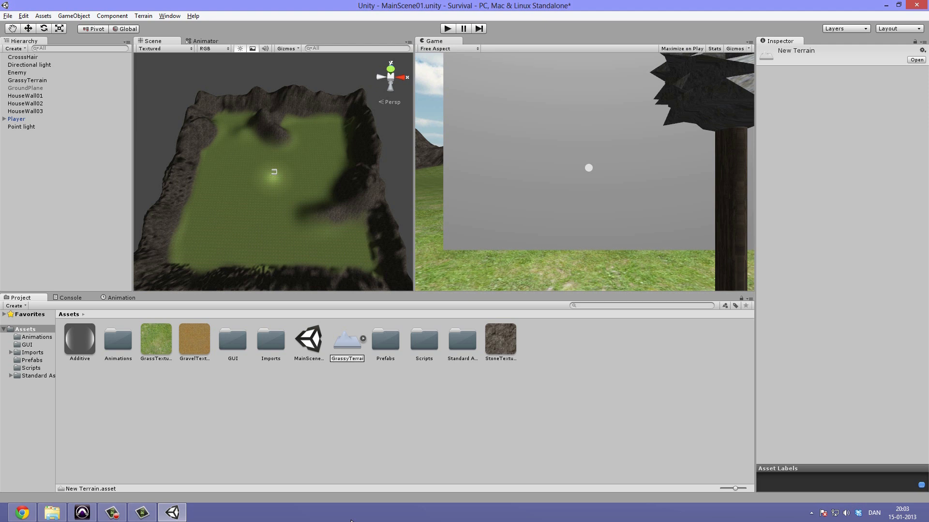
- Add GravelTexture01 to GrassyTerrain as a third paint texture with tile size 10
{"action": "left_click", "coordinate": [27, 79]}
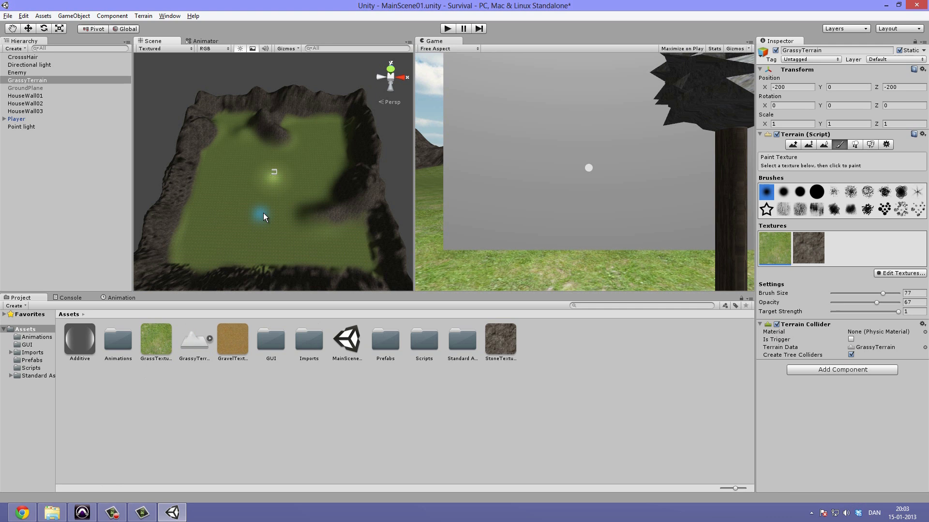
{"action": "left_click", "coordinate": [900, 273]}
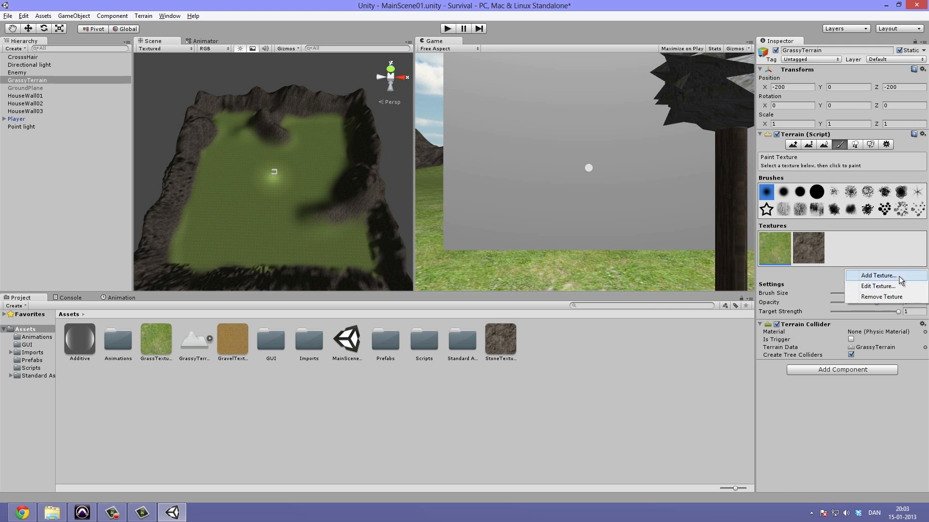
{"action": "left_click", "coordinate": [876, 275]}
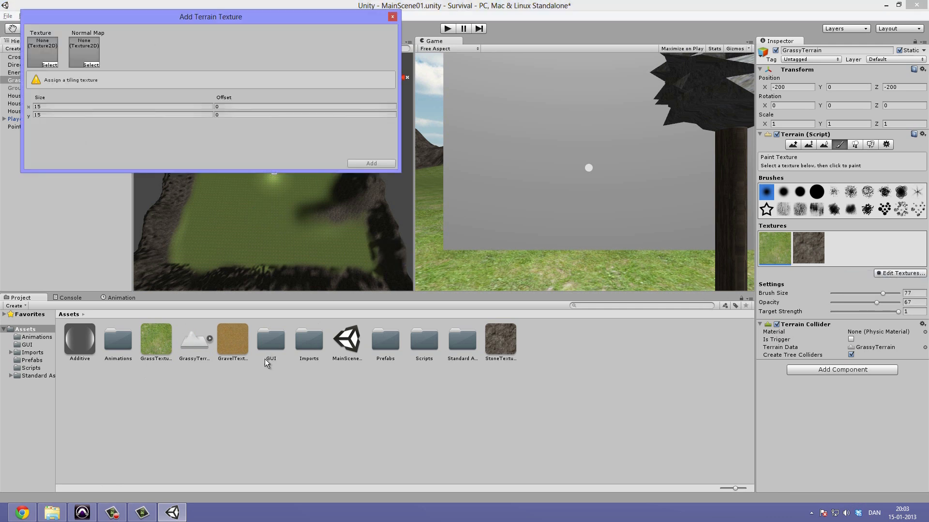
{"action": "left_click", "coordinate": [46, 64]}
{"action": "type", "text": "1"}
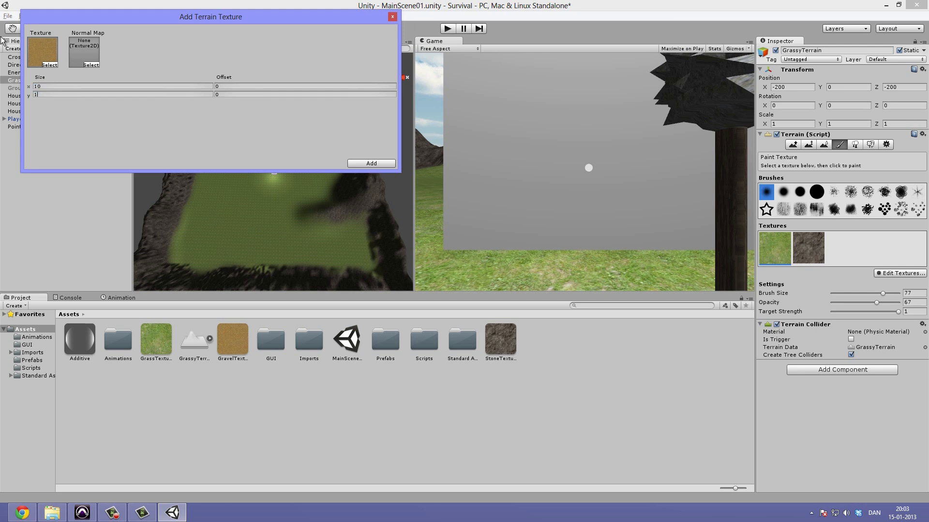
{"action": "left_click", "coordinate": [371, 163]}
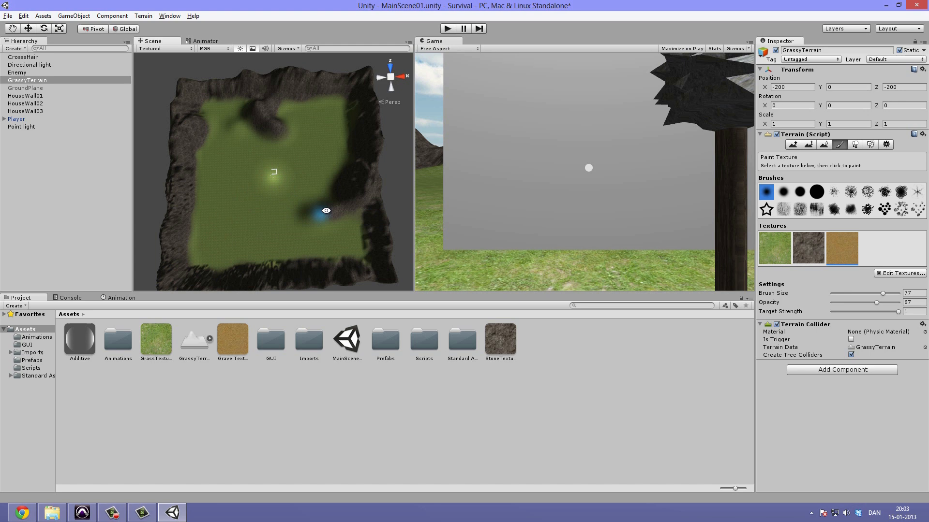
- With a soft brush at size 27, paint a gravel path across the terrain
{"action": "left_click", "coordinate": [783, 192]}
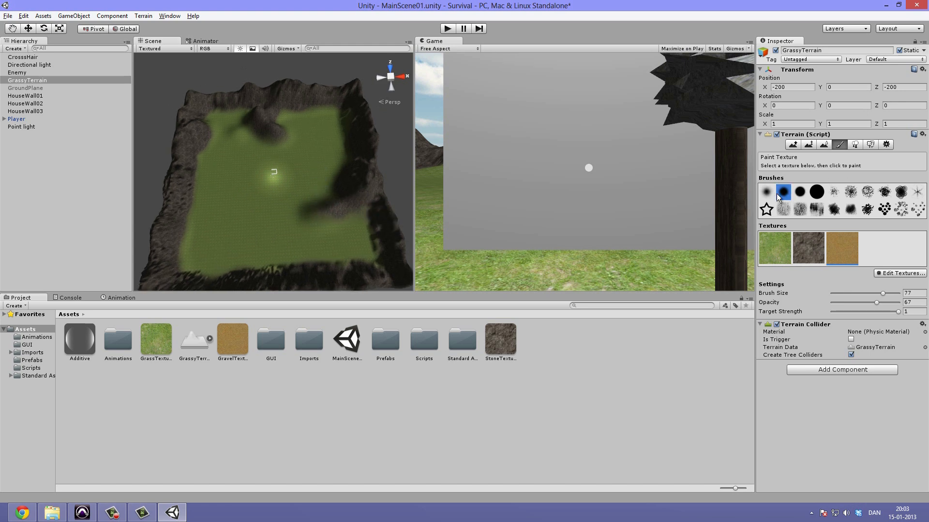
{"action": "left_click", "coordinate": [766, 192]}
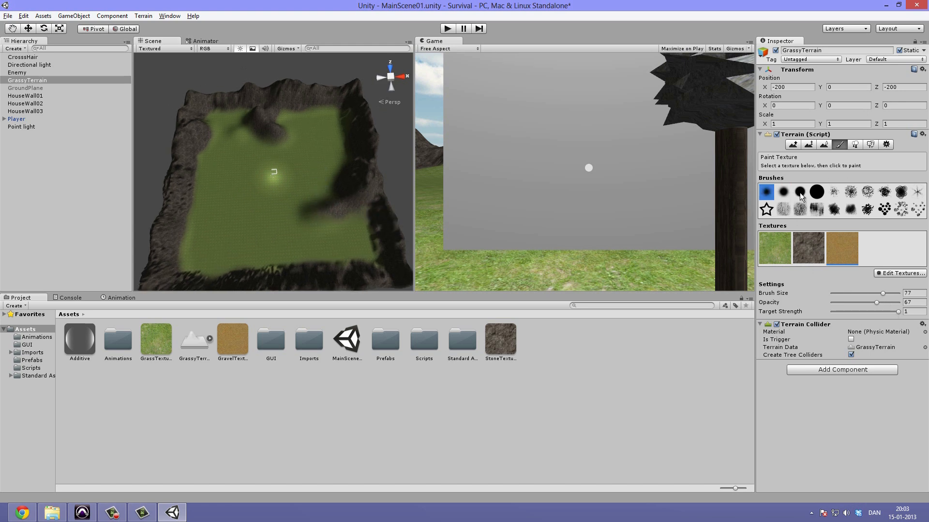
{"action": "left_click", "coordinate": [800, 193]}
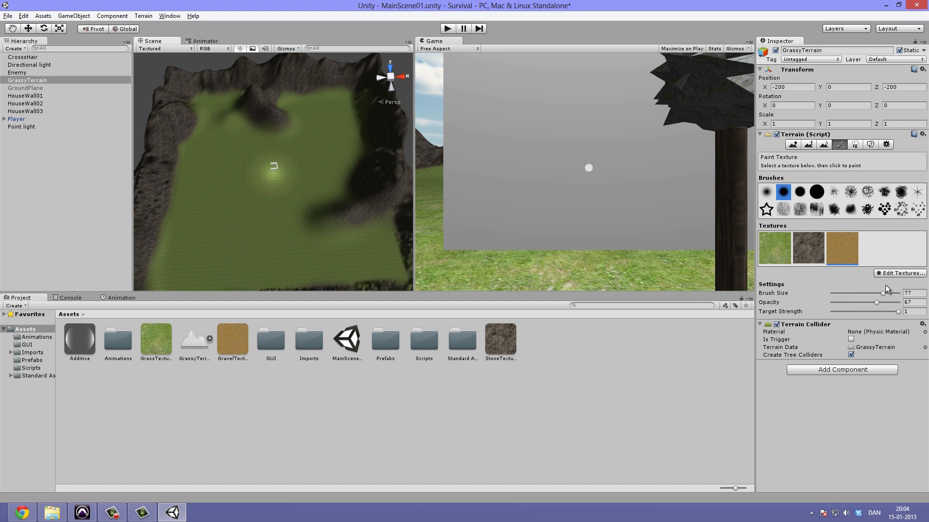
{"action": "left_click_drag", "start_coordinate": [882, 293], "coordinate": [849, 293]}
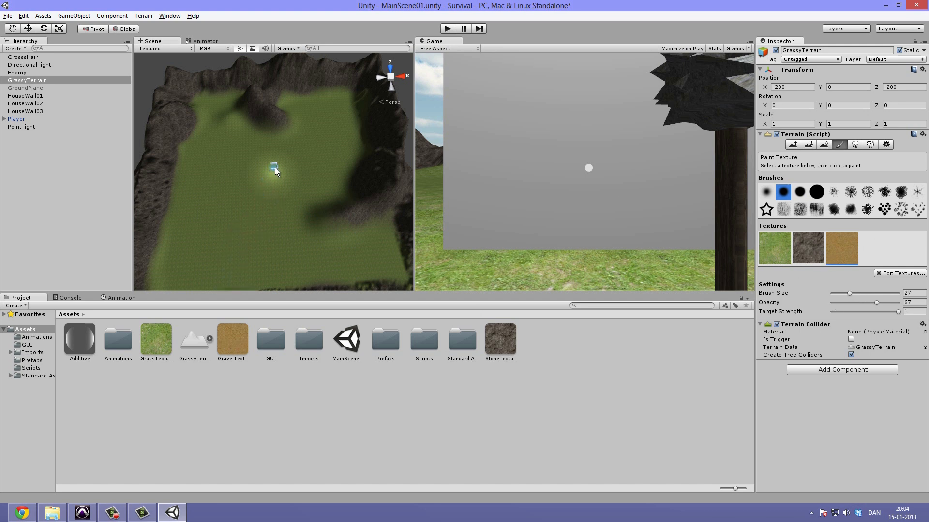
{"action": "left_click_drag", "start_coordinate": [274, 168], "coordinate": [225, 224]}
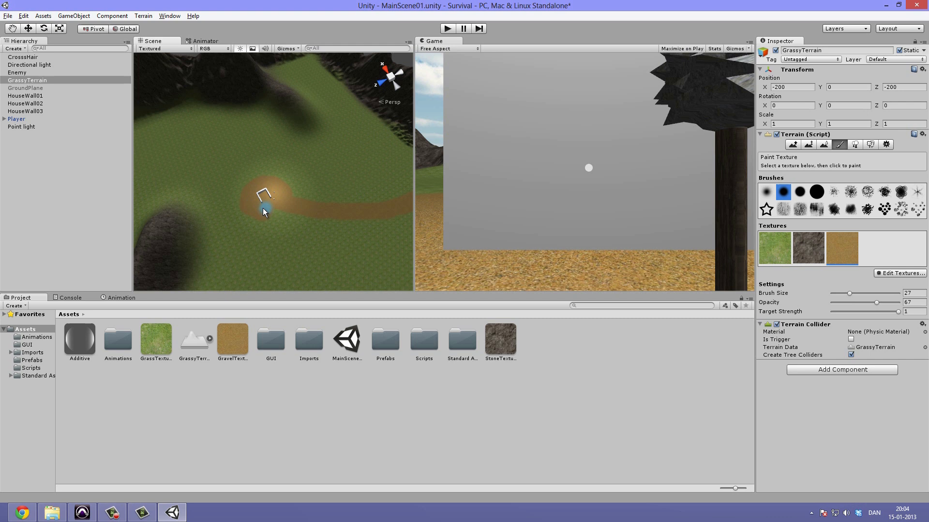
{"action": "mouse_move", "coordinate": [314, 167]}
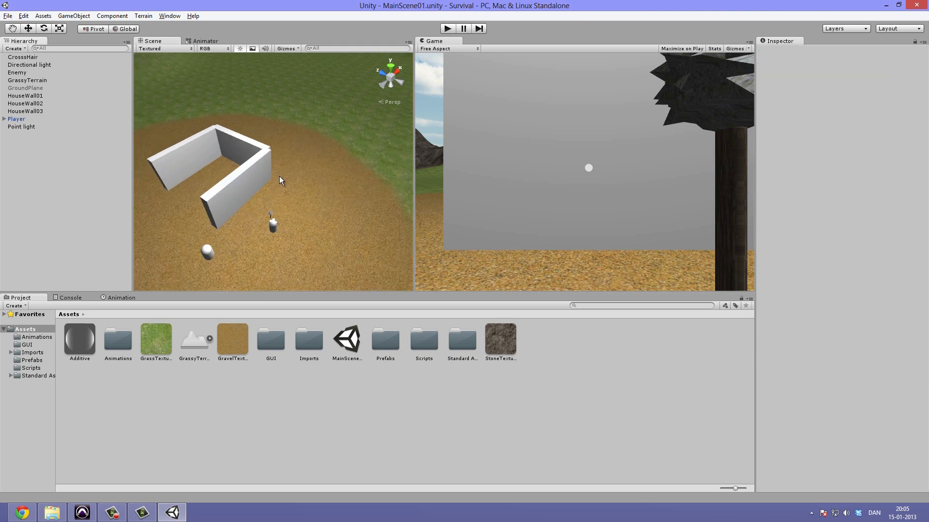
- Search 'plank texture seamless' and save the Seamless_Wood_Planks image into Assets
{"action": "left_click", "coordinate": [26, 103]}
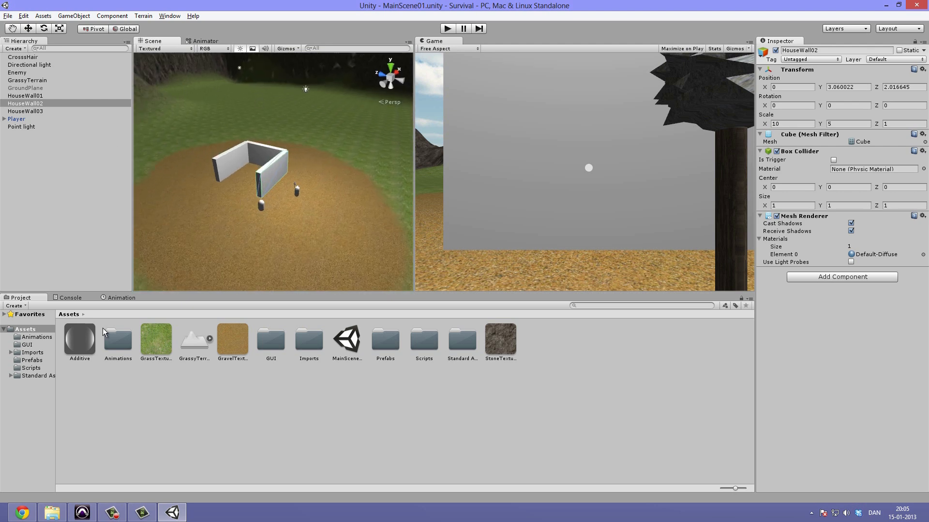
{"action": "mouse_move", "coordinate": [38, 498]}
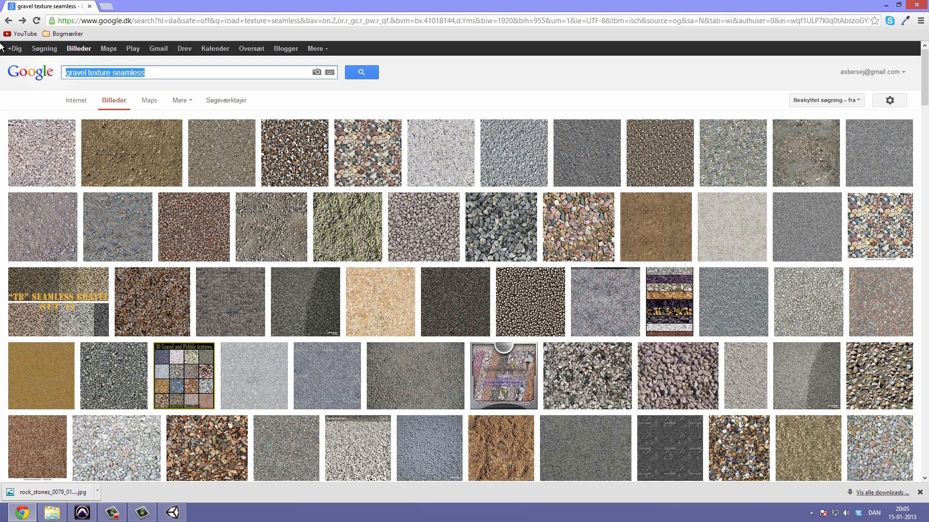
{"action": "type", "text": "plank te"}
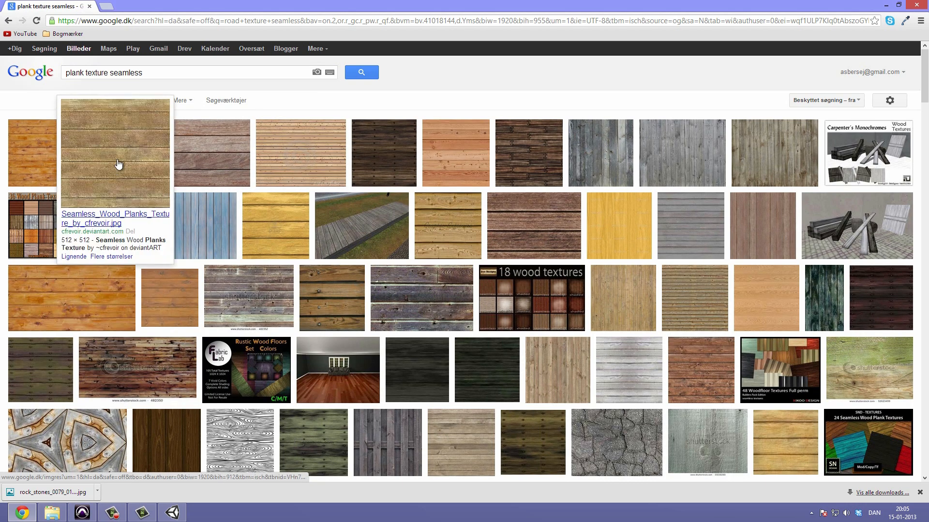
{"action": "left_click", "coordinate": [117, 163]}
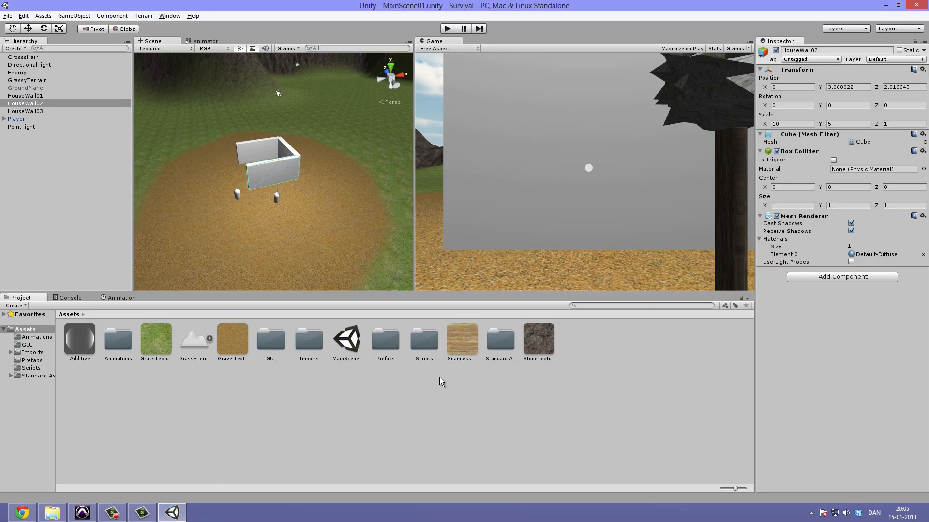
- Select the downloaded plank texture in Assets and rename it PlanksTexture01
{"action": "left_click", "coordinate": [462, 339]}
{"action": "type", "text": "PlanksTexture01"}
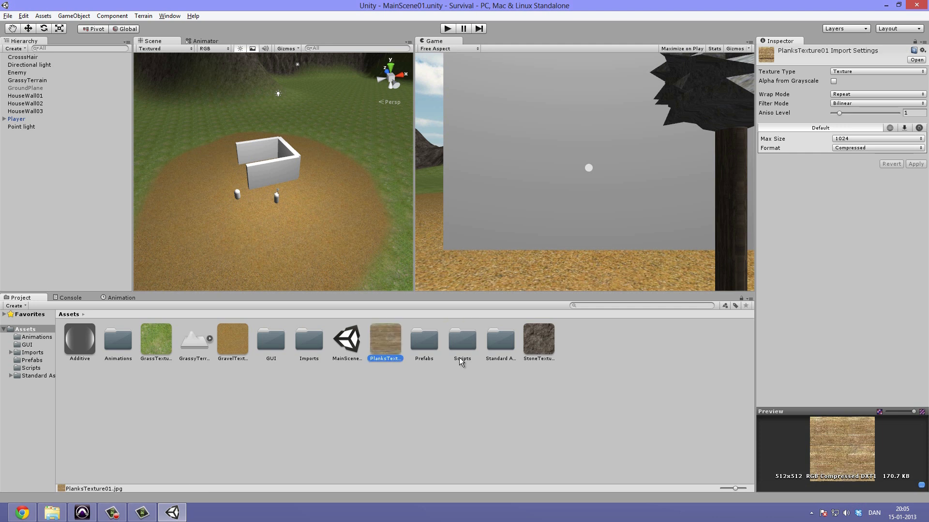
{"action": "mouse_move", "coordinate": [388, 390]}
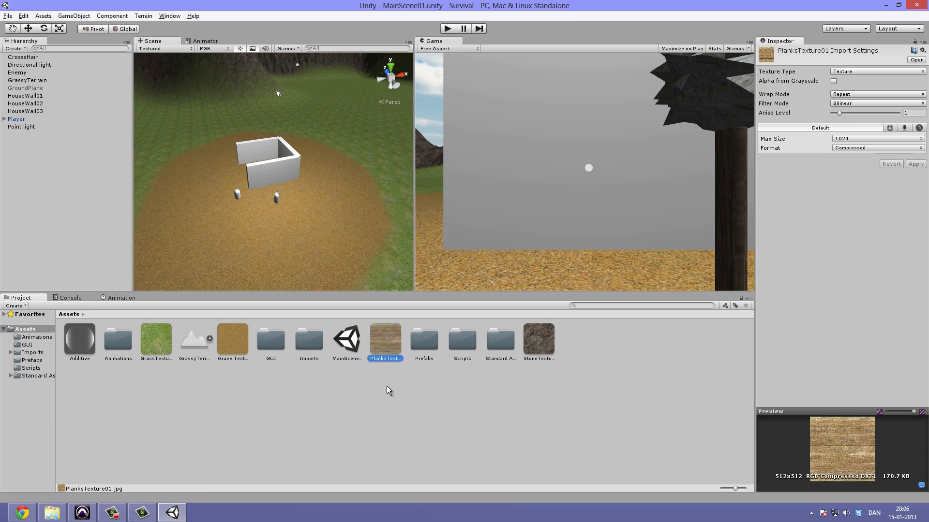
{"action": "left_click", "coordinate": [156, 338]}
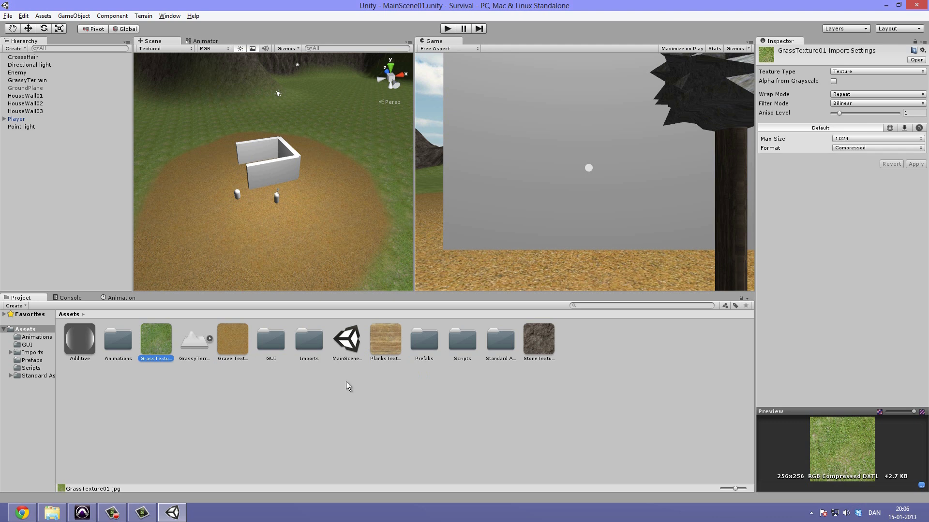
{"action": "left_click", "coordinate": [385, 339]}
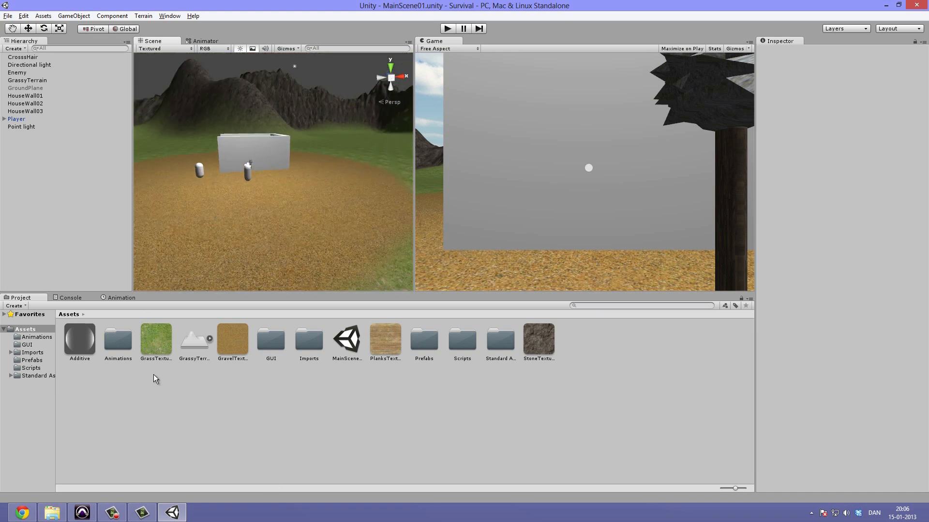
- Create a Planks material using PlanksTexture01 as its Base (RGB) texture
{"action": "right_click", "coordinate": [156, 379]}
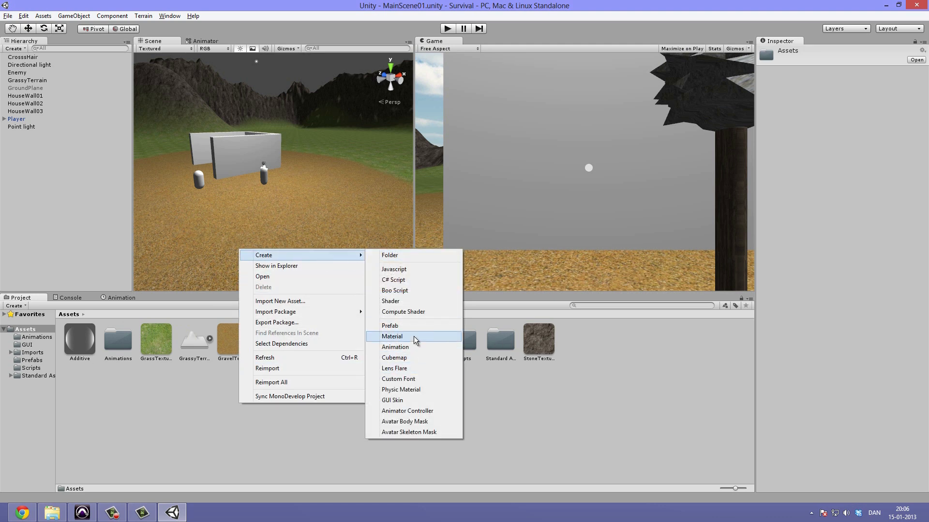
{"action": "left_click", "coordinate": [392, 336]}
{"action": "type", "text": "Planks"}
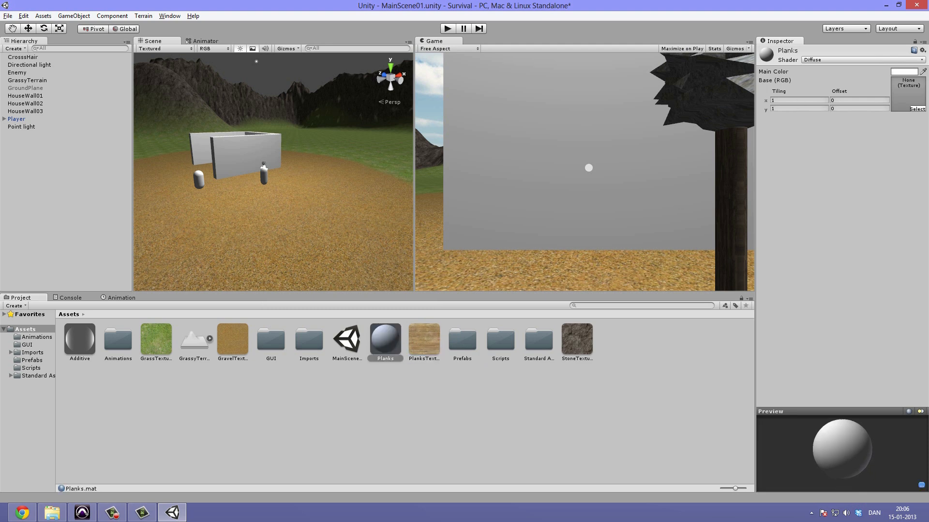
{"action": "left_click", "coordinate": [909, 90]}
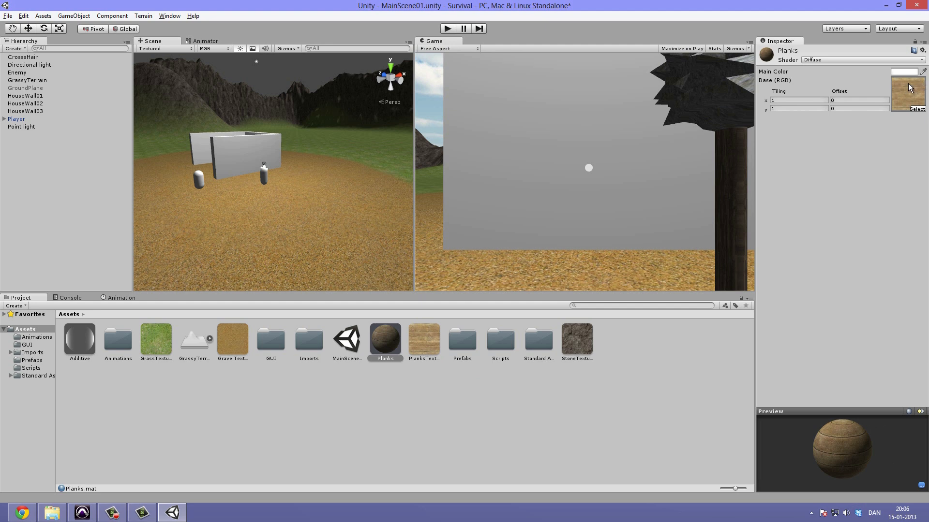
{"action": "mouse_move", "coordinate": [866, 61]}
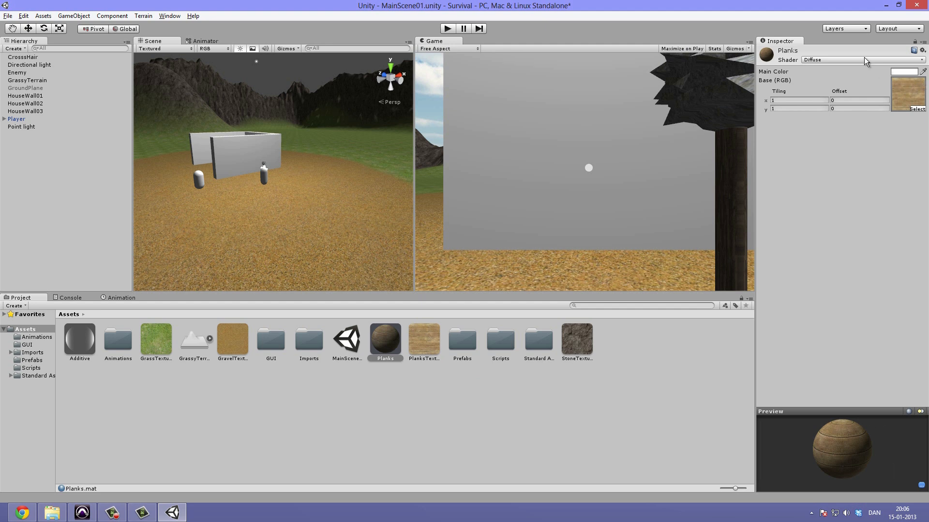
{"action": "mouse_move", "coordinate": [477, 273]}
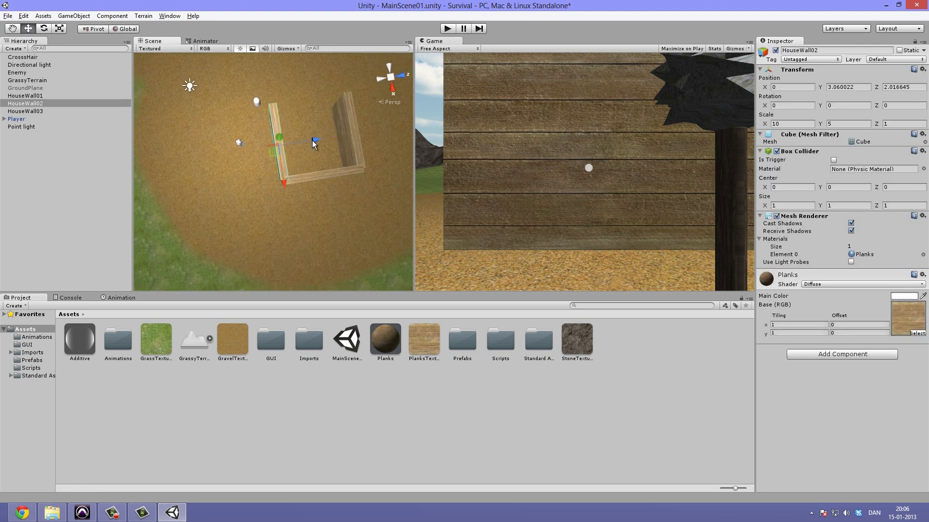
- Apply the Planks material to the house walls, including HouseWall02
{"action": "left_click_drag", "start_coordinate": [313, 142], "coordinate": [307, 145]}
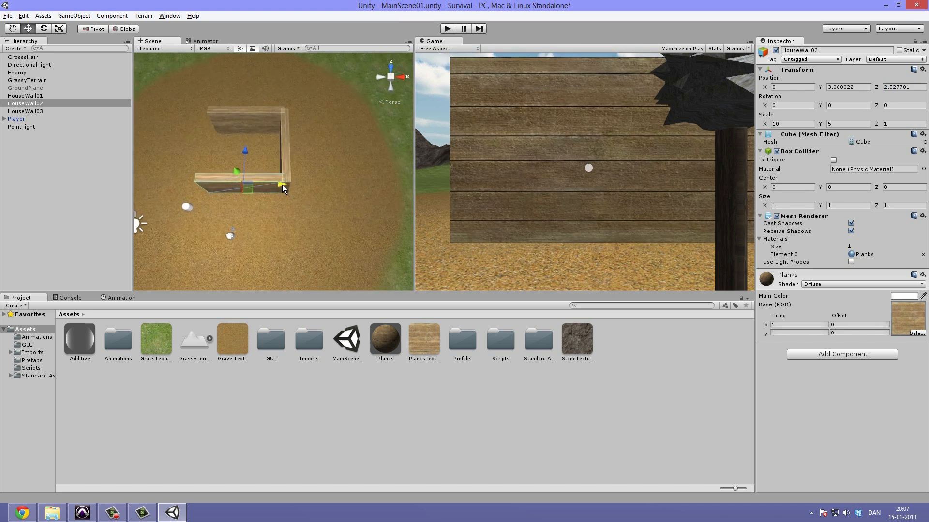
- Slide HouseWall02 to x −0.48 to close the corner and lower the walls to Y≈2.49
{"action": "left_click_drag", "start_coordinate": [284, 187], "coordinate": [279, 185]}
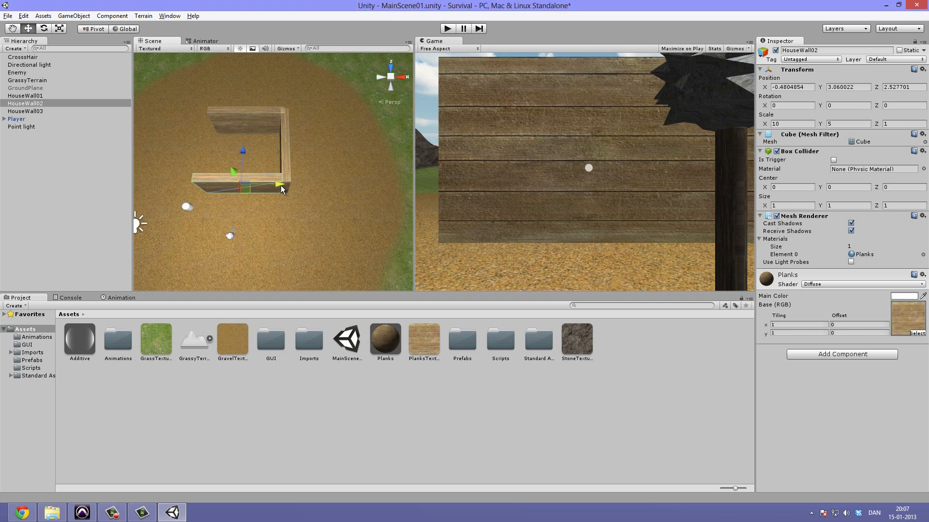
{"action": "left_click", "coordinate": [27, 80]}
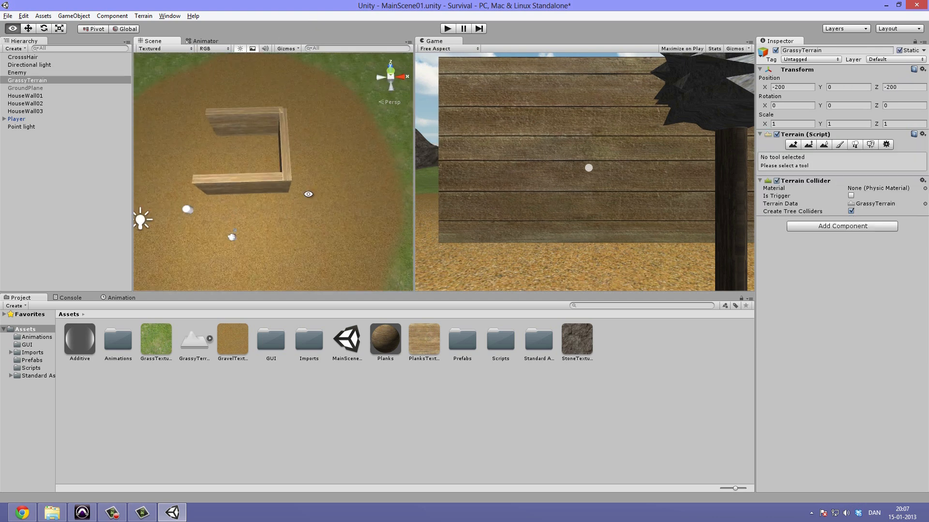
{"action": "left_click", "coordinate": [23, 95]}
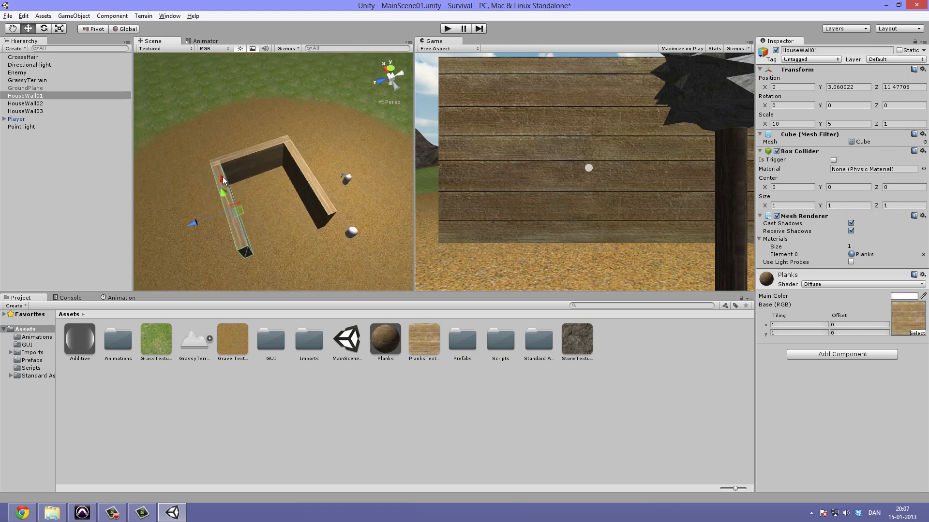
{"action": "left_click", "coordinate": [25, 80]}
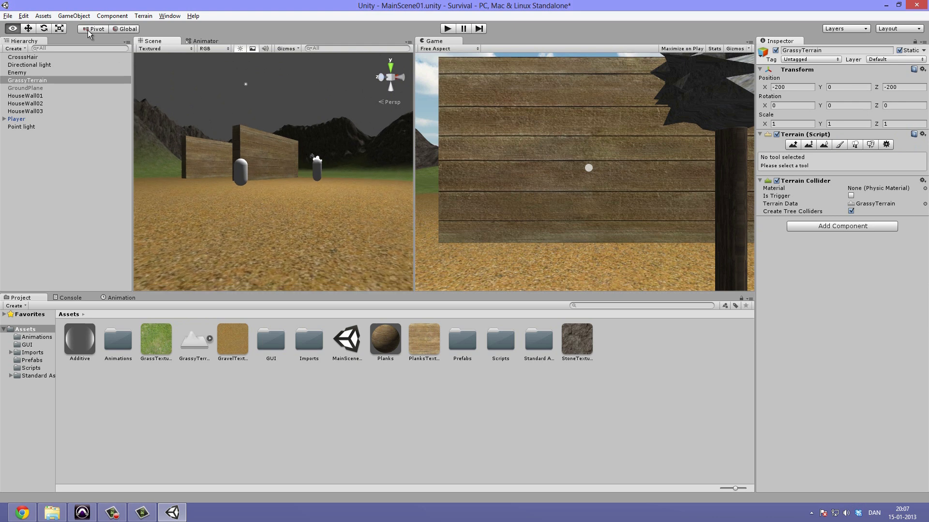
{"action": "left_click", "coordinate": [22, 96]}
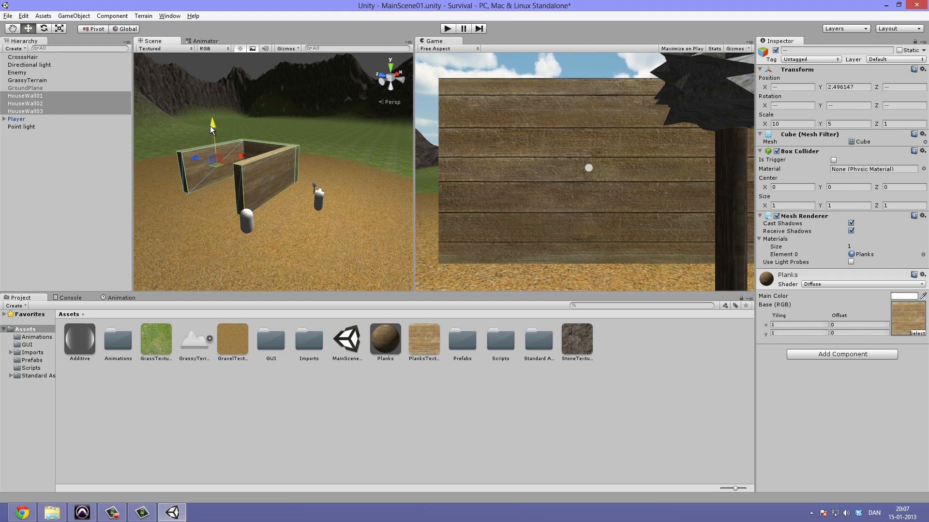
{"action": "left_click", "coordinate": [28, 80]}
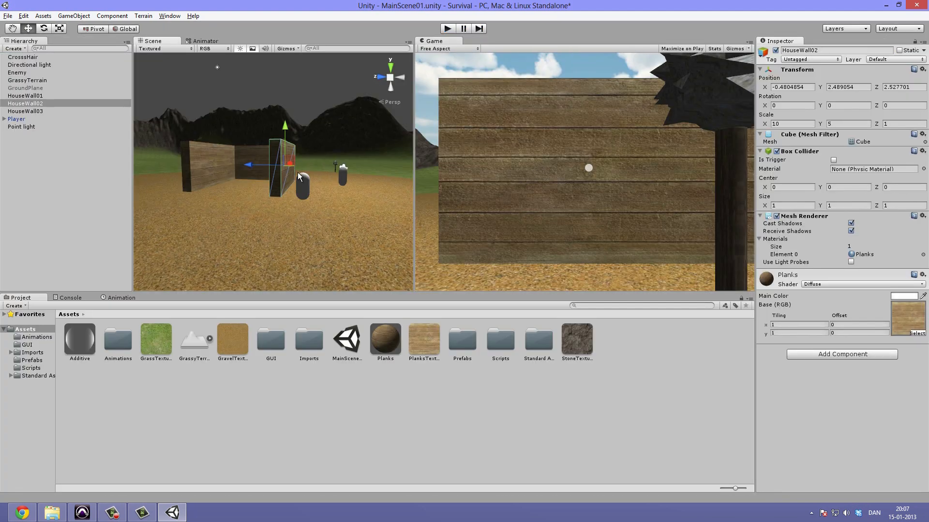
{"action": "left_click", "coordinate": [385, 339]}
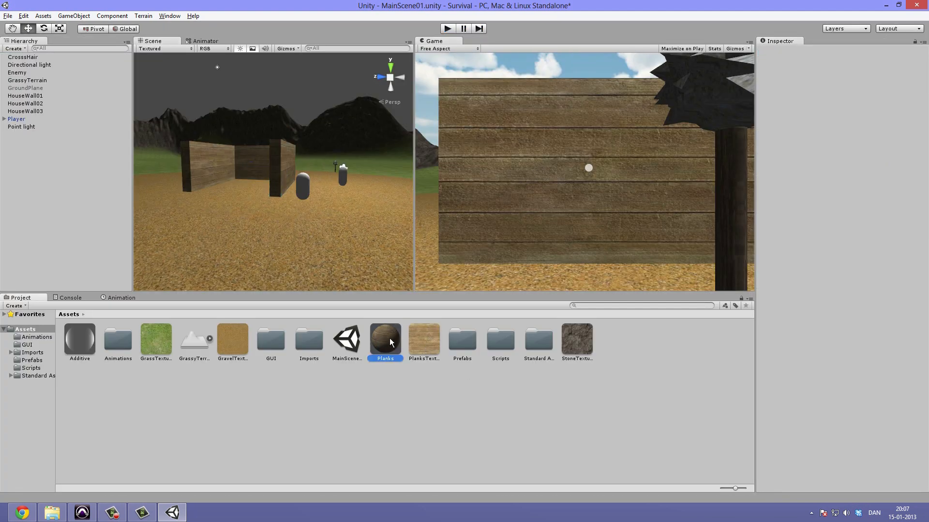
- Set Planks tiling to 3 by 2, preview it in the maximized Game view, then show Start
{"action": "left_click", "coordinate": [385, 338]}
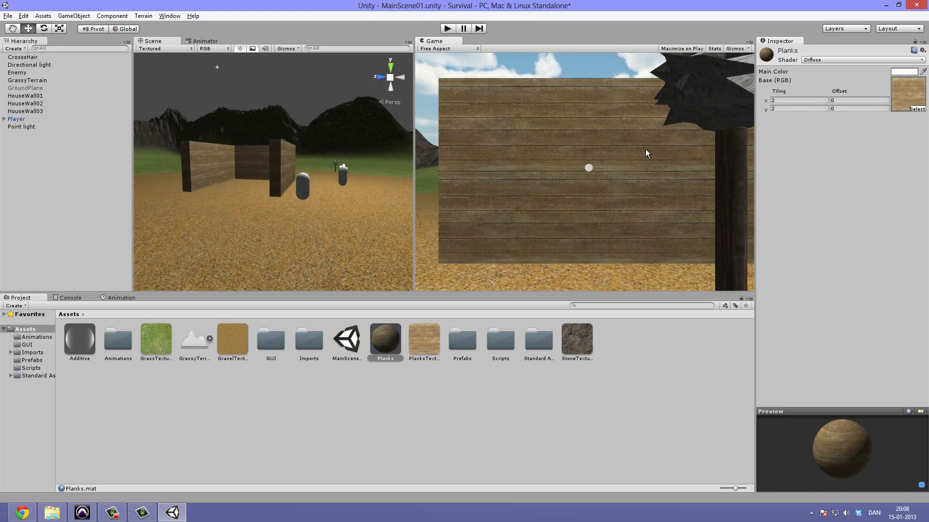
{"action": "left_click", "coordinate": [799, 109]}
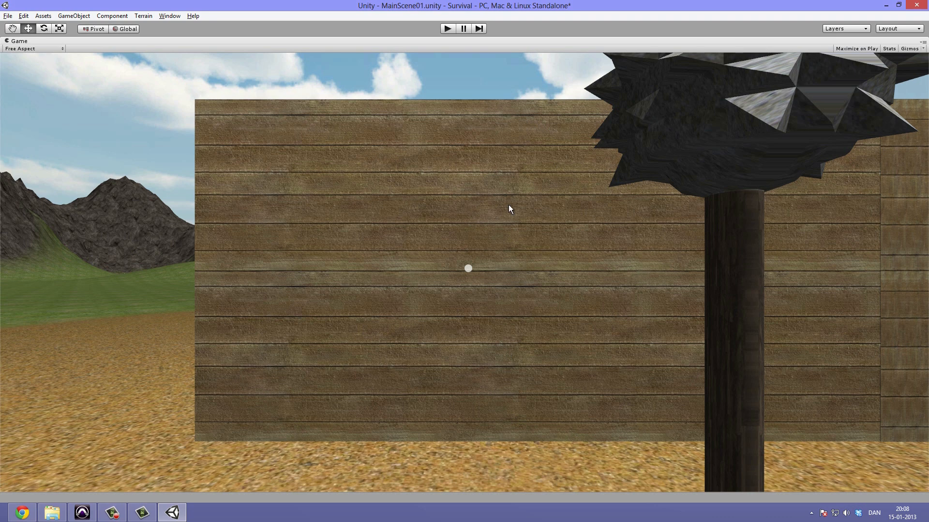
{"action": "mouse_move", "coordinate": [520, 289]}
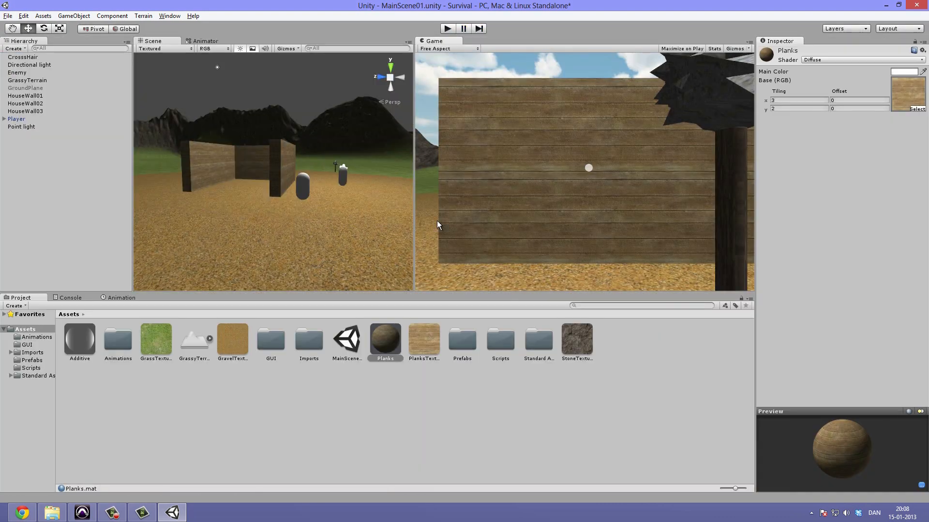
{"action": "left_click_drag", "start_coordinate": [267, 177], "coordinate": [249, 240]}
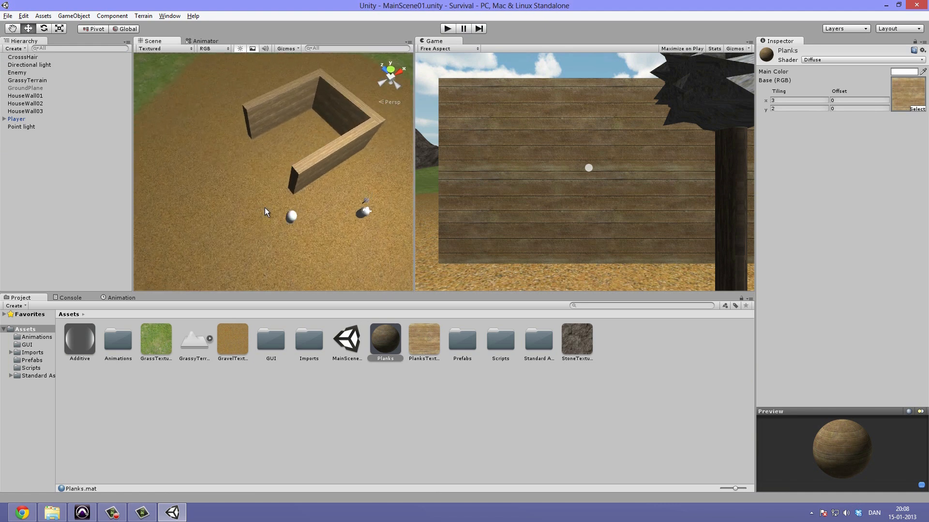
{"action": "key", "text": "Win"}
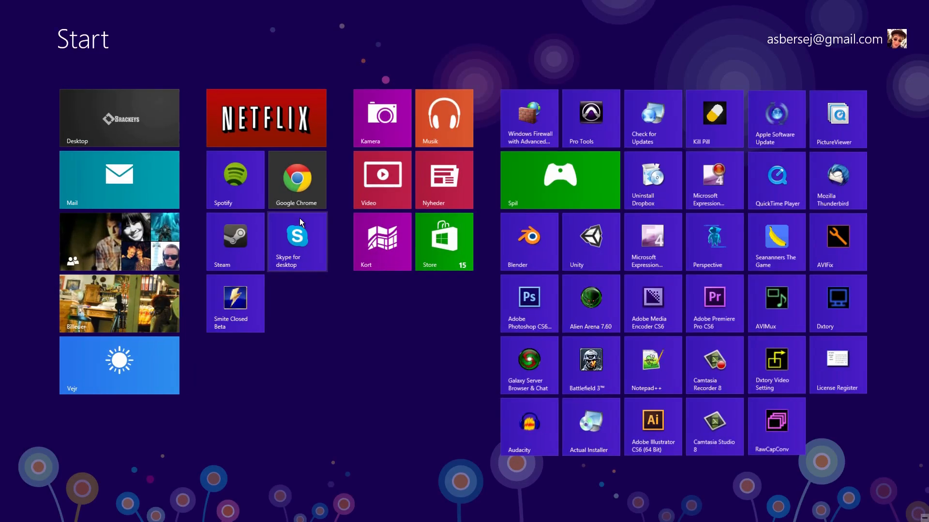
- Switch from the Start screen back to the Unity editor and deselect HouseWall03
{"action": "left_click", "coordinate": [590, 241]}
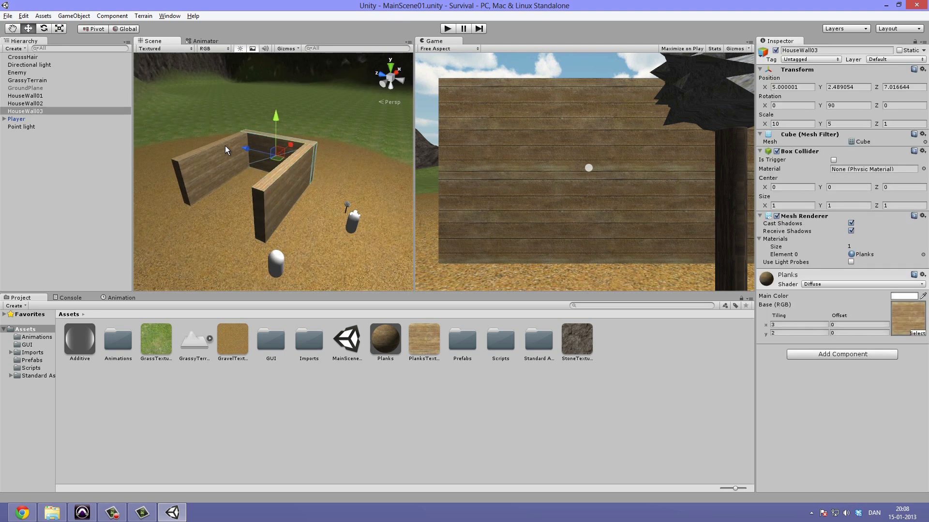
{"action": "left_click", "coordinate": [27, 79]}
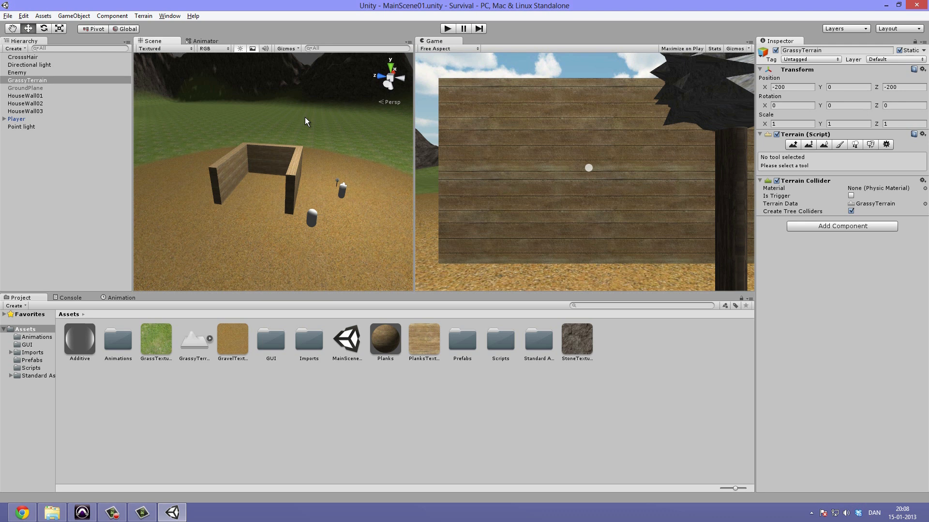
{"action": "left_click", "coordinate": [78, 15]}
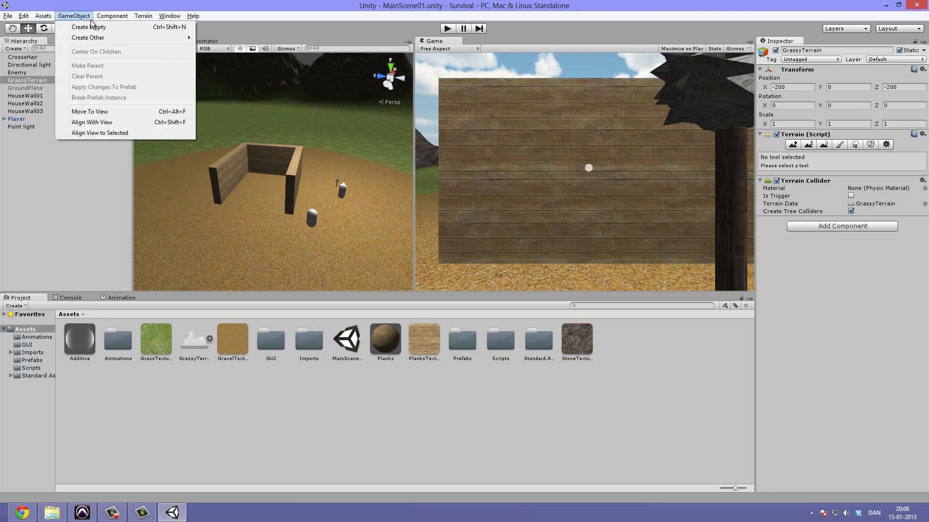
{"action": "mouse_move", "coordinate": [89, 38]}
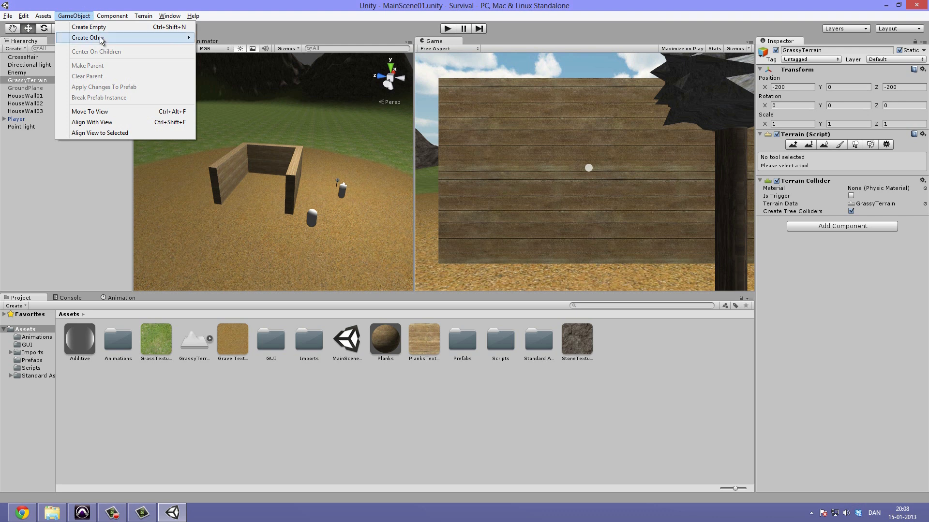
{"action": "mouse_move", "coordinate": [174, 44]}
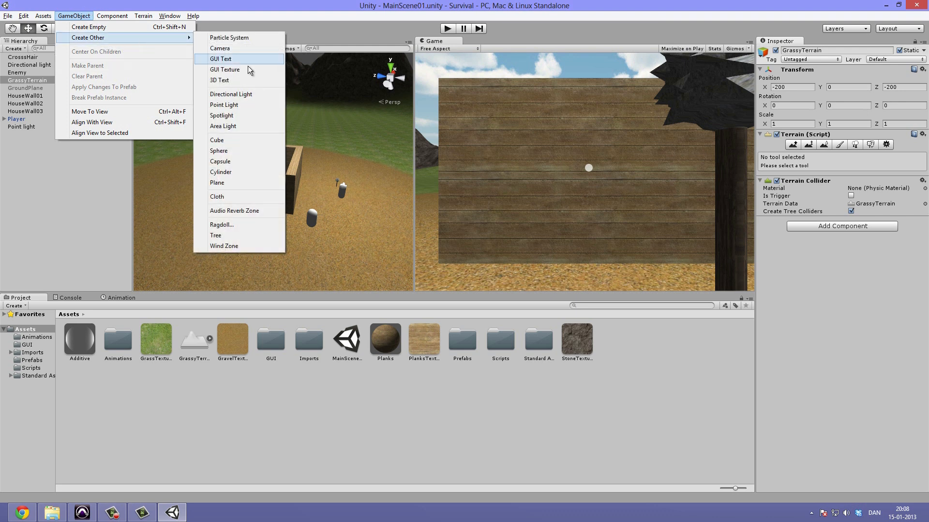
- Add a sphere by the wall and a shortened, narrow cylinder beneath it
{"action": "left_click", "coordinate": [218, 150]}
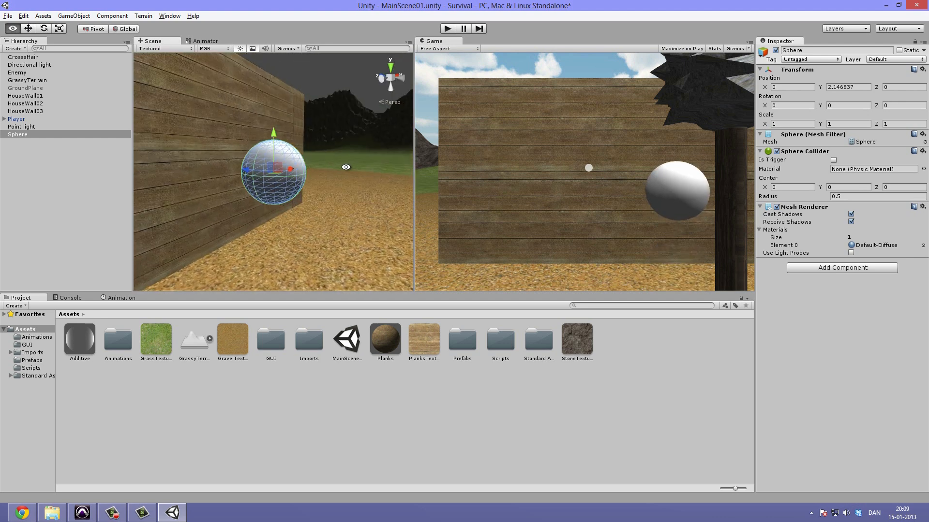
{"action": "left_click", "coordinate": [75, 15]}
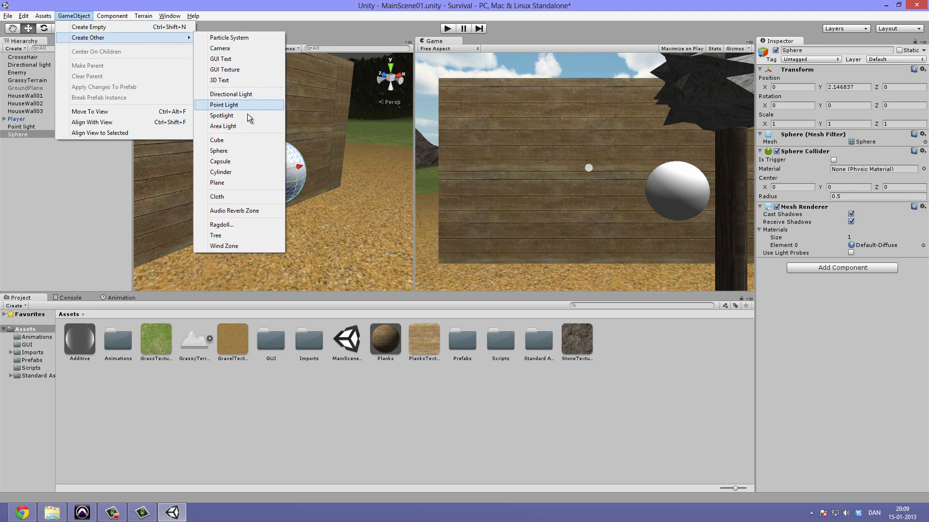
{"action": "mouse_move", "coordinate": [245, 172]}
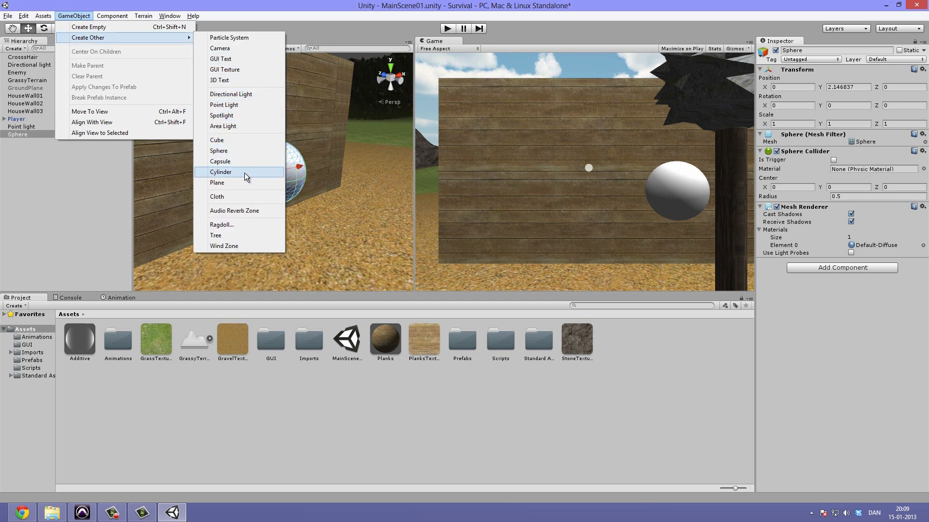
{"action": "left_click", "coordinate": [221, 171]}
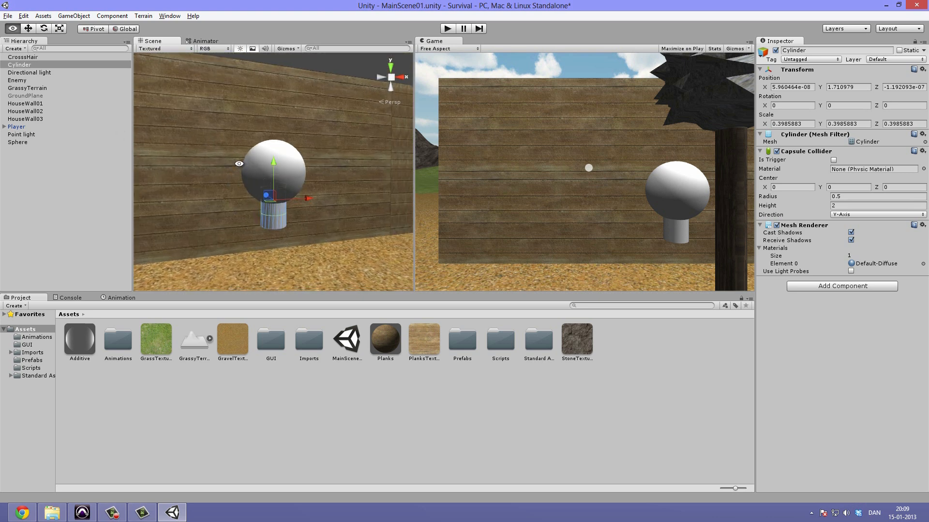
{"action": "left_click_drag", "start_coordinate": [273, 162], "coordinate": [272, 158]}
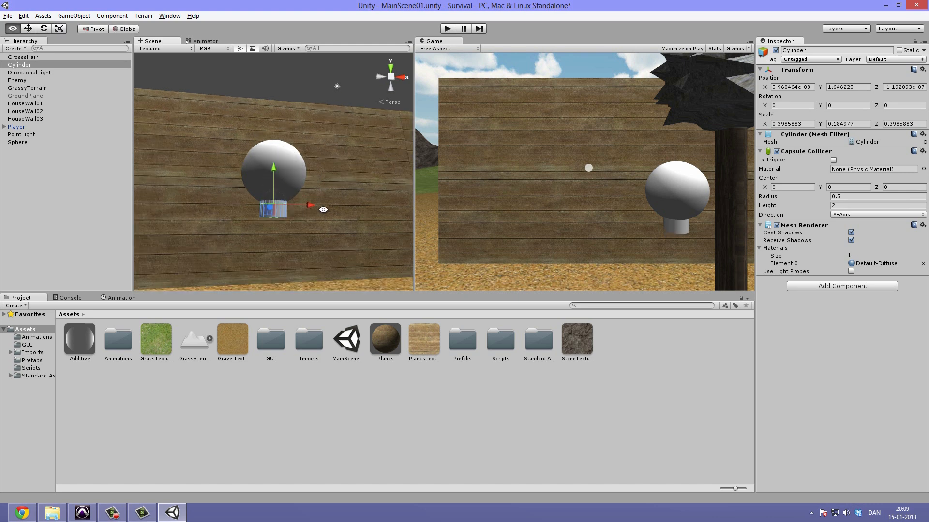
{"action": "left_click", "coordinate": [73, 15]}
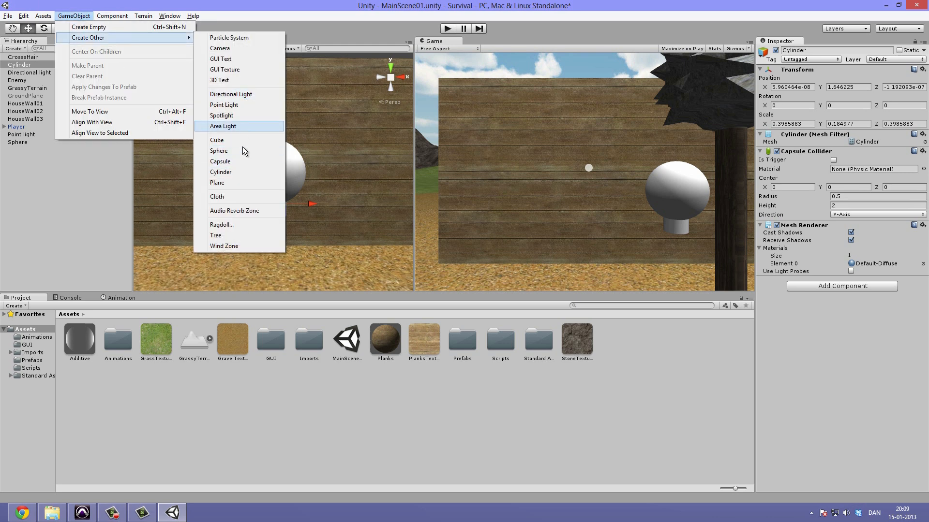
- Add a cube, flatten it into a wide slab and slide it under the cylinder
{"action": "left_click", "coordinate": [217, 140]}
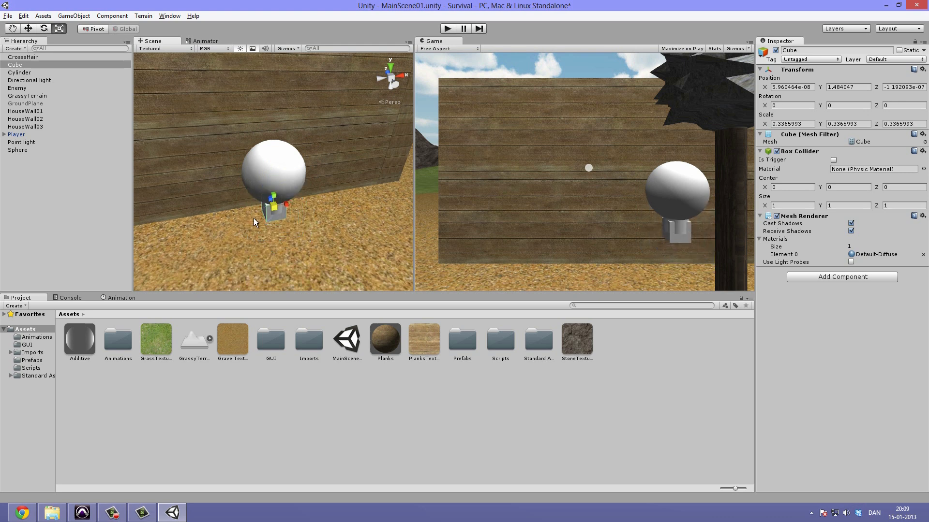
{"action": "left_click_drag", "start_coordinate": [283, 205], "coordinate": [308, 200]}
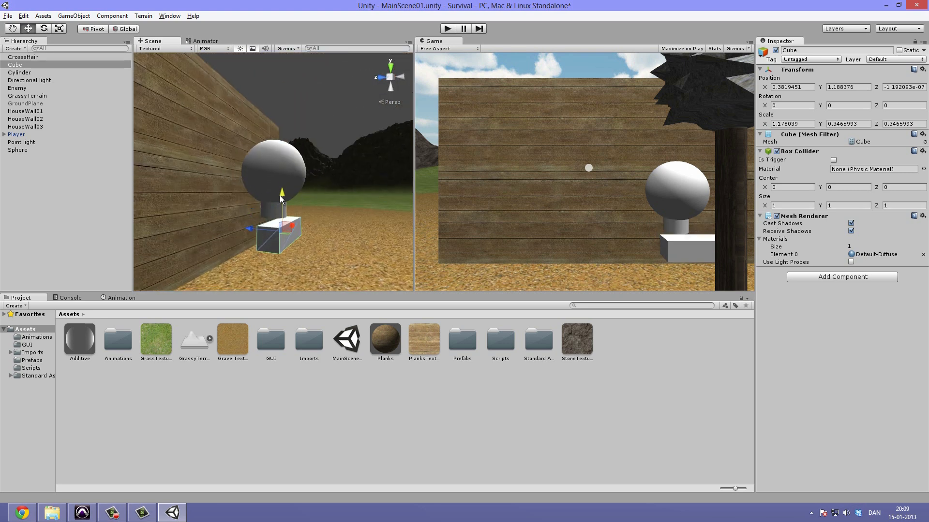
{"action": "left_click_drag", "start_coordinate": [282, 194], "coordinate": [271, 212]}
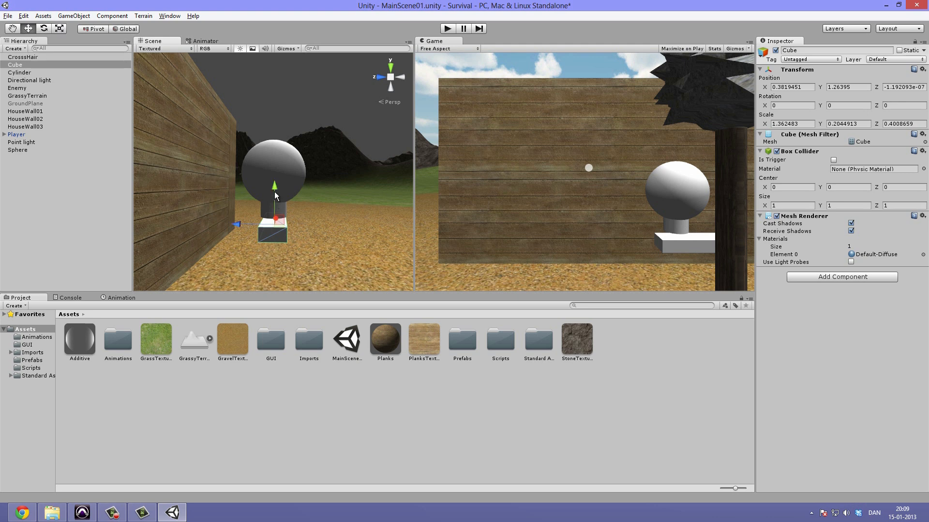
{"action": "left_click", "coordinate": [26, 95]}
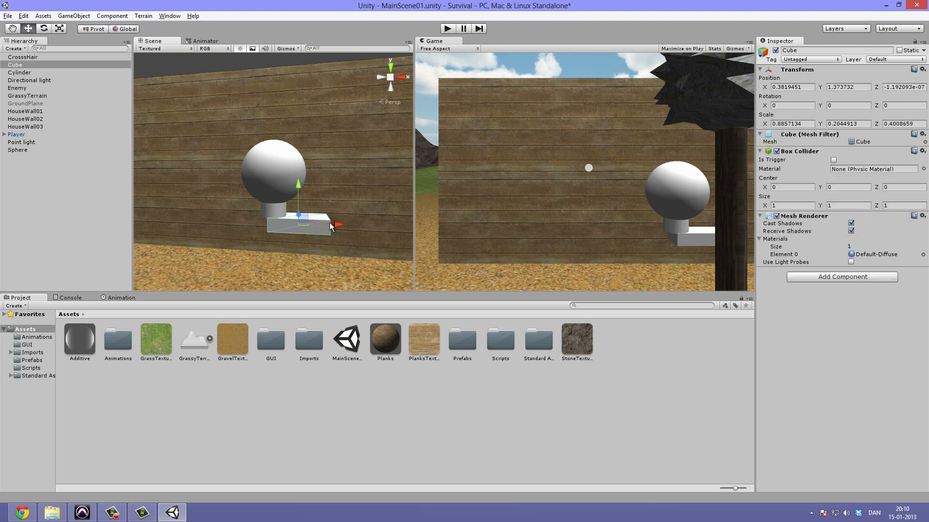
{"action": "left_click_drag", "start_coordinate": [339, 224], "coordinate": [326, 225]}
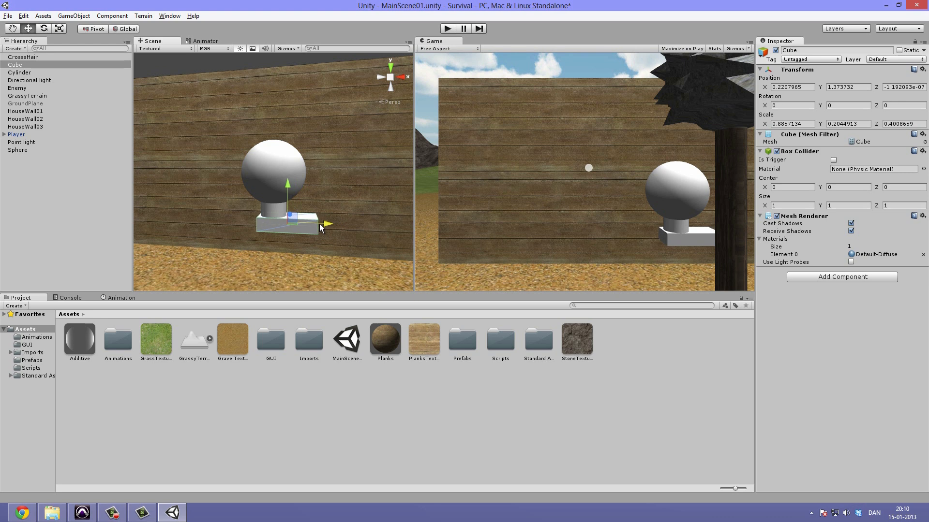
{"action": "left_click", "coordinate": [22, 118]}
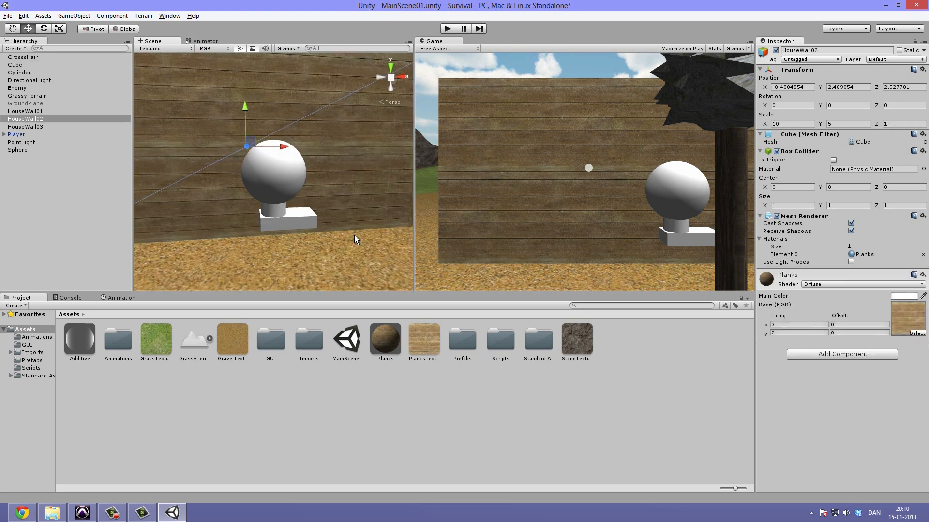
- Rename Sphere, Cube and Cylinder to Lamp, LampMount and LampCylinder, grouped under Lamp
{"action": "left_click", "coordinate": [17, 150]}
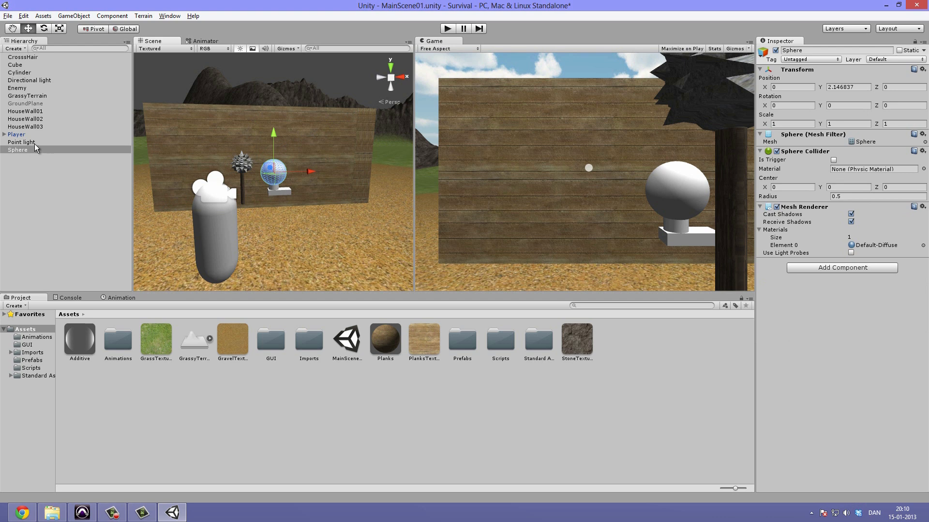
{"action": "double_click", "coordinate": [14, 149]}
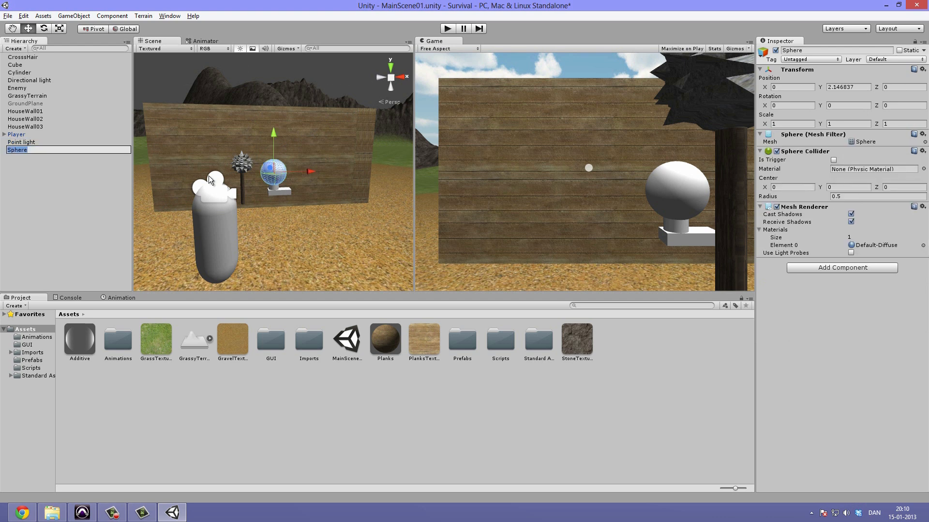
{"action": "type", "text": "Lamp"}
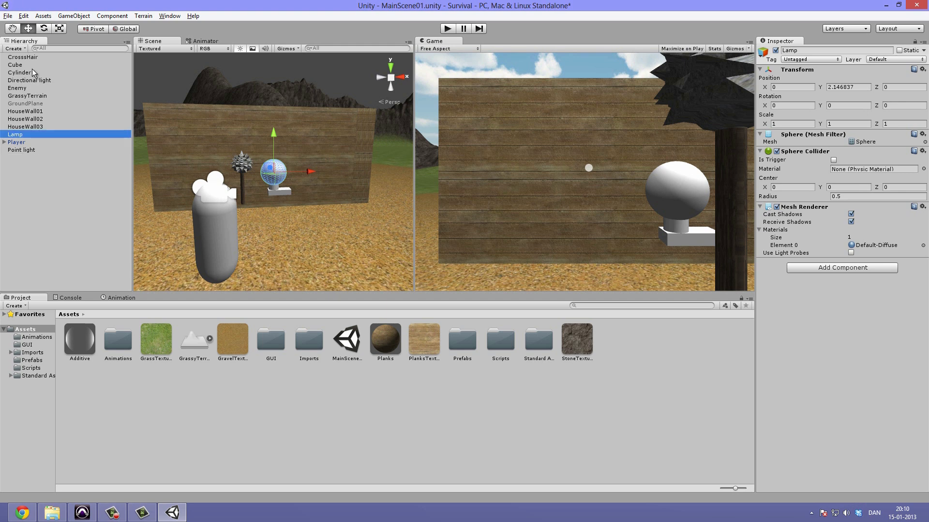
{"action": "left_click", "coordinate": [14, 65]}
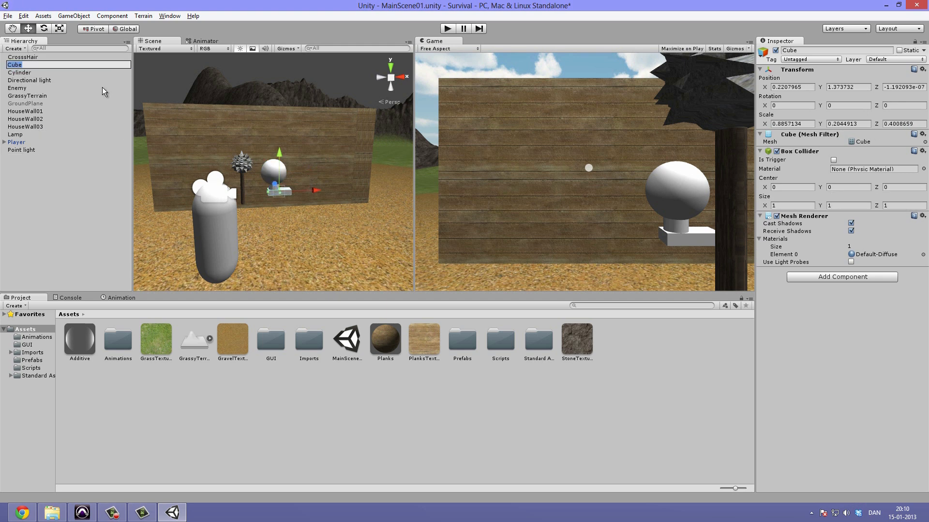
{"action": "type", "text": "Moun"}
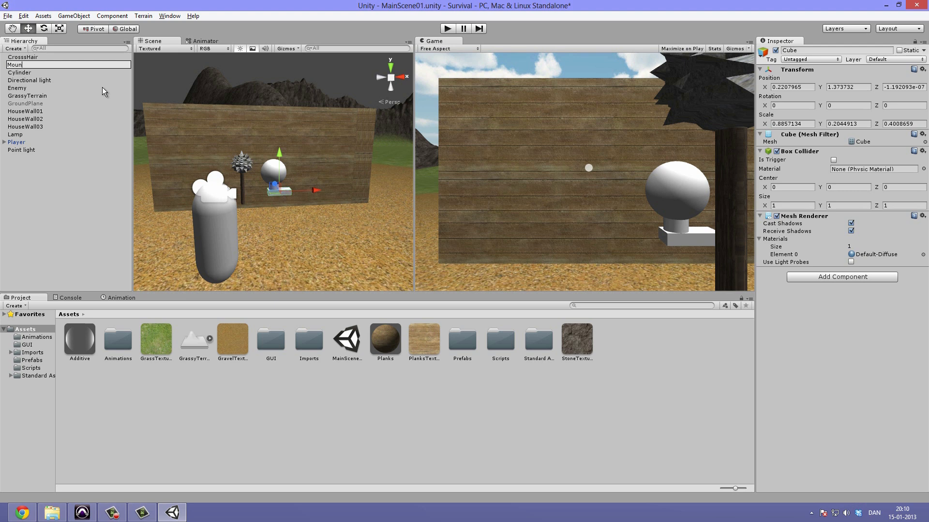
{"action": "type", "text": "Lamp"}
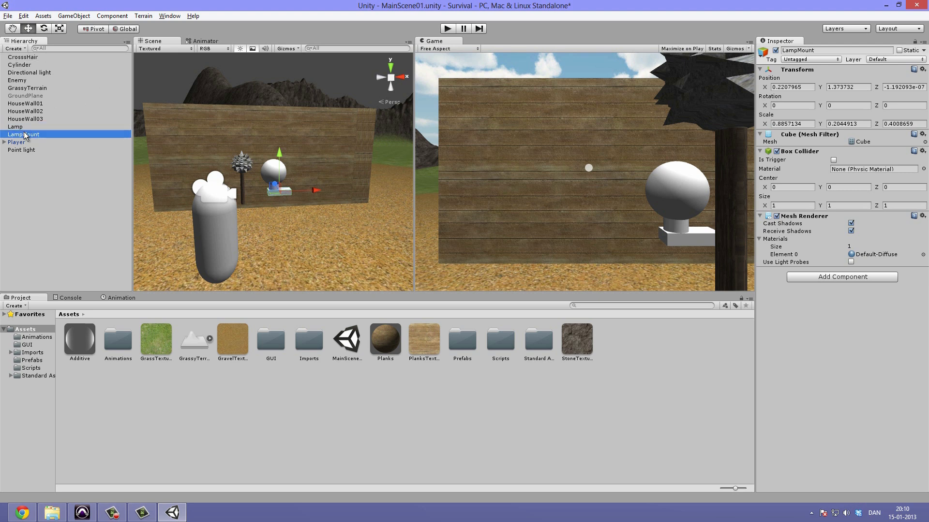
{"action": "left_click", "coordinate": [16, 64]}
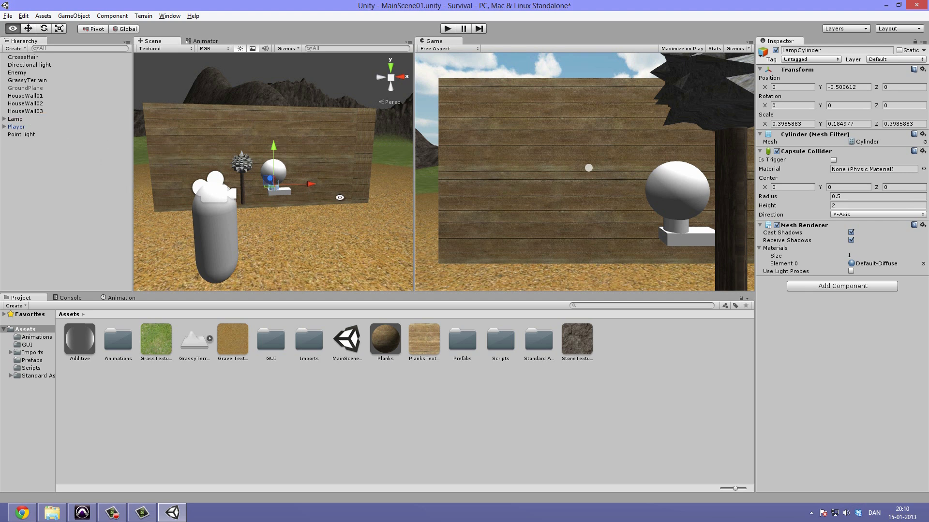
{"action": "left_click", "coordinate": [15, 119]}
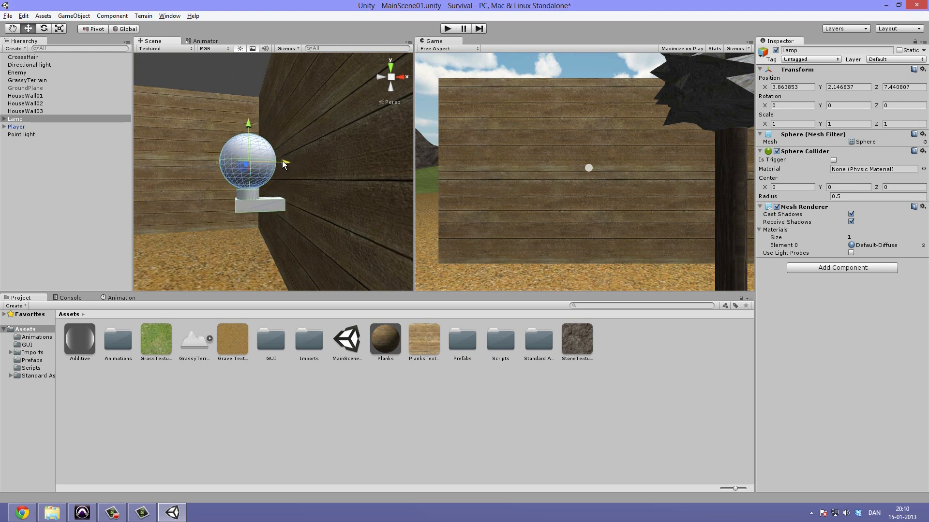
- Raise the Lamp up HouseWall03, shrink it to 0.56 scale and push it flush
{"action": "left_click_drag", "start_coordinate": [247, 163], "coordinate": [248, 104]}
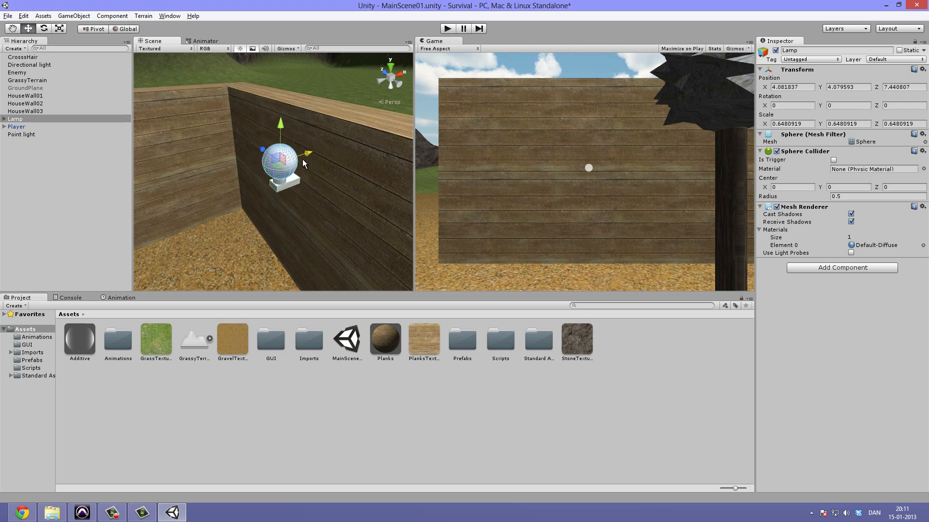
{"action": "left_click", "coordinate": [27, 111]}
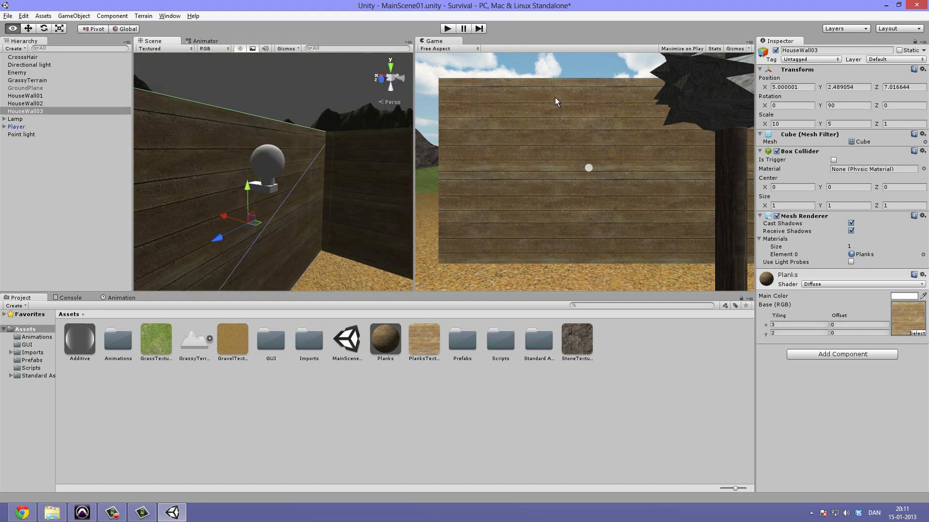
{"action": "left_click", "coordinate": [14, 118]}
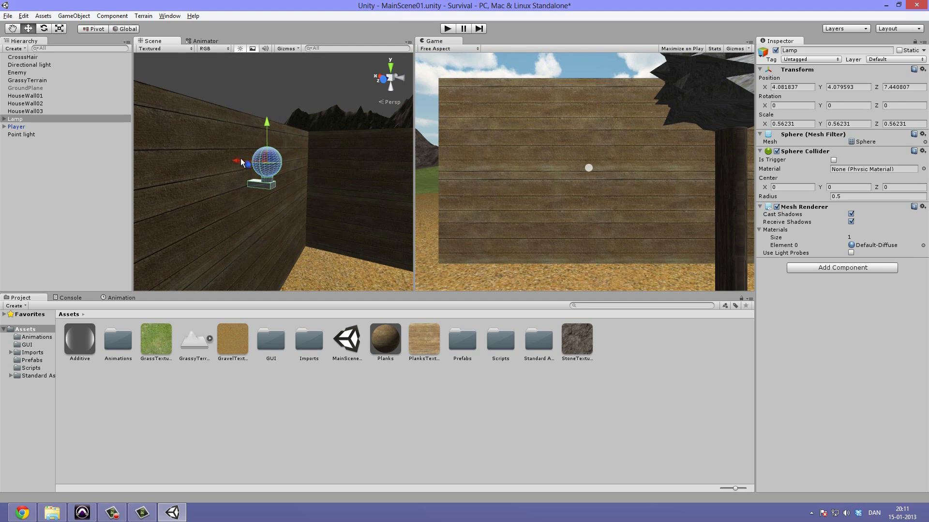
{"action": "left_click_drag", "start_coordinate": [242, 161], "coordinate": [235, 160]}
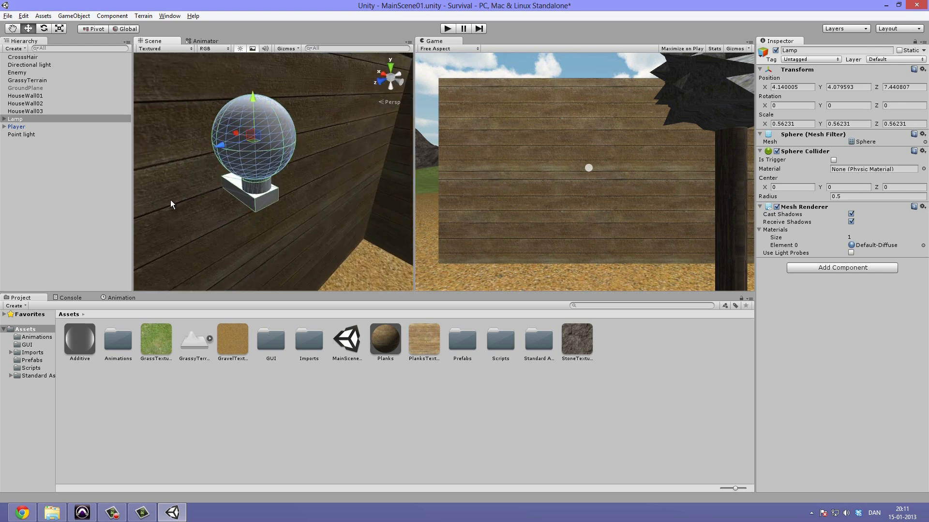
{"action": "left_click", "coordinate": [4, 118]}
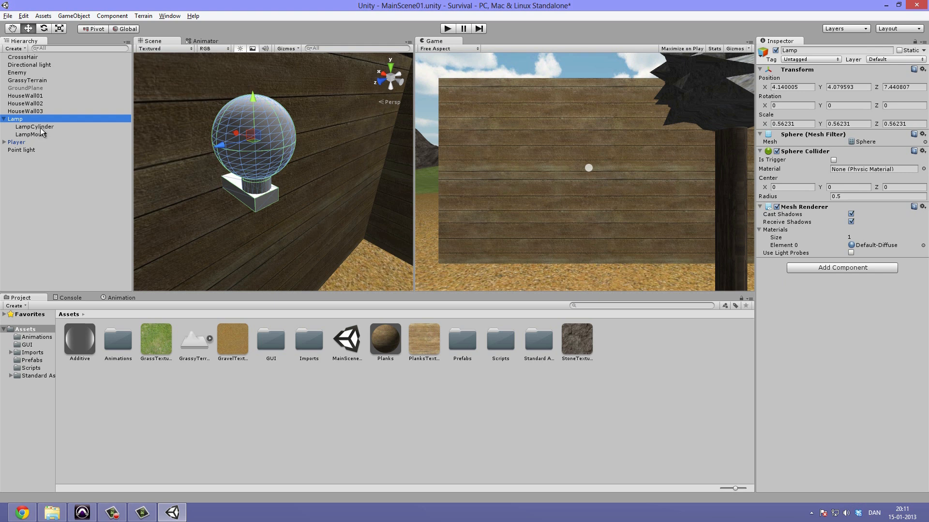
- Assign the Planks material to LampMount's Mesh Renderer, then select HouseWall03
{"action": "left_click", "coordinate": [32, 127]}
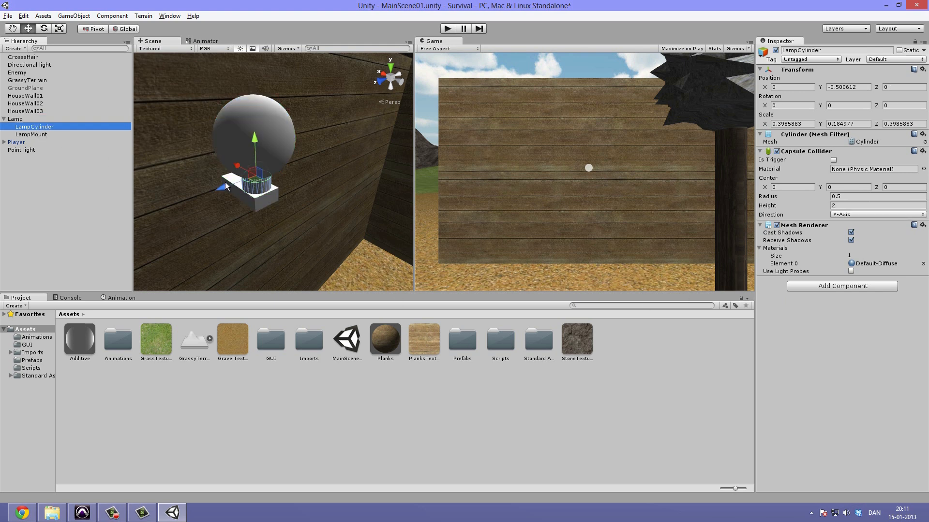
{"action": "left_click", "coordinate": [29, 135]}
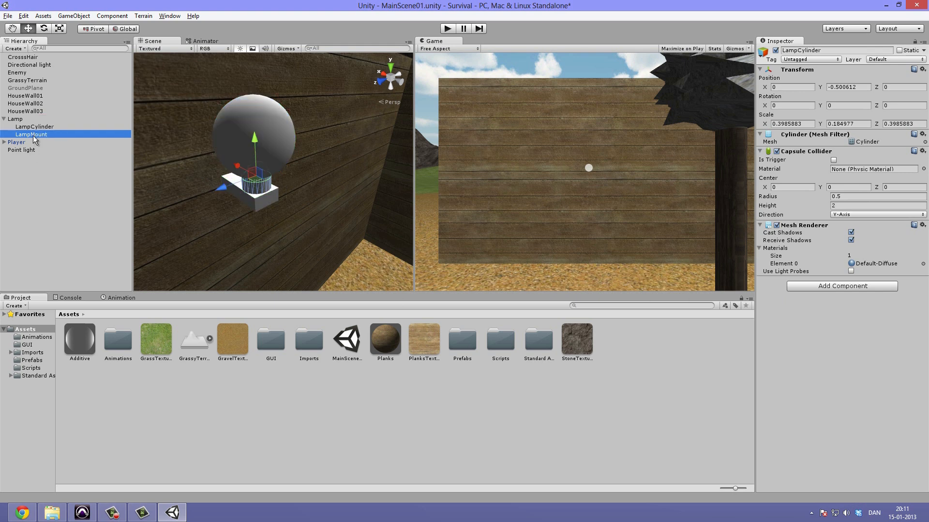
{"action": "left_click", "coordinate": [28, 134]}
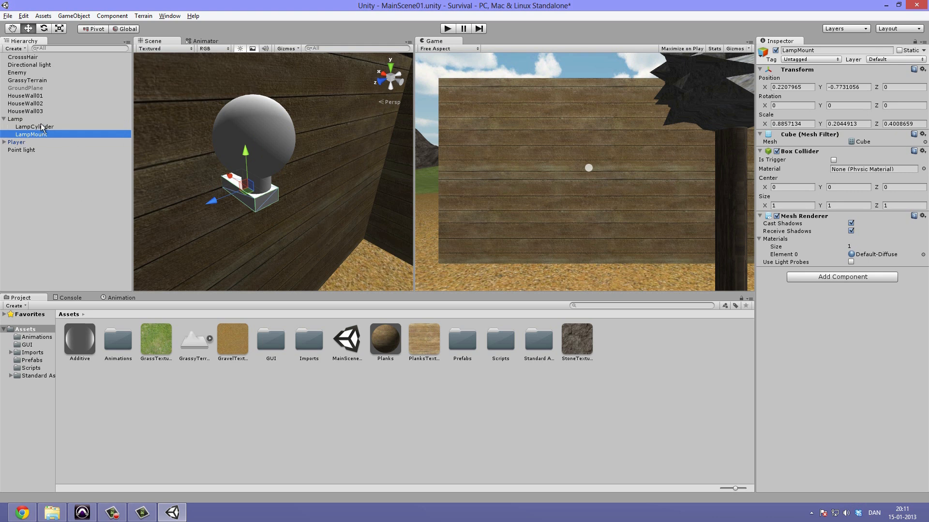
{"action": "left_click", "coordinate": [36, 127]}
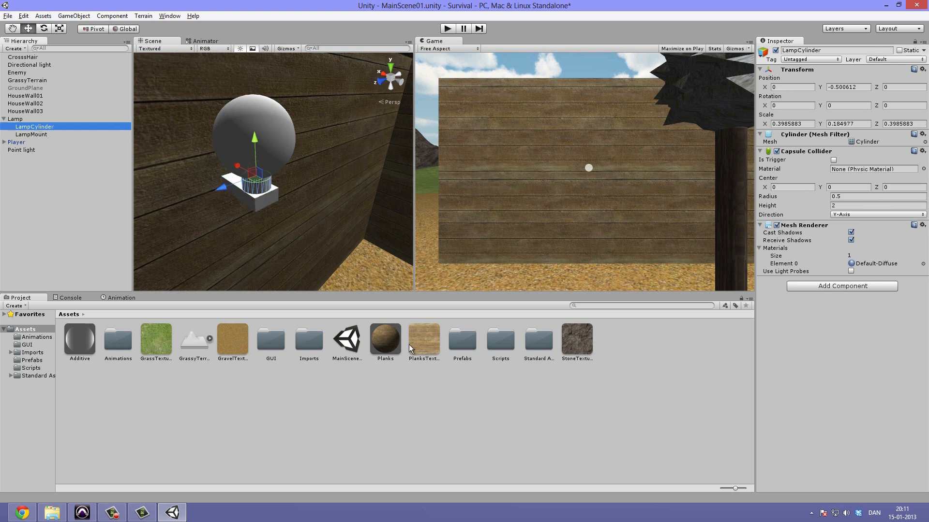
{"action": "left_click", "coordinate": [30, 134]}
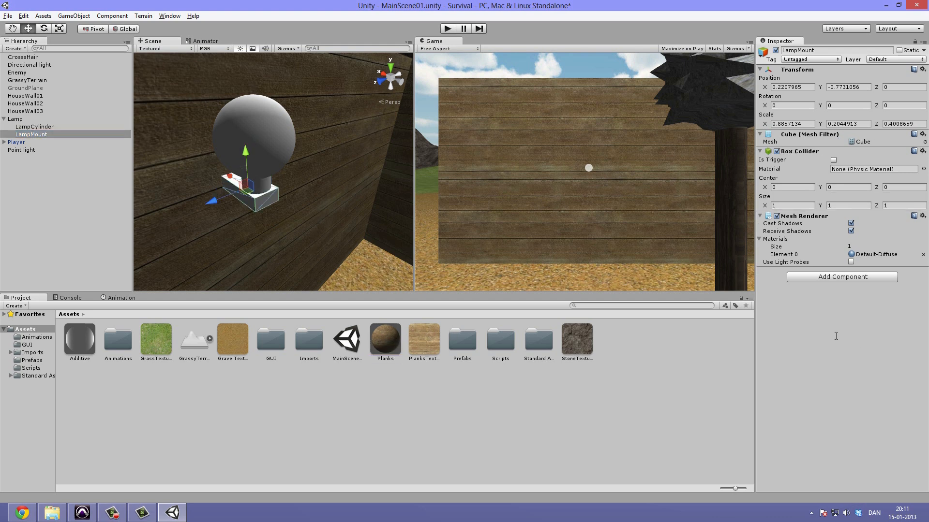
{"action": "left_click", "coordinate": [28, 110]}
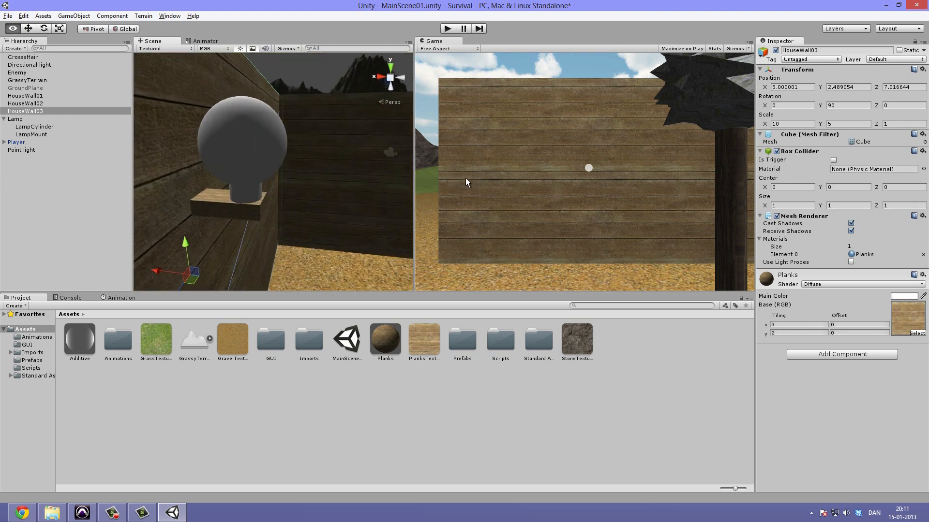
{"action": "left_click", "coordinate": [31, 134]}
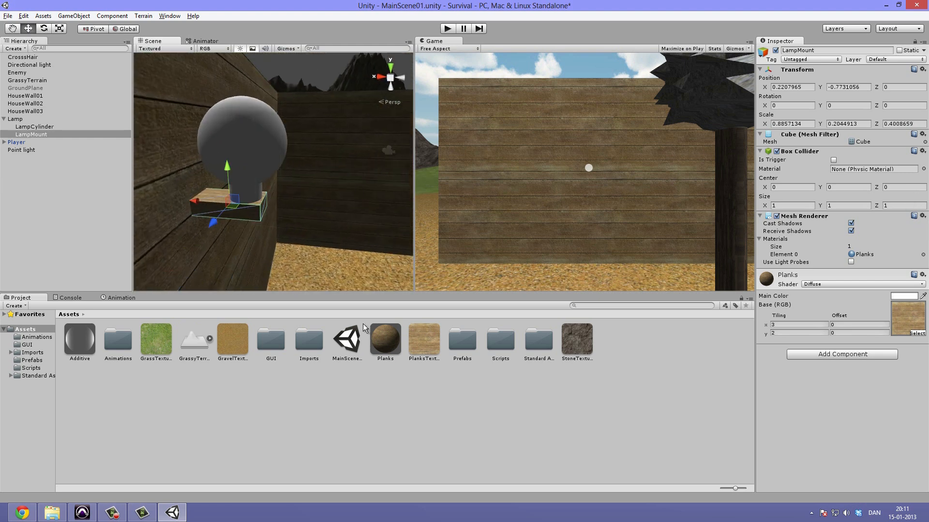
{"action": "left_click", "coordinate": [385, 339]}
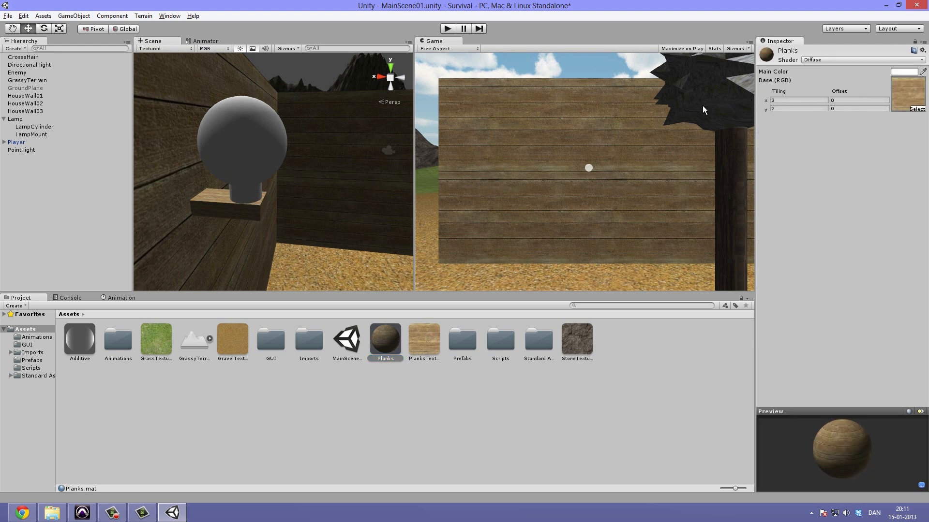
{"action": "left_click", "coordinate": [798, 101]}
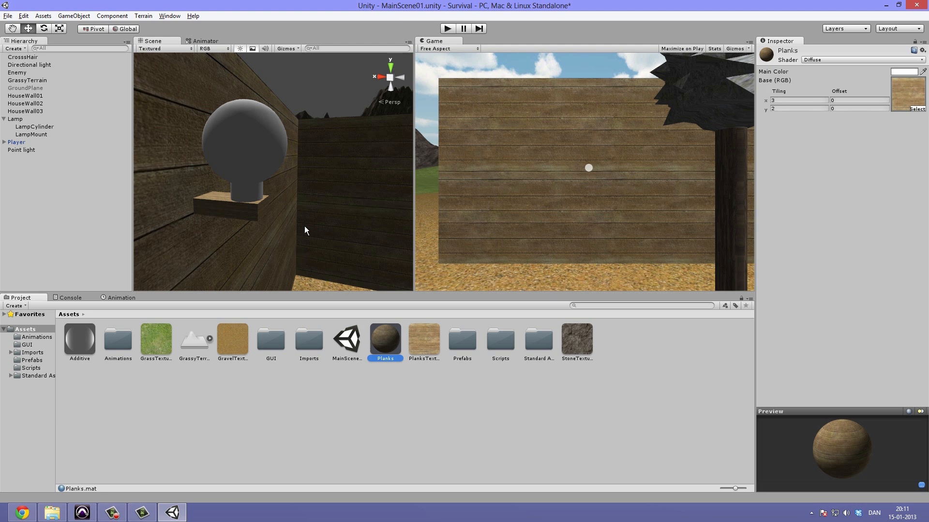
{"action": "left_click", "coordinate": [29, 111]}
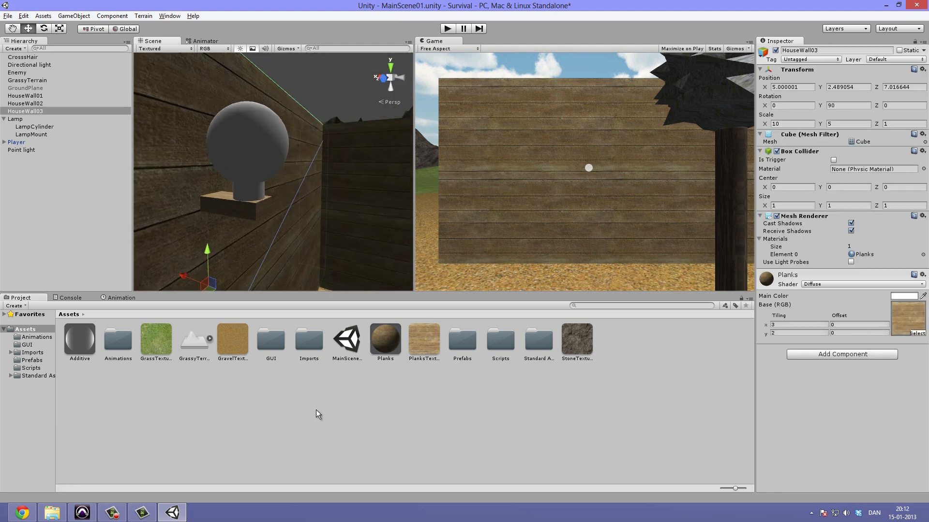
- Create a DarkGrey material with main colour RGB 48, 48, 48
{"action": "right_click", "coordinate": [317, 414]}
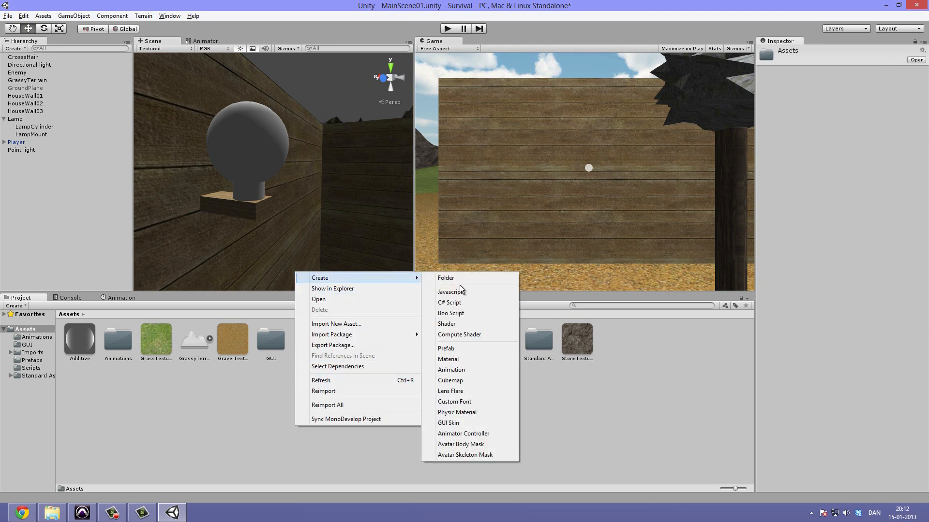
{"action": "left_click", "coordinate": [448, 358]}
{"action": "type", "text": "DarkGrey"}
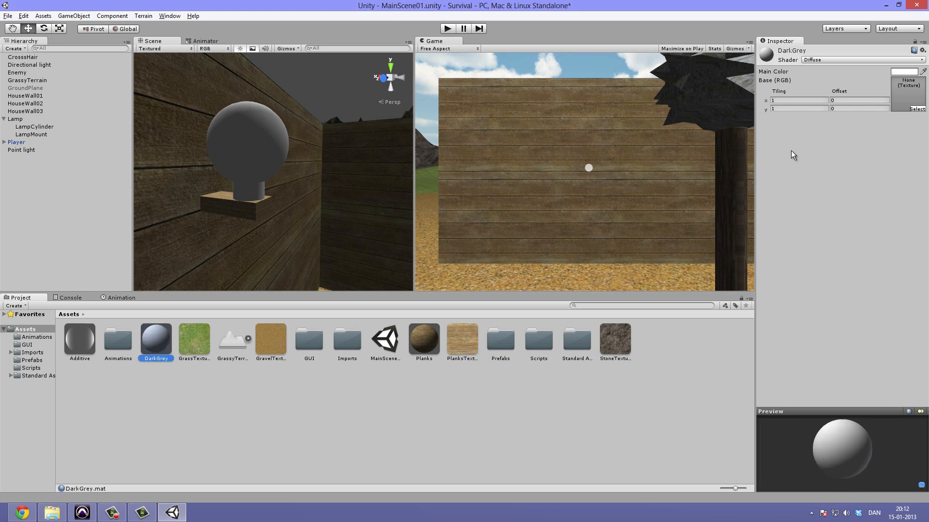
{"action": "left_click", "coordinate": [913, 58]}
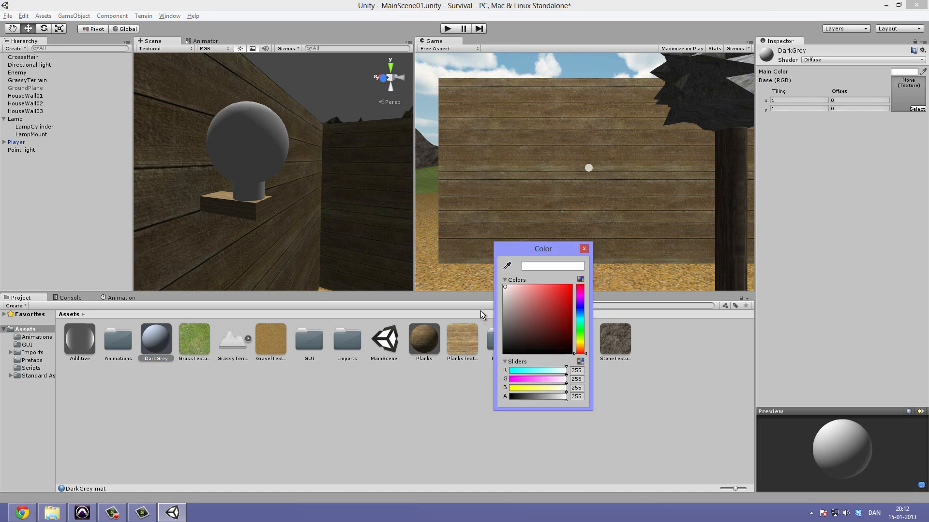
{"action": "left_click", "coordinate": [505, 338]}
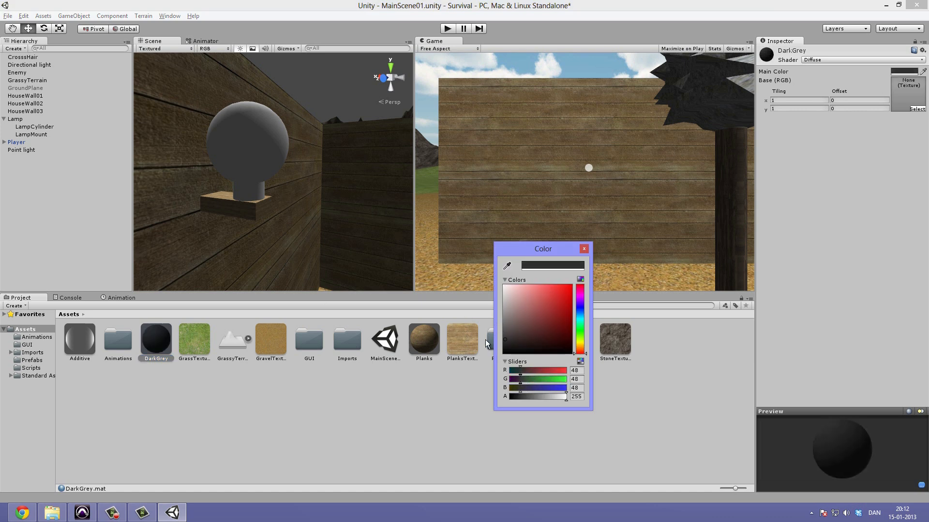
{"action": "left_click", "coordinate": [583, 249]}
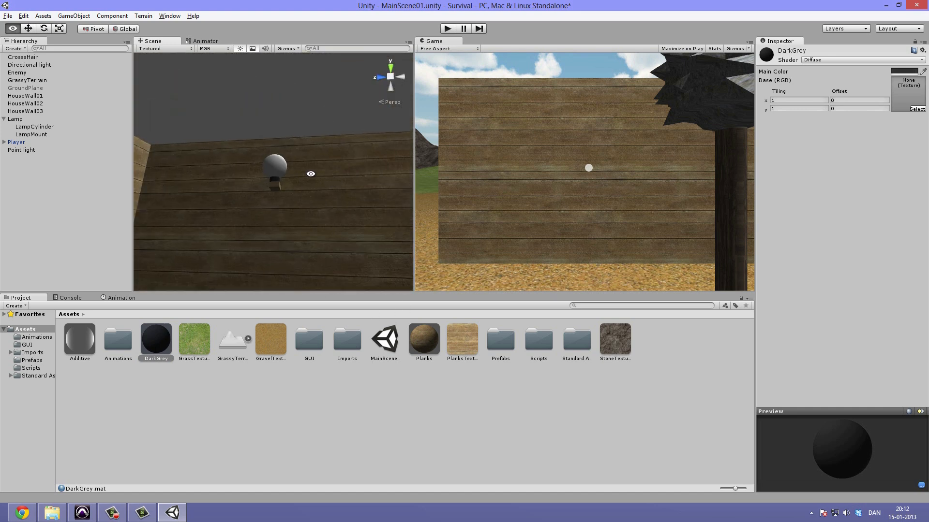
- Scale LampCylinder down to about 0.27, 0.13, 0.27, then deselect it
{"action": "left_click", "coordinate": [34, 126]}
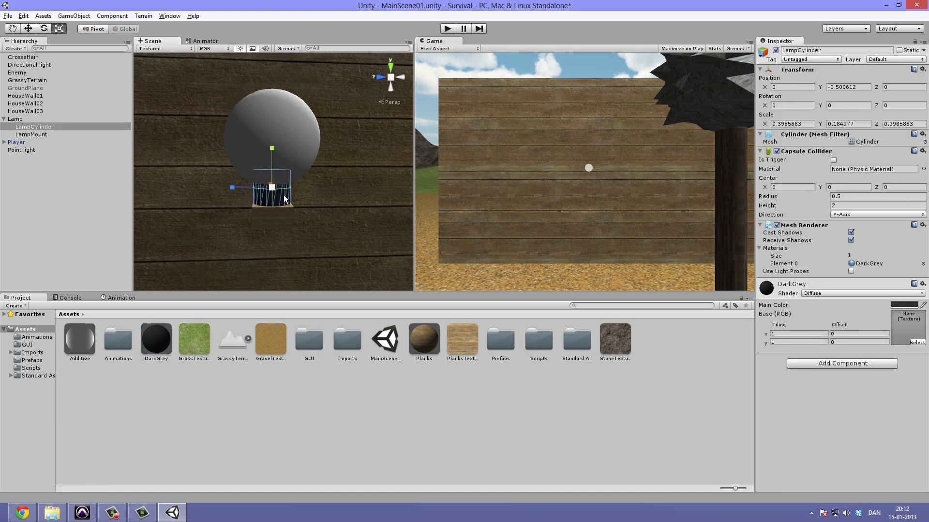
{"action": "left_click", "coordinate": [24, 110]}
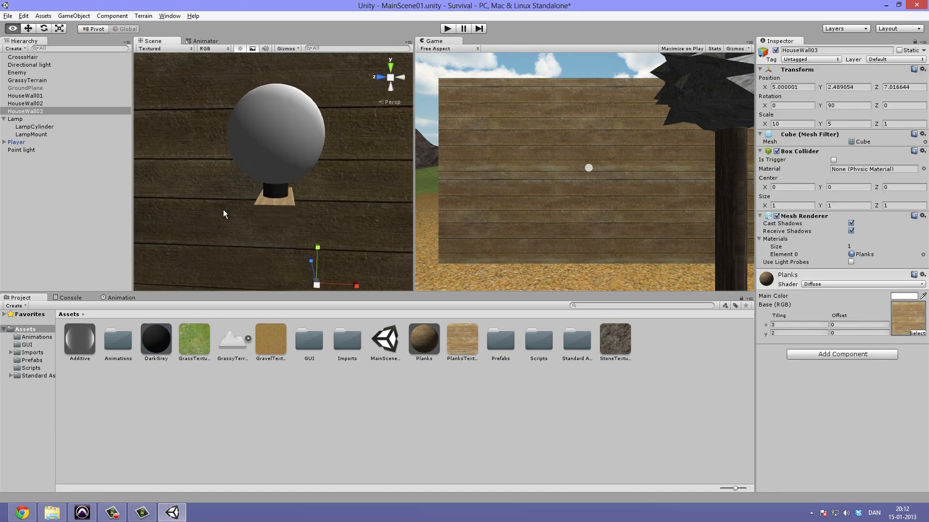
{"action": "left_click", "coordinate": [34, 126]}
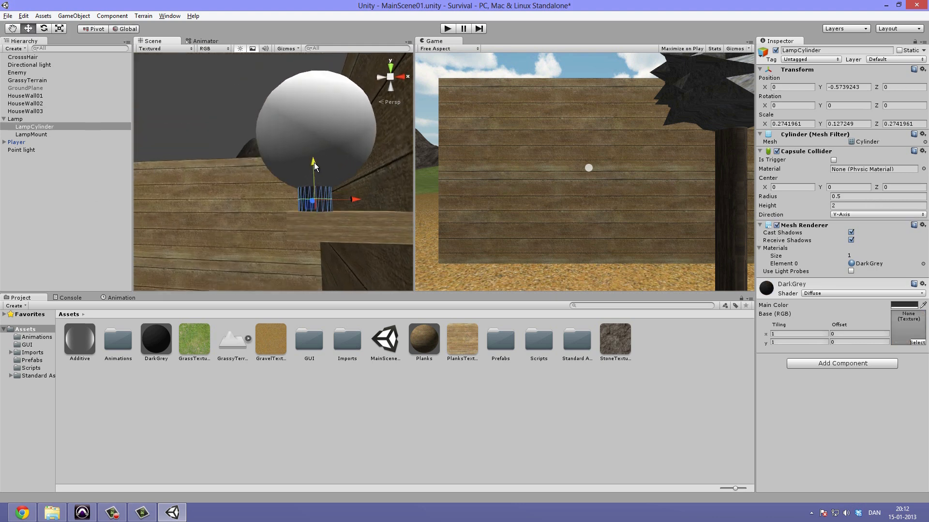
{"action": "left_click", "coordinate": [25, 95]}
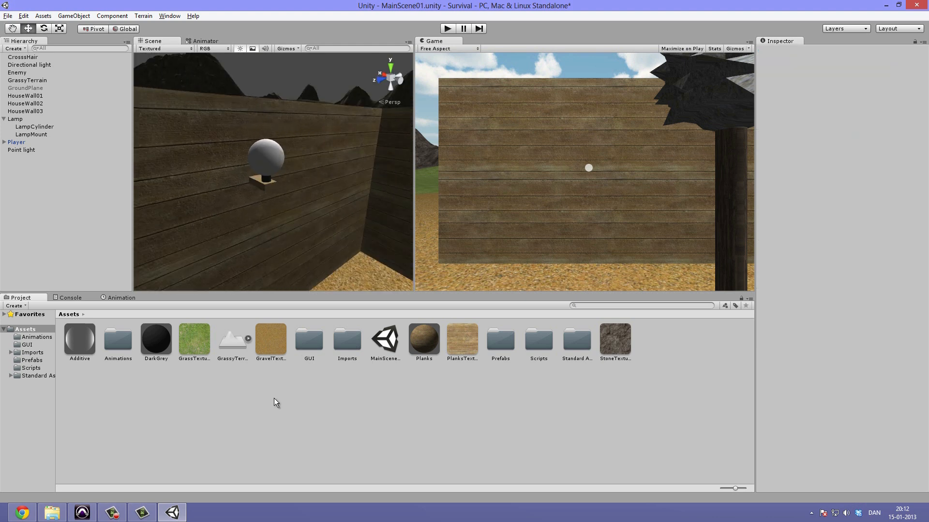
- Create a Glow material using the Unlit/Transparent shader
{"action": "right_click", "coordinate": [276, 403]}
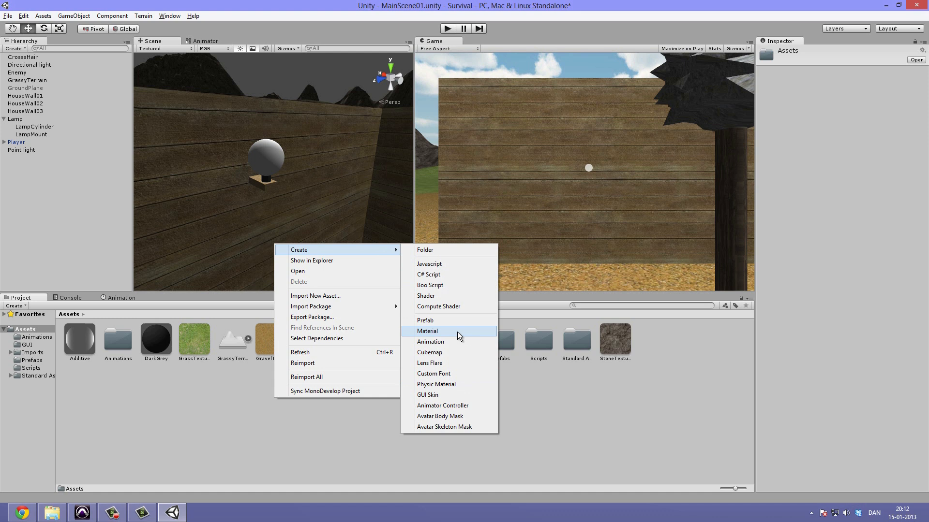
{"action": "left_click", "coordinate": [428, 330]}
{"action": "type", "text": "Glow"}
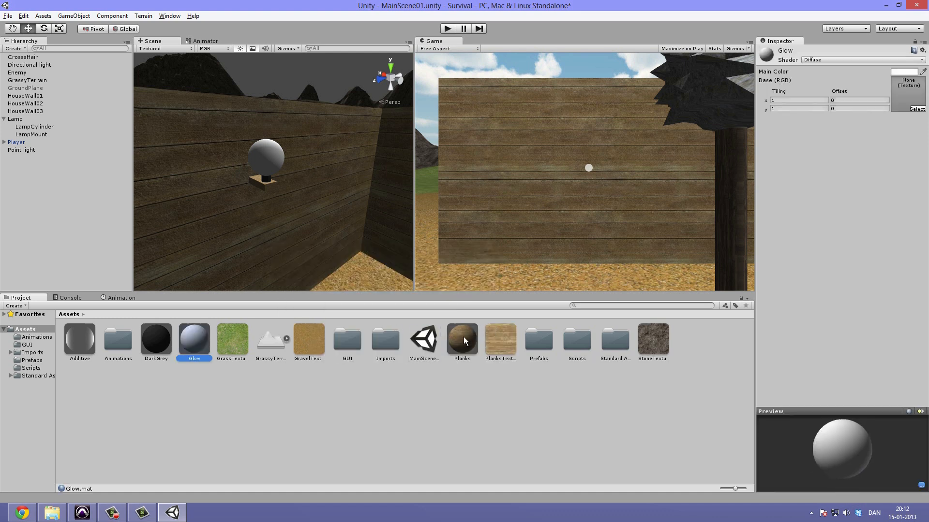
{"action": "left_click", "coordinate": [863, 60]}
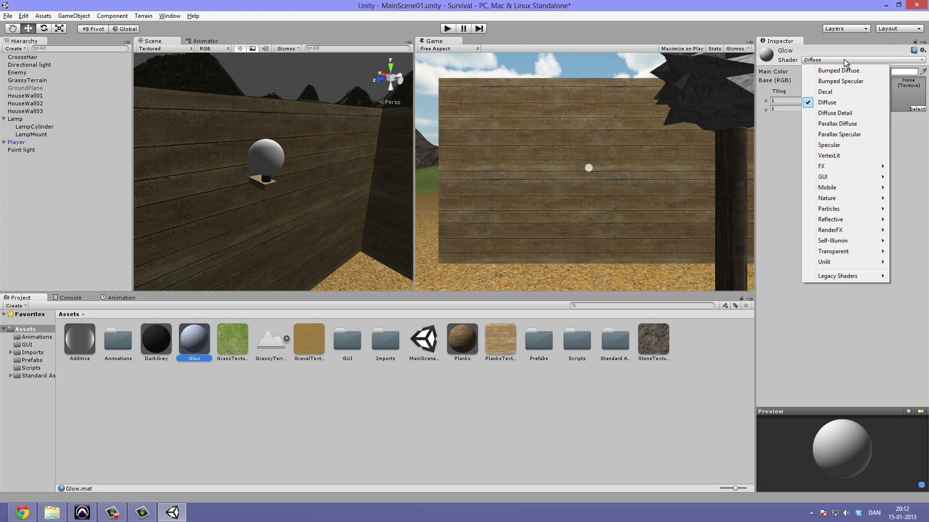
{"action": "mouse_move", "coordinate": [826, 198]}
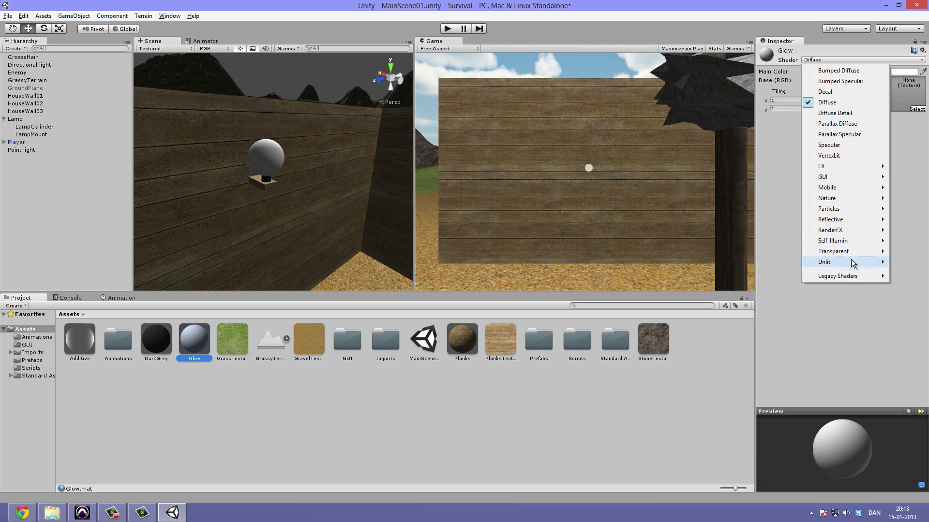
{"action": "mouse_move", "coordinate": [851, 262]}
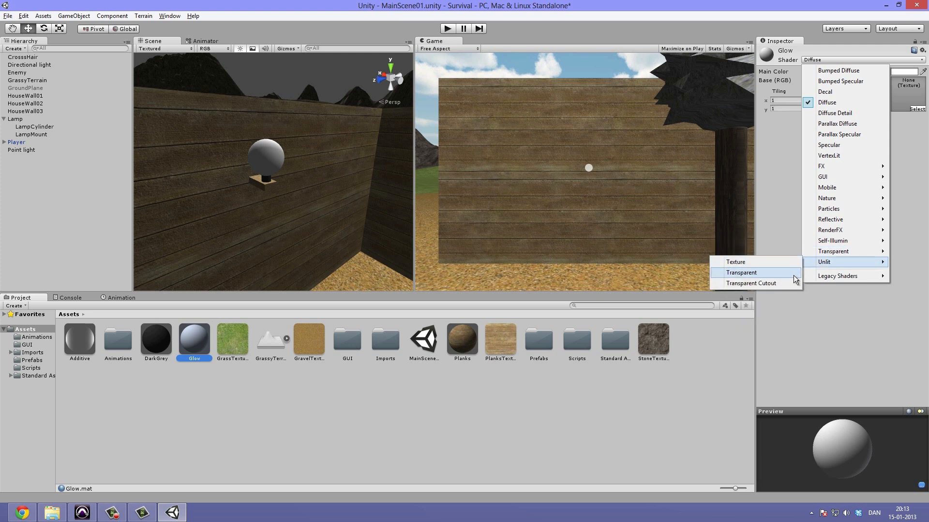
{"action": "left_click", "coordinate": [741, 272]}
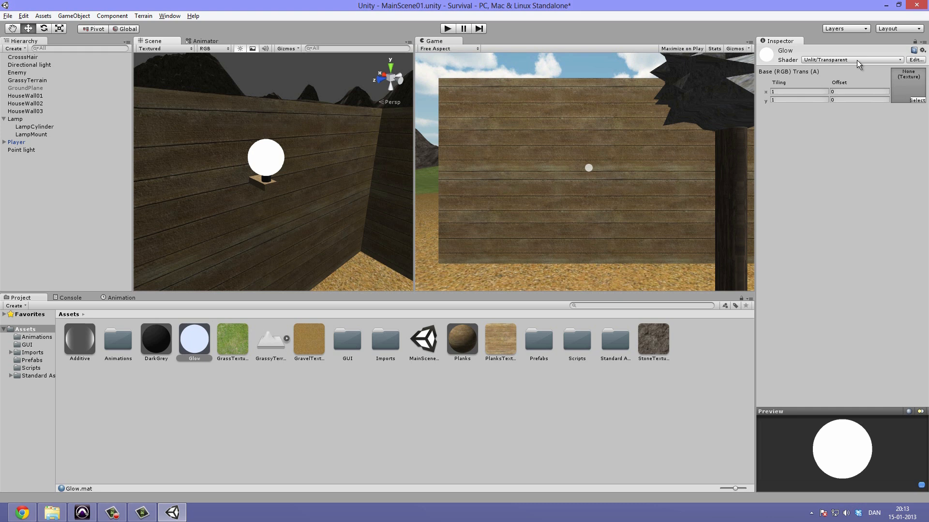
- Switch Glow to Self-Illumin/Diffuse with main colour RGB 200,128,128 and alpha 236
{"action": "left_click", "coordinate": [852, 60]}
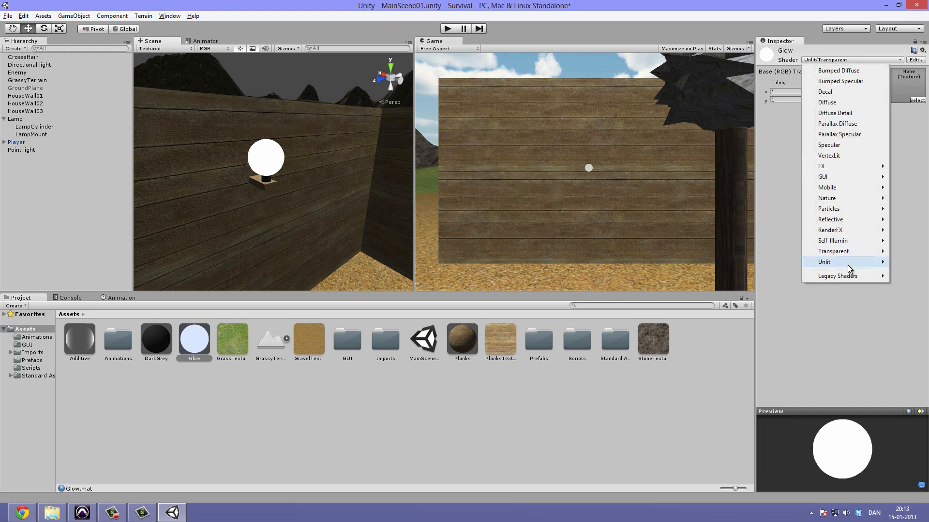
{"action": "mouse_move", "coordinate": [841, 241]}
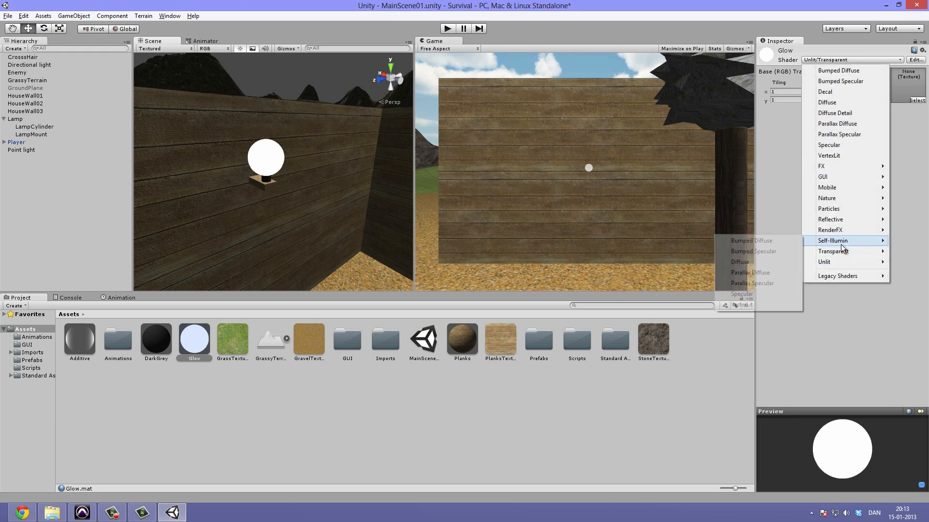
{"action": "mouse_move", "coordinate": [753, 262]}
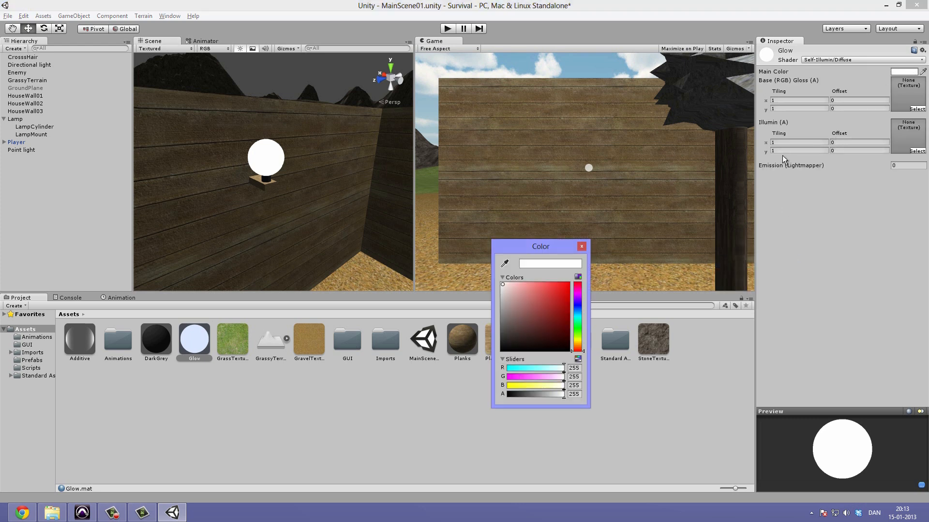
{"action": "left_click_drag", "start_coordinate": [562, 394], "coordinate": [554, 394]}
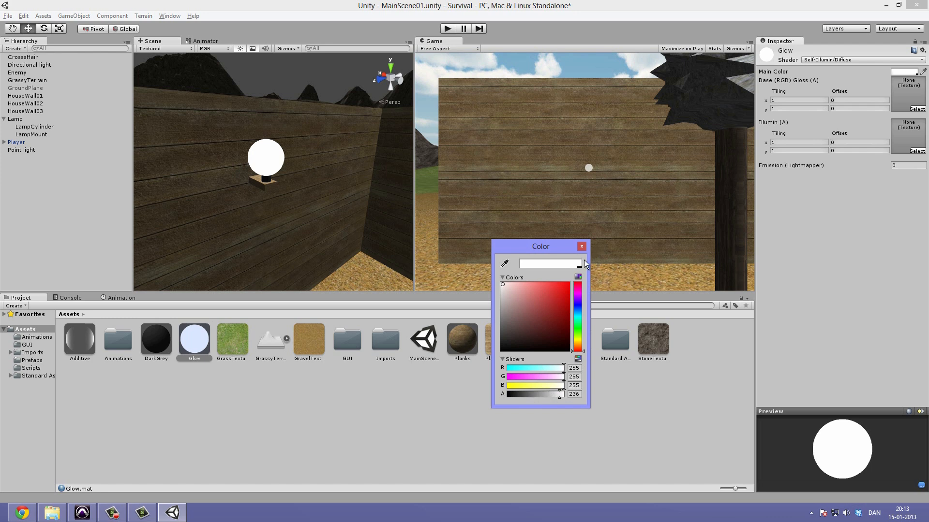
{"action": "left_click", "coordinate": [529, 301]}
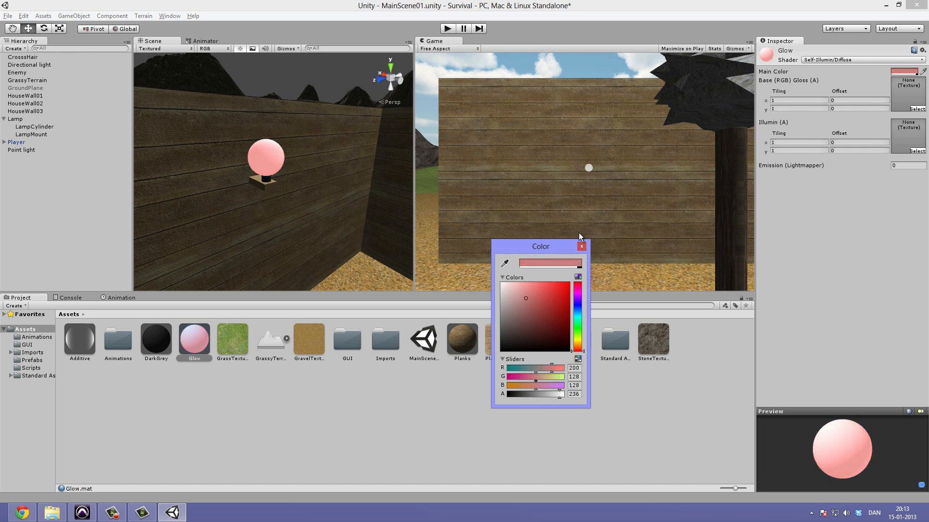
{"action": "left_click", "coordinate": [861, 59]}
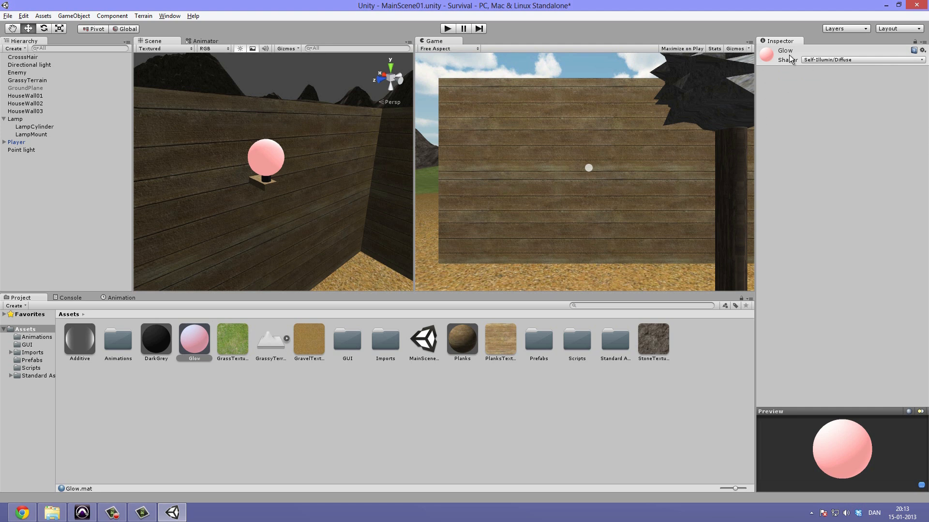
- Try the Transparent/Diffuse, then Reflective/Diffuse shaders on the Glow material
{"action": "left_click", "coordinate": [864, 60]}
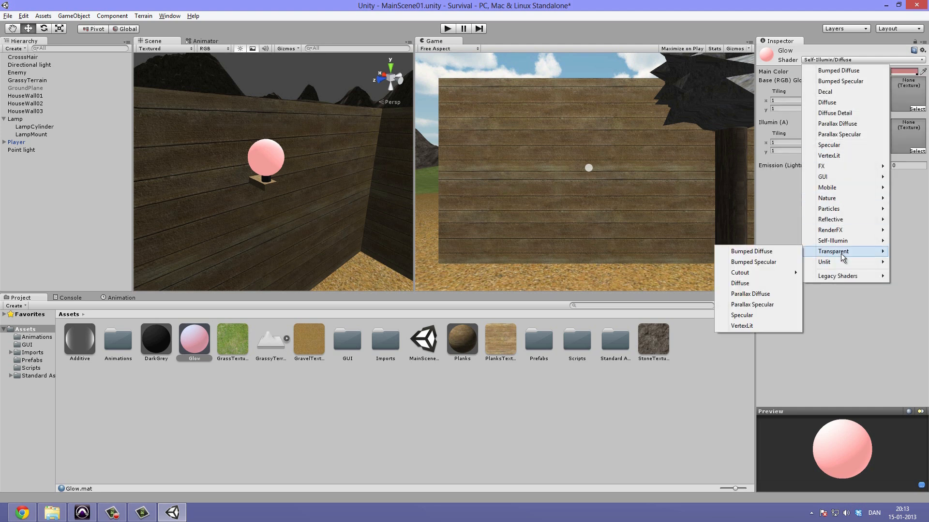
{"action": "mouse_move", "coordinate": [768, 326]}
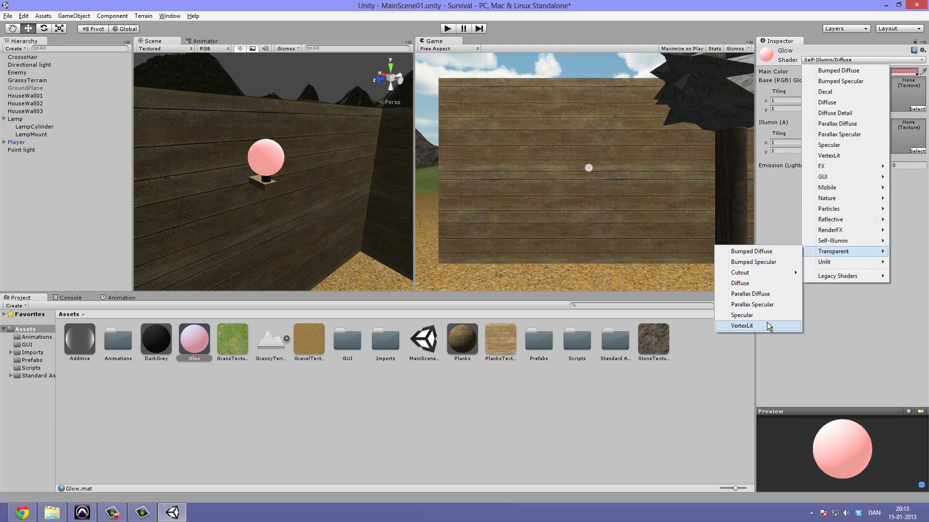
{"action": "mouse_move", "coordinate": [761, 283]}
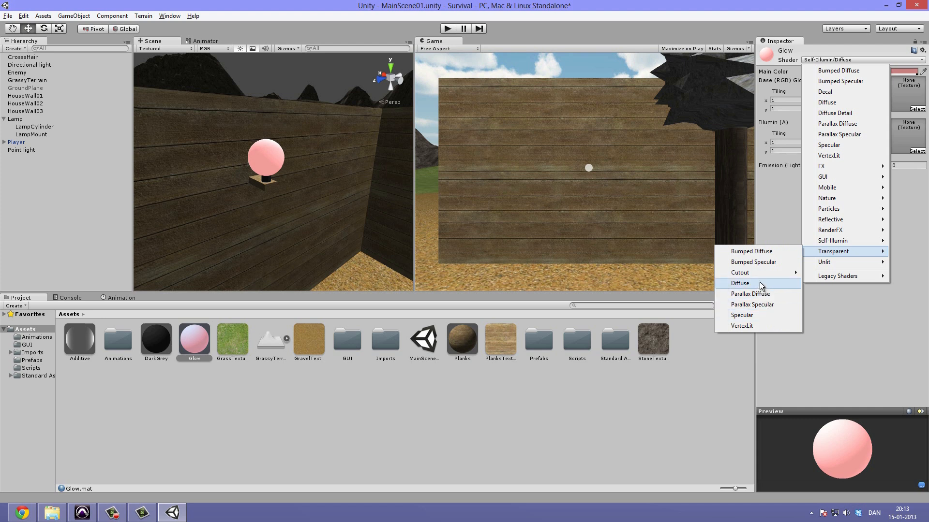
{"action": "left_click", "coordinate": [739, 283]}
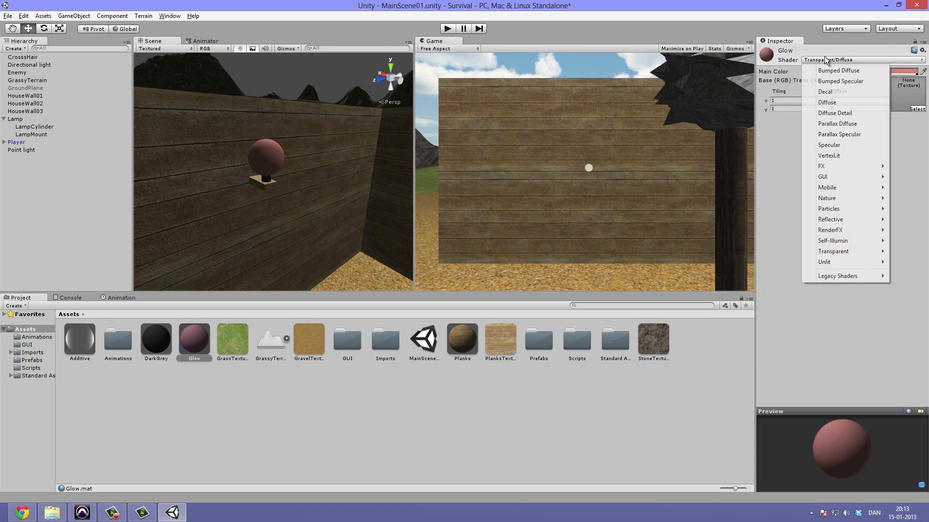
{"action": "mouse_move", "coordinate": [833, 251]}
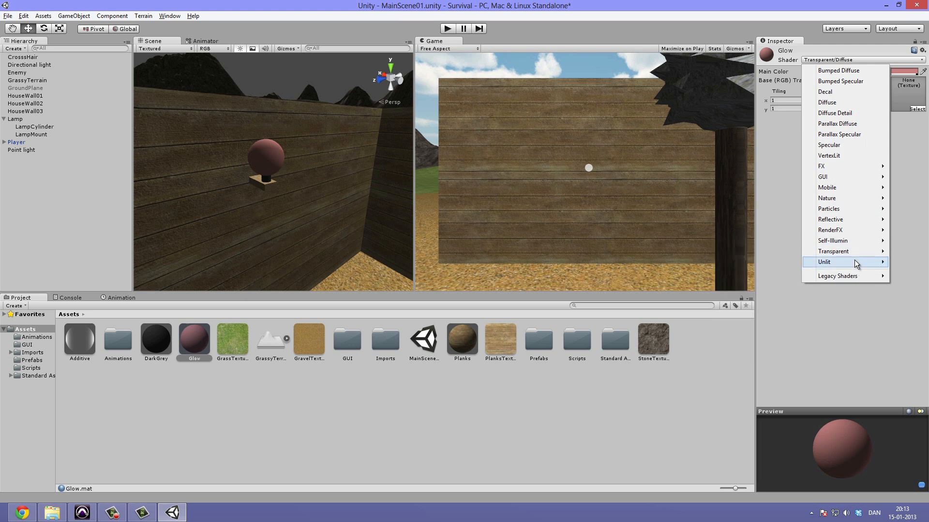
{"action": "mouse_move", "coordinate": [850, 230]}
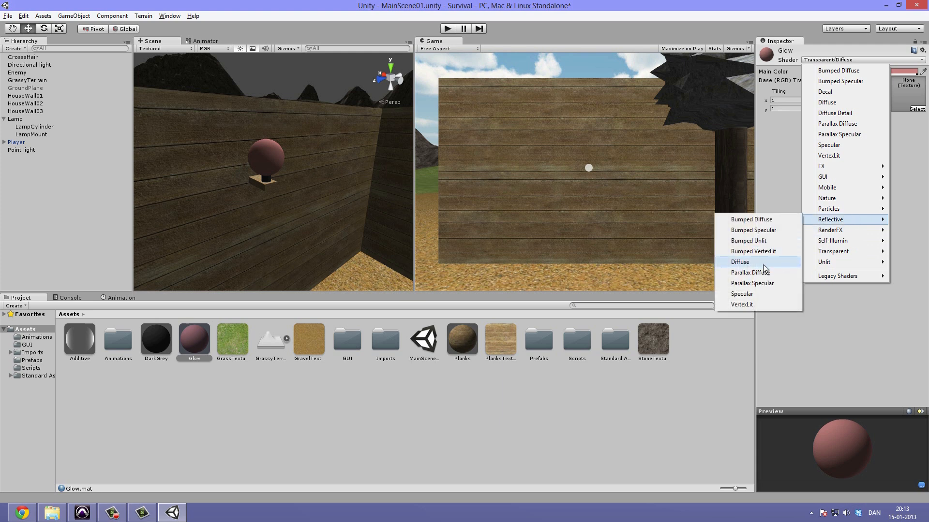
{"action": "left_click", "coordinate": [740, 261]}
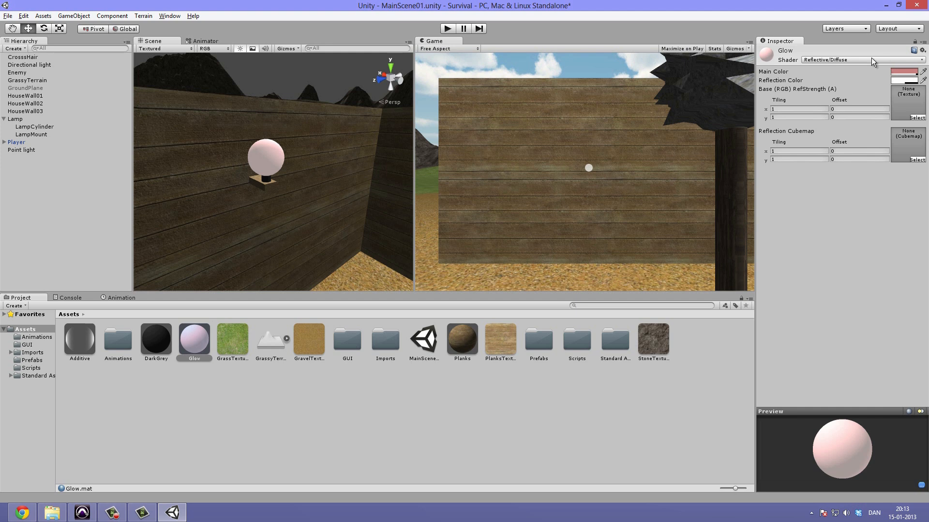
{"action": "left_click", "coordinate": [863, 59]}
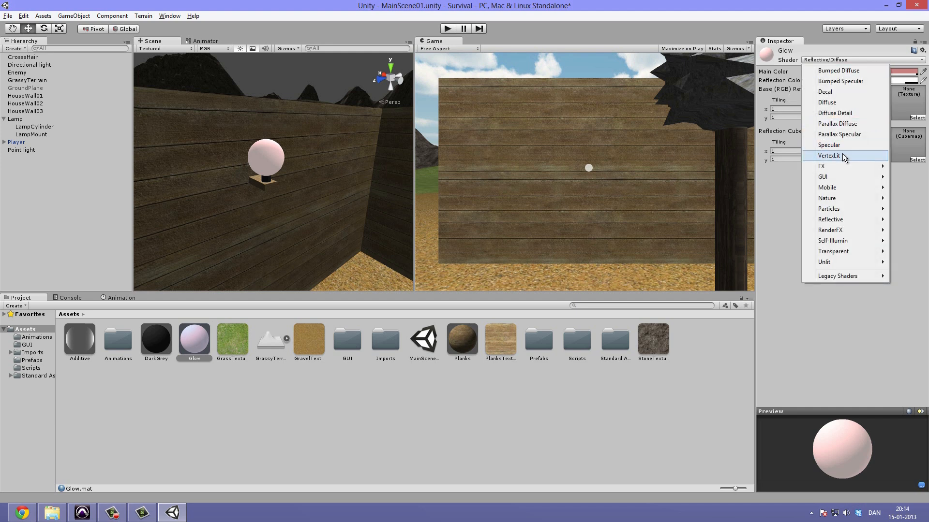
{"action": "mouse_move", "coordinate": [861, 184]}
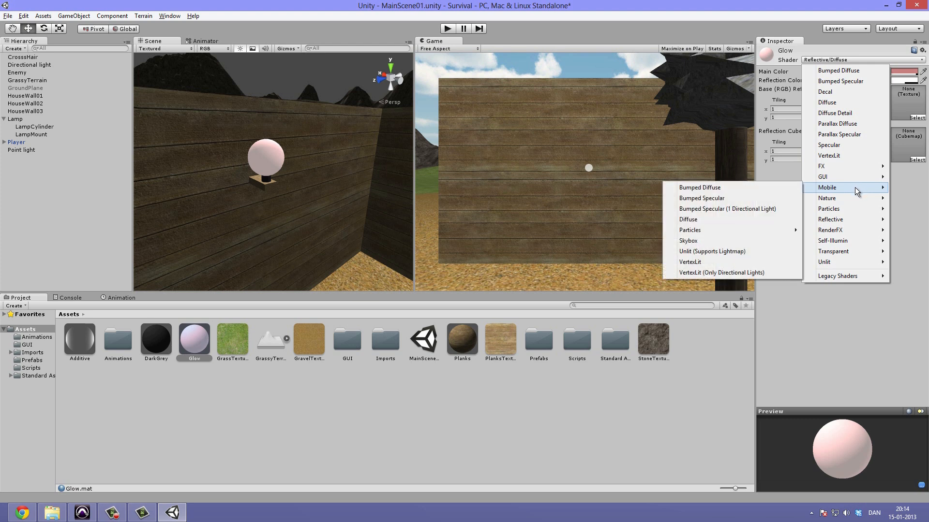
- Try Mobile/Unlit (Supports Lightmap) on Glow, then apply Particles/Additive (Soft)
{"action": "left_click", "coordinate": [711, 251]}
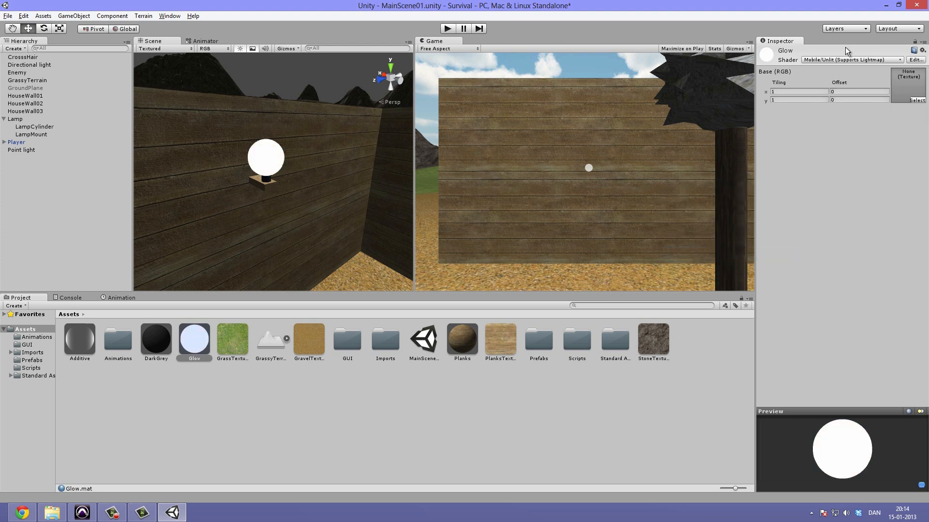
{"action": "left_click", "coordinate": [857, 59]}
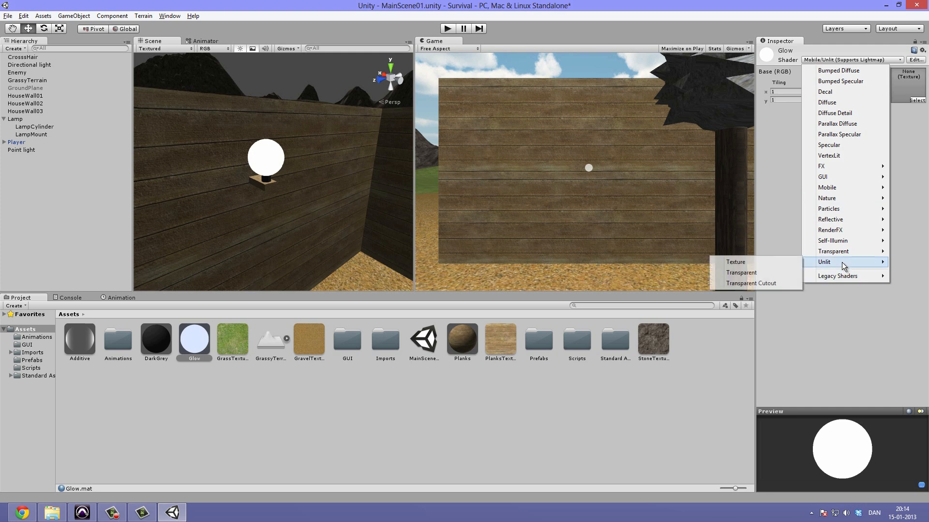
{"action": "mouse_move", "coordinate": [833, 251]}
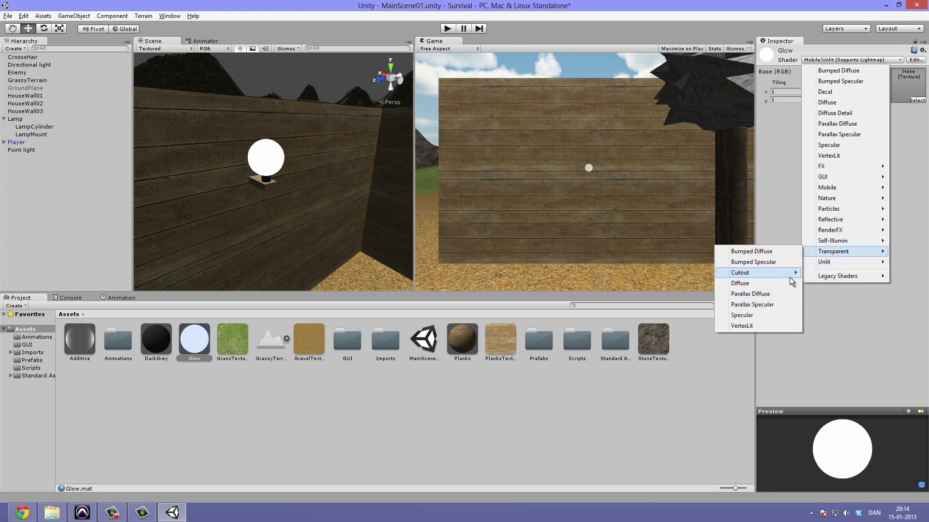
{"action": "mouse_move", "coordinate": [824, 262]}
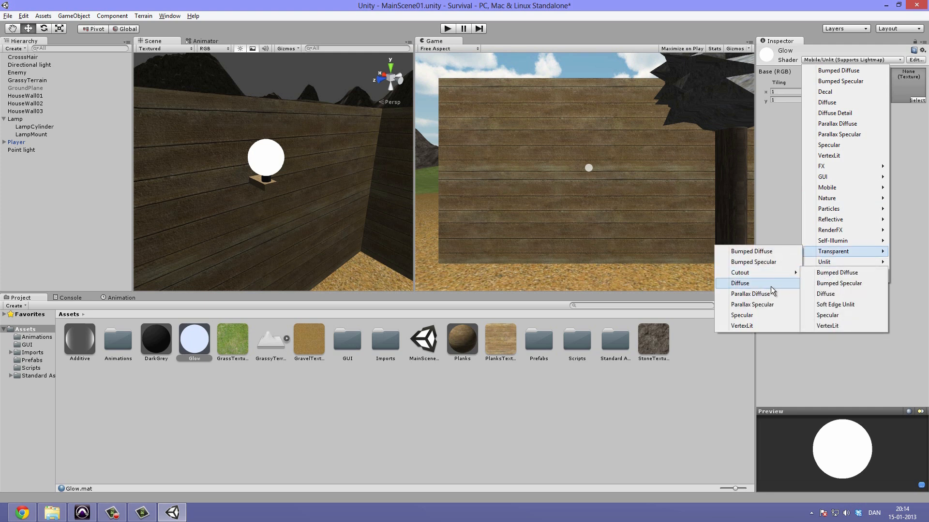
{"action": "mouse_move", "coordinate": [846, 240]}
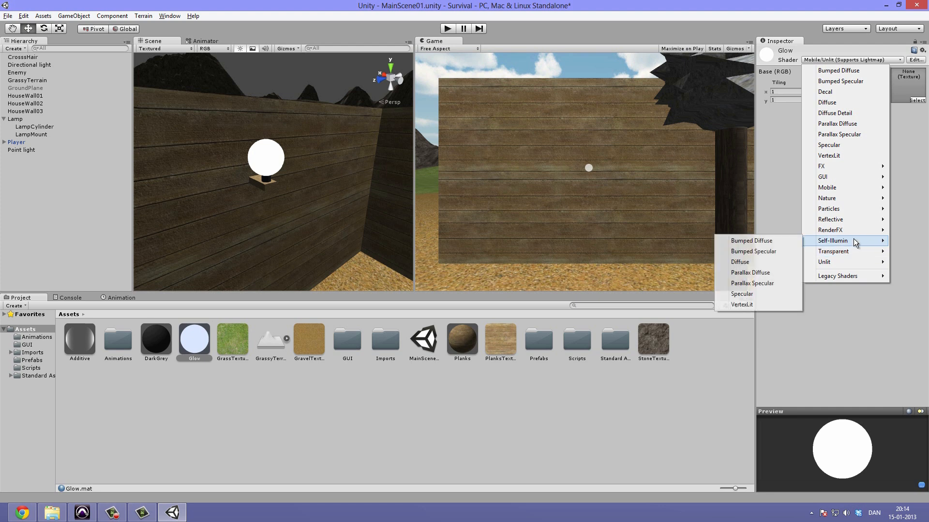
{"action": "mouse_move", "coordinate": [835, 219]}
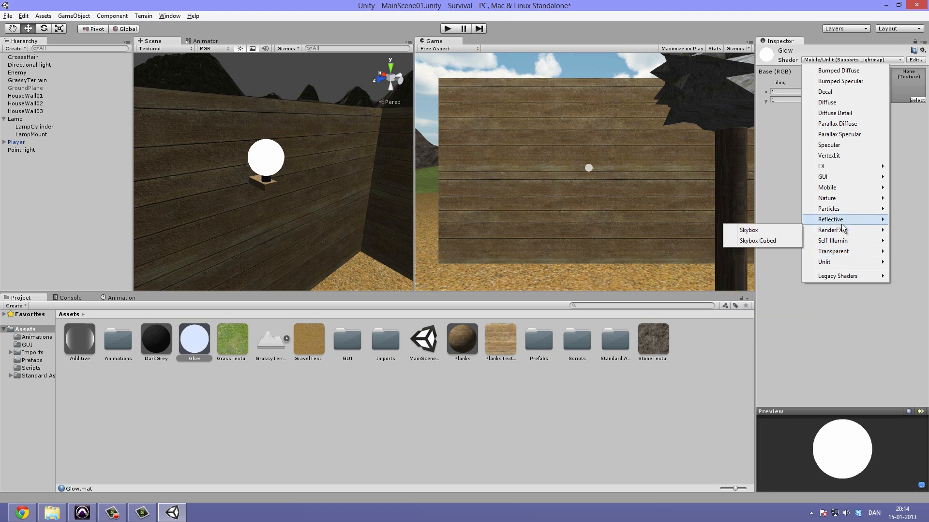
{"action": "mouse_move", "coordinate": [845, 192]}
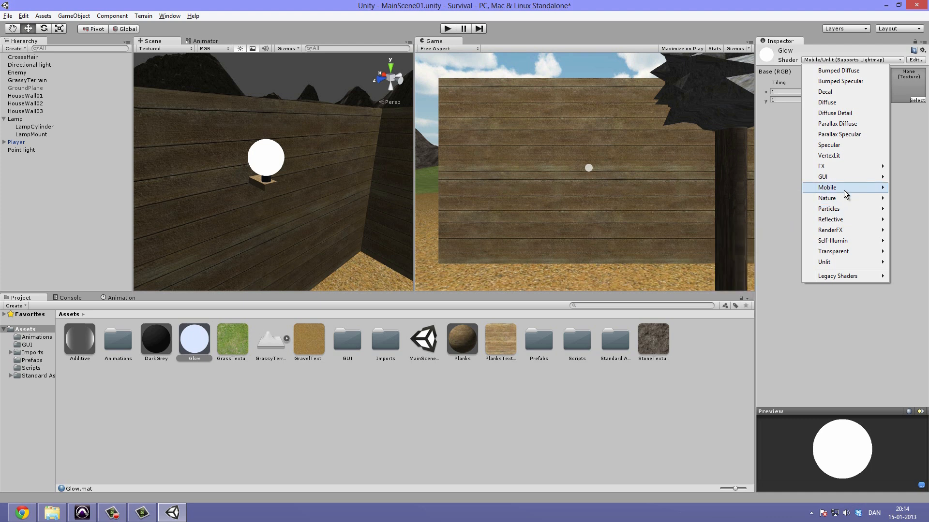
{"action": "mouse_move", "coordinate": [828, 208]}
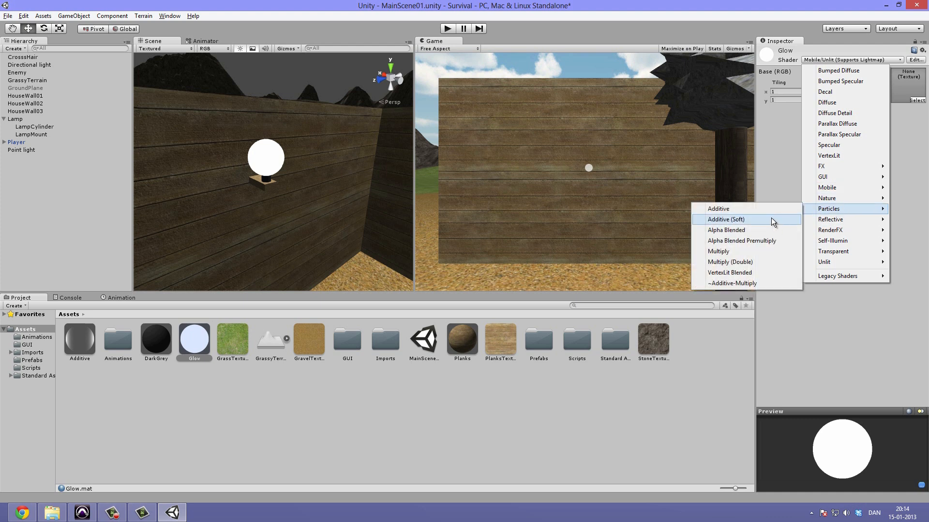
{"action": "left_click", "coordinate": [725, 219]}
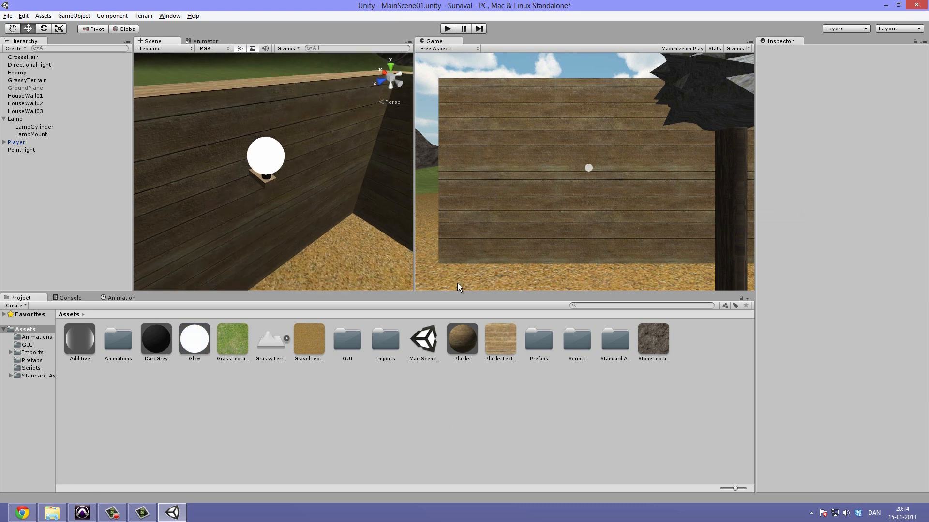
{"action": "left_click", "coordinate": [13, 119]}
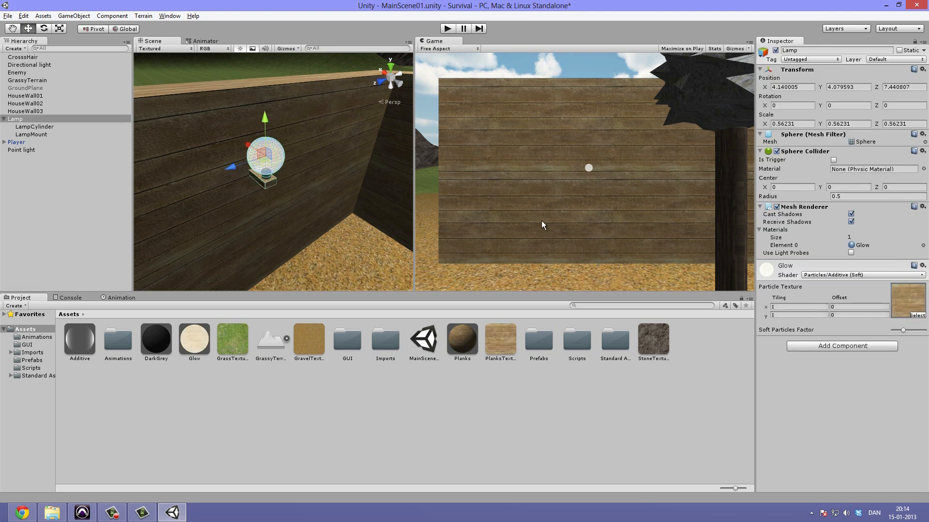
{"action": "left_click", "coordinate": [27, 111]}
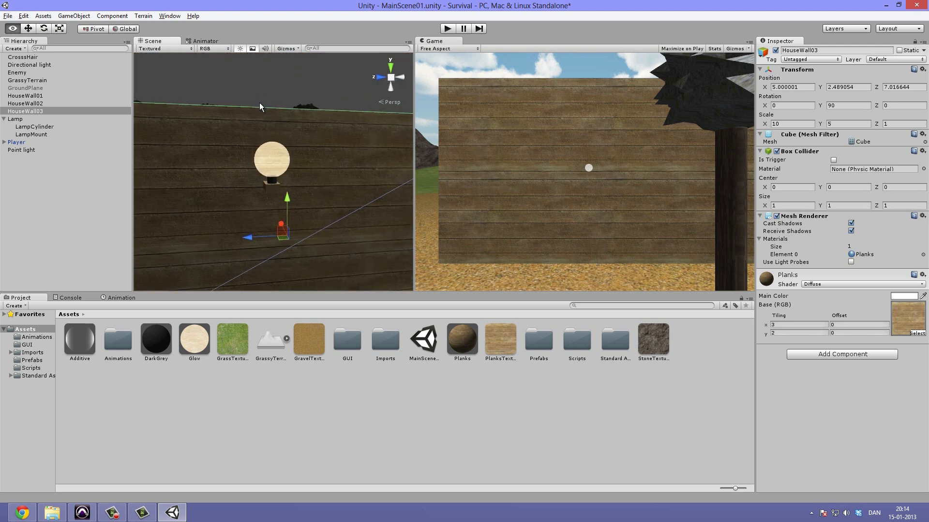
- Put Glow back on Self-Illumin/Diffuse with a pale cream main colour (255, 228, 192)
{"action": "left_click", "coordinate": [13, 119]}
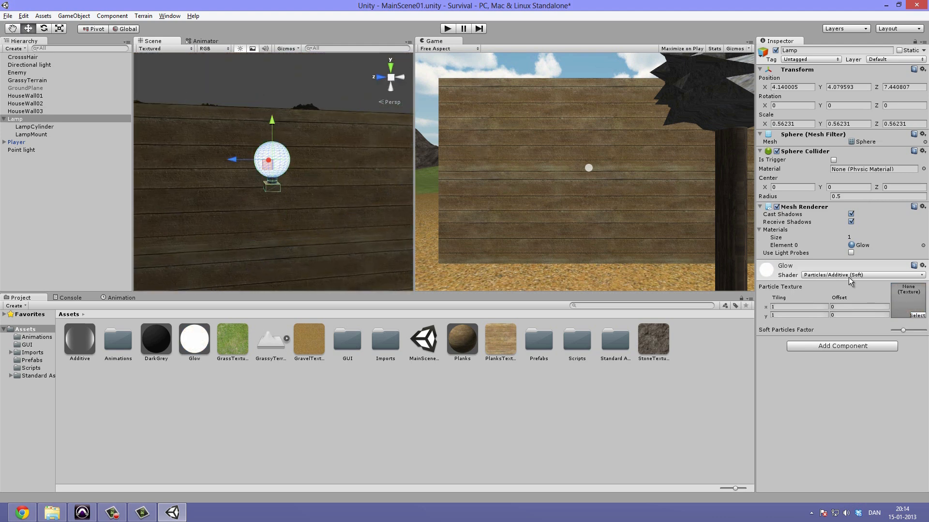
{"action": "left_click", "coordinate": [863, 275]}
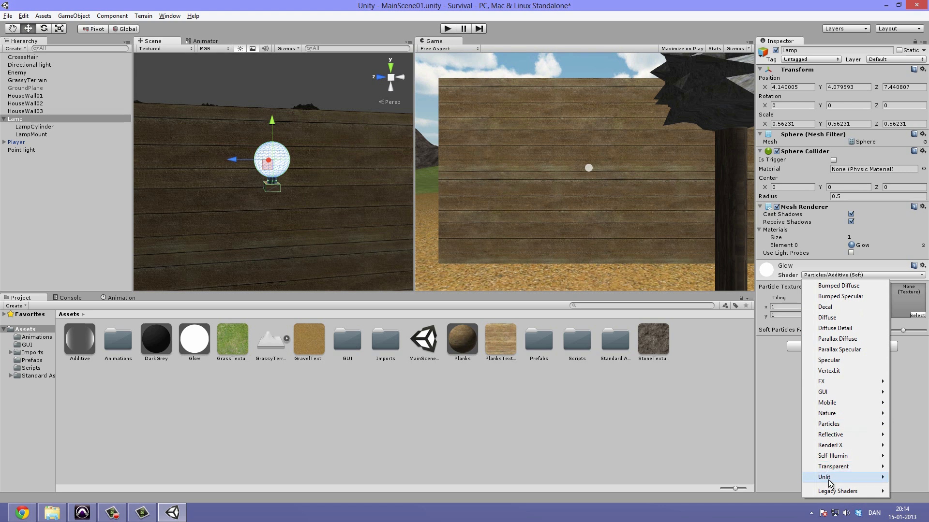
{"action": "mouse_move", "coordinate": [842, 458]}
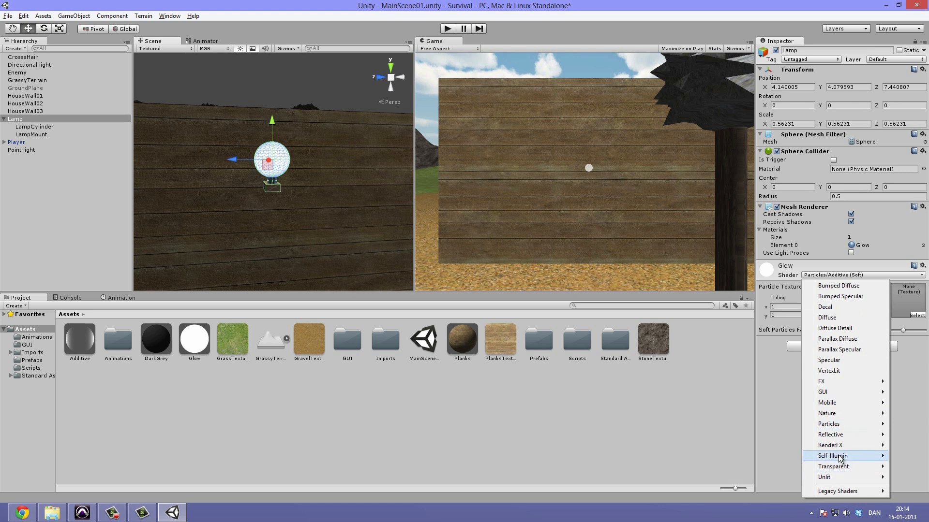
{"action": "mouse_move", "coordinate": [839, 456]}
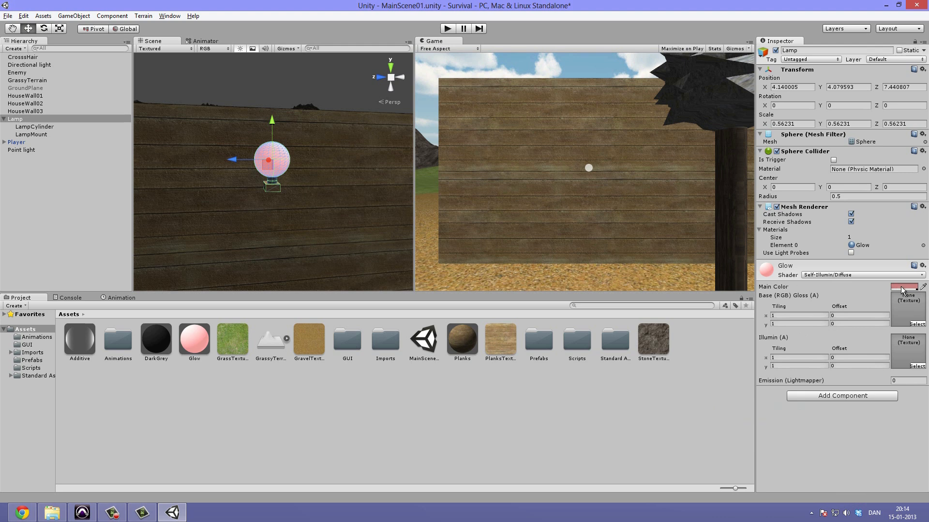
{"action": "left_click", "coordinate": [902, 287]}
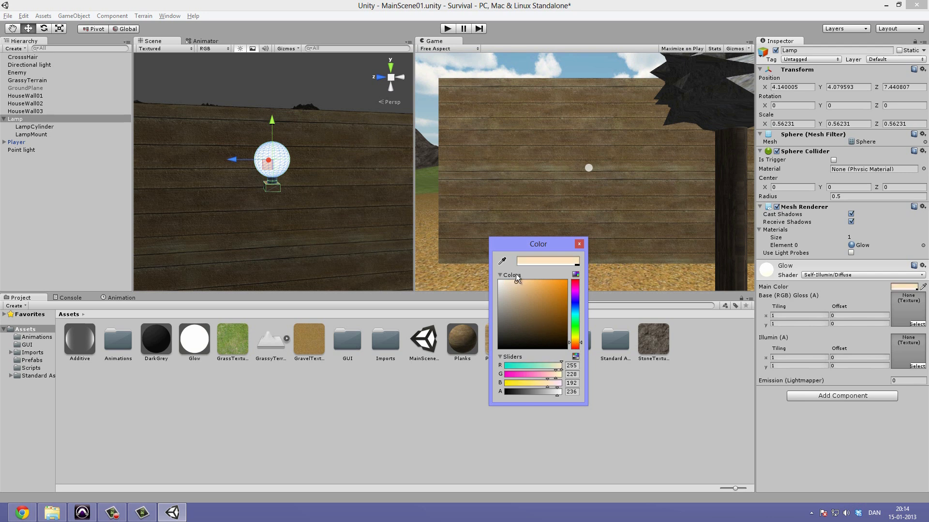
{"action": "left_click", "coordinate": [24, 111]}
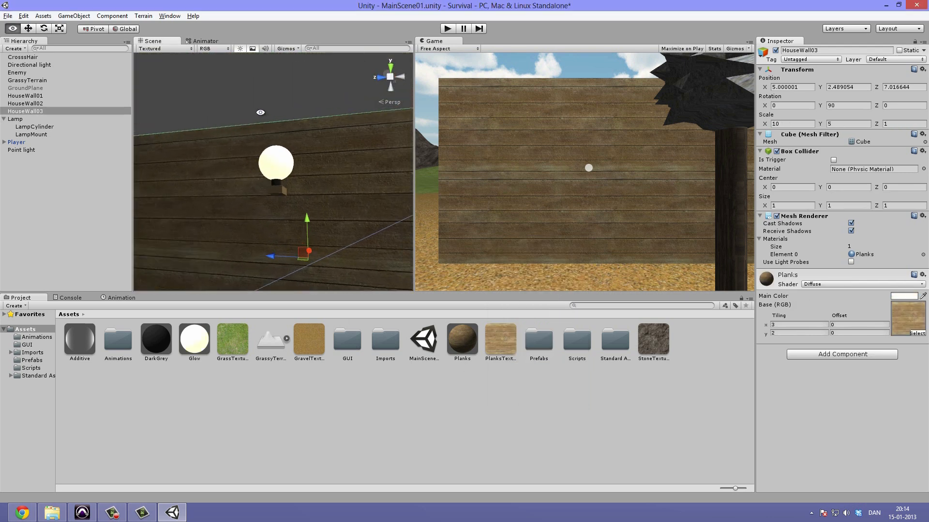
{"action": "left_click", "coordinate": [12, 118]}
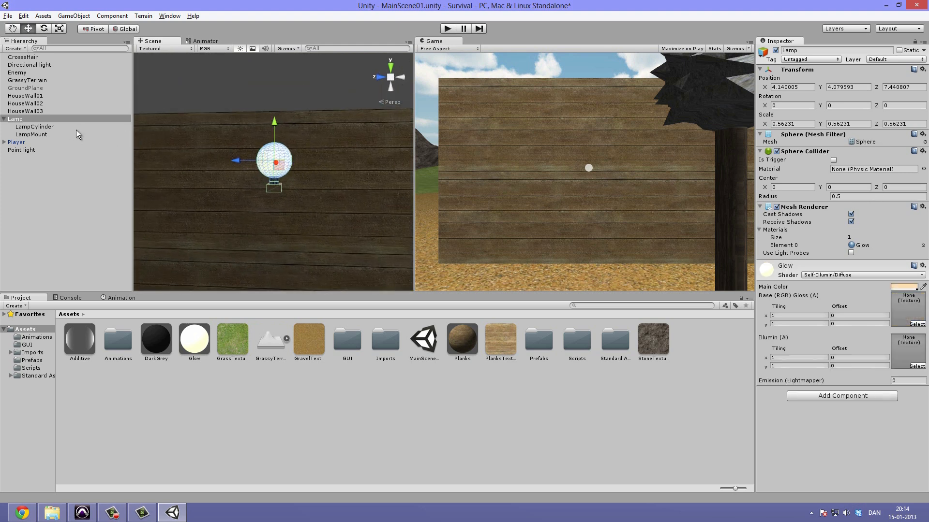
- Shrink the Lamp sphere to about 0.39 scale and lower it to y 3.98
{"action": "left_click", "coordinate": [13, 119]}
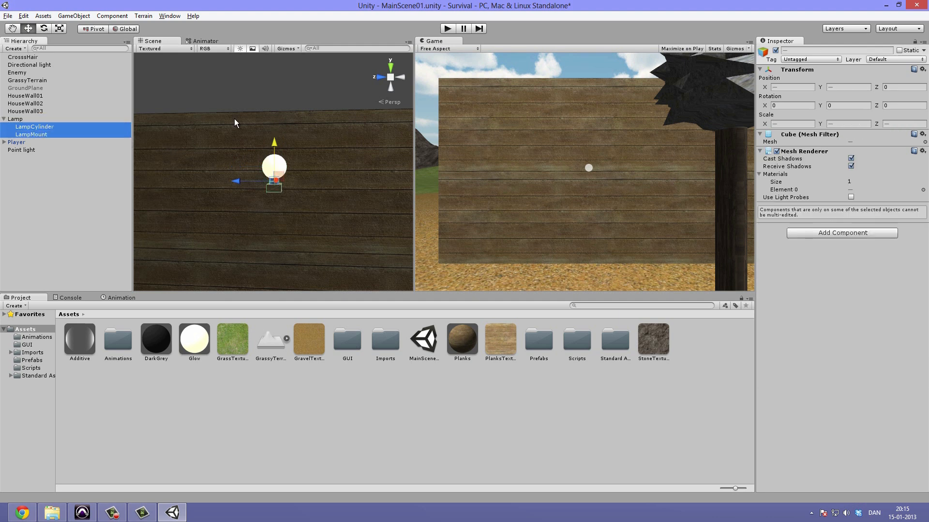
{"action": "left_click", "coordinate": [27, 111]}
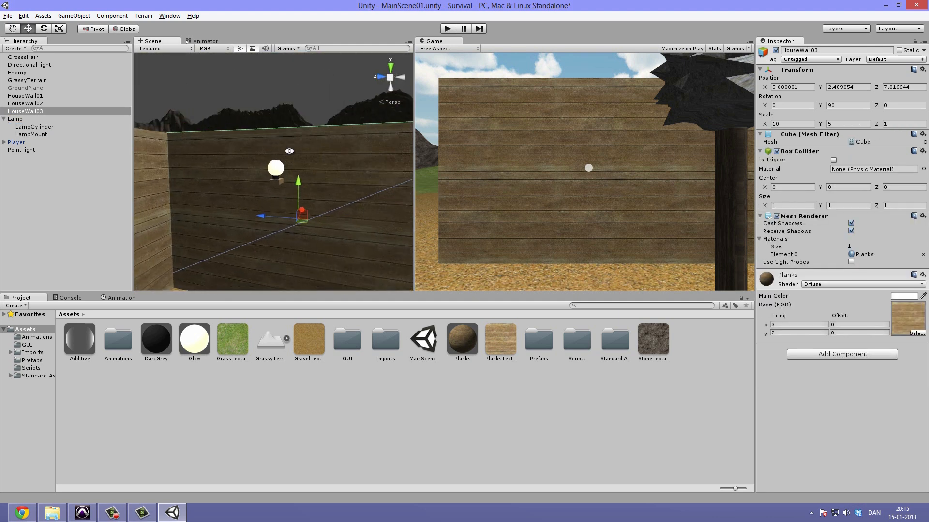
{"action": "left_click", "coordinate": [15, 119]}
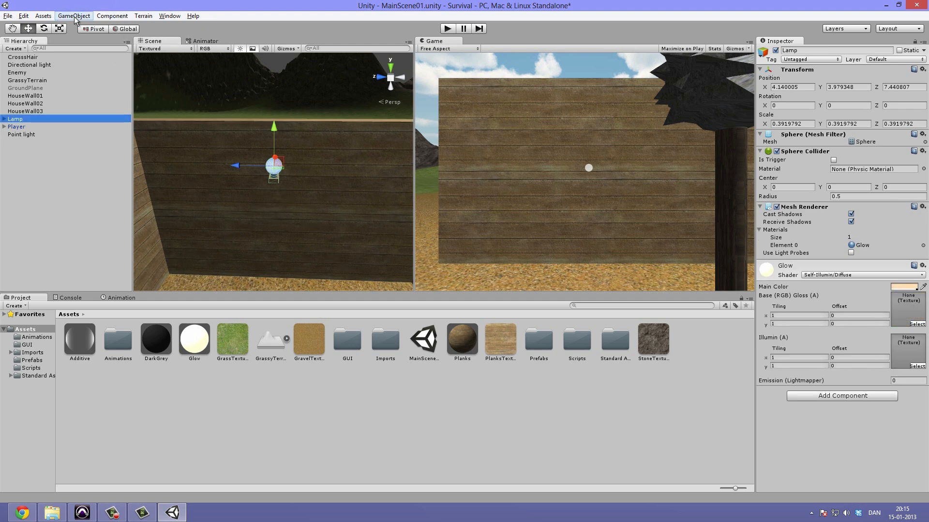
- Create a point light, nest it under Lamp, and rename it LampLight
{"action": "left_click", "coordinate": [72, 16]}
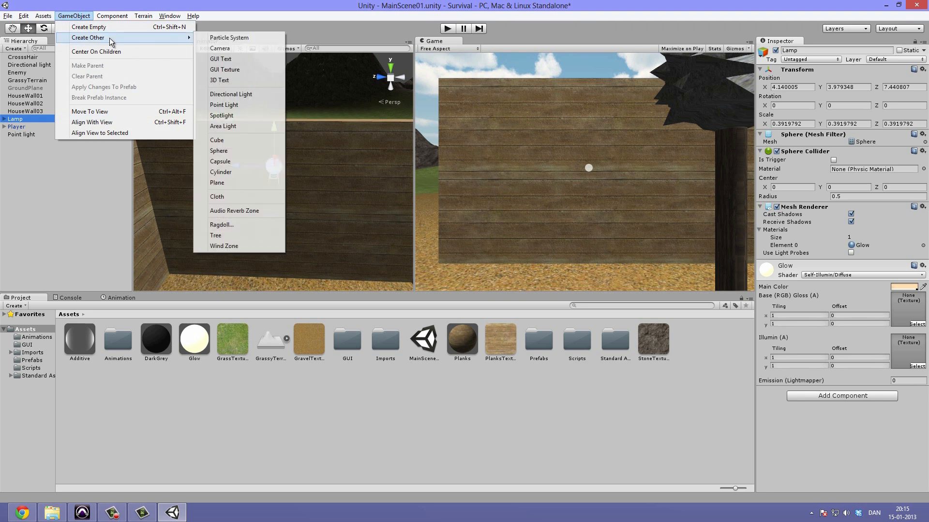
{"action": "mouse_move", "coordinate": [241, 107]}
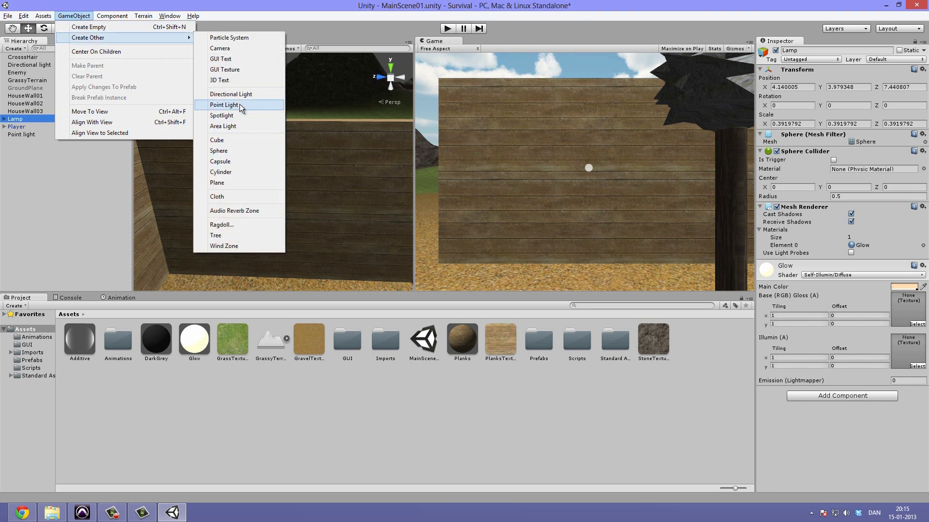
{"action": "left_click", "coordinate": [223, 105]}
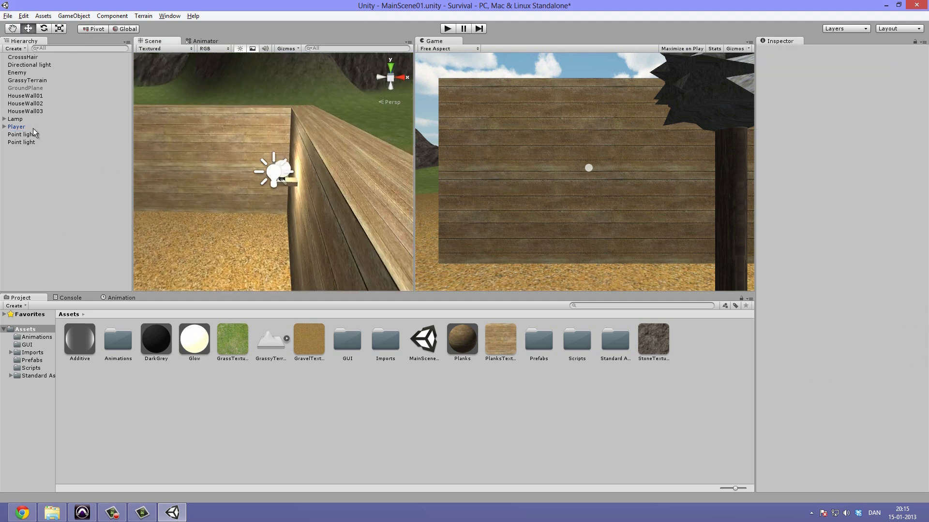
{"action": "left_click", "coordinate": [14, 119]}
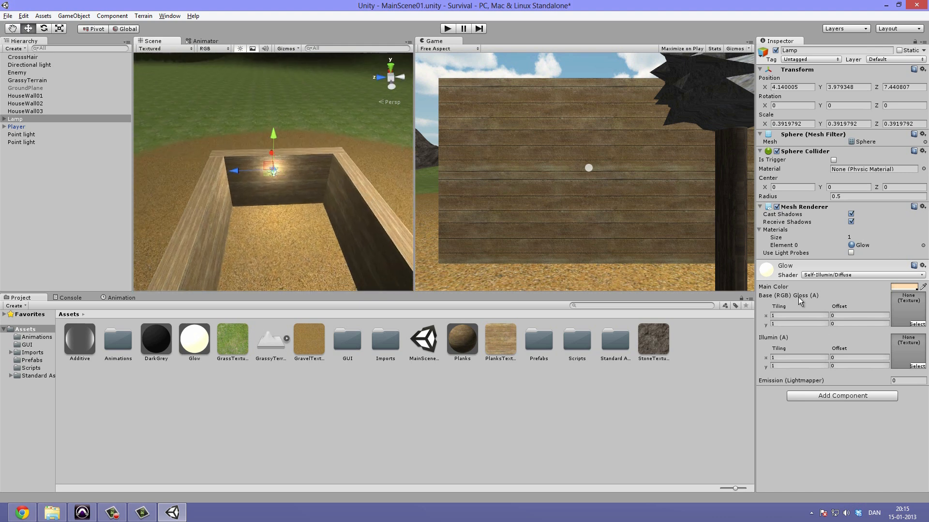
{"action": "left_click", "coordinate": [4, 119]}
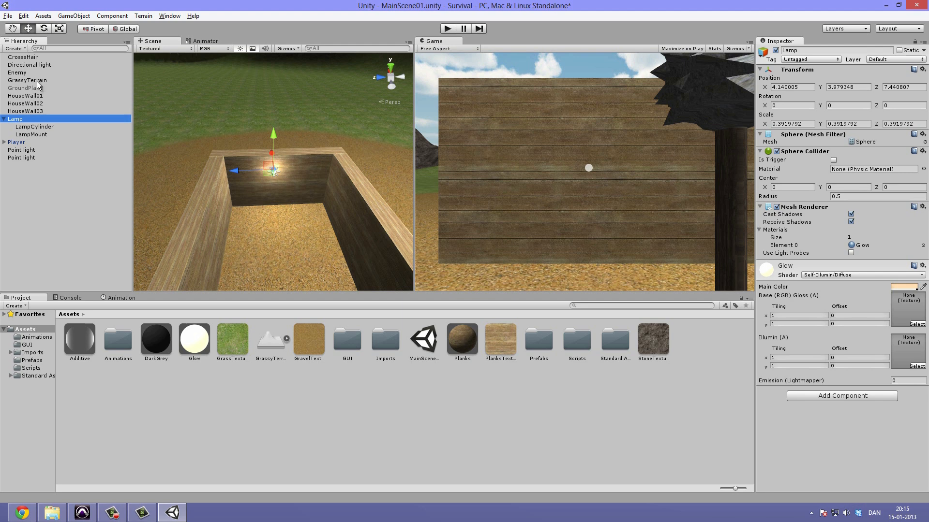
{"action": "left_click", "coordinate": [22, 150]}
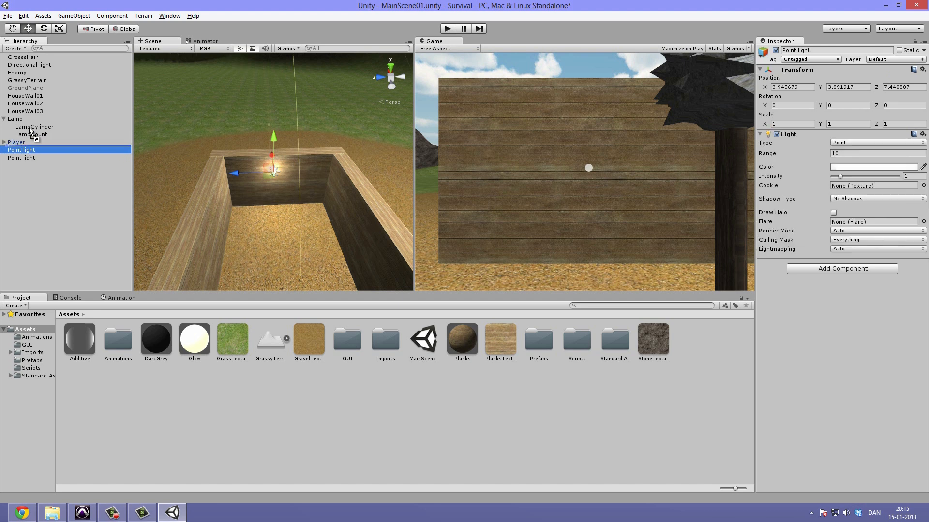
{"action": "double_click", "coordinate": [25, 142]}
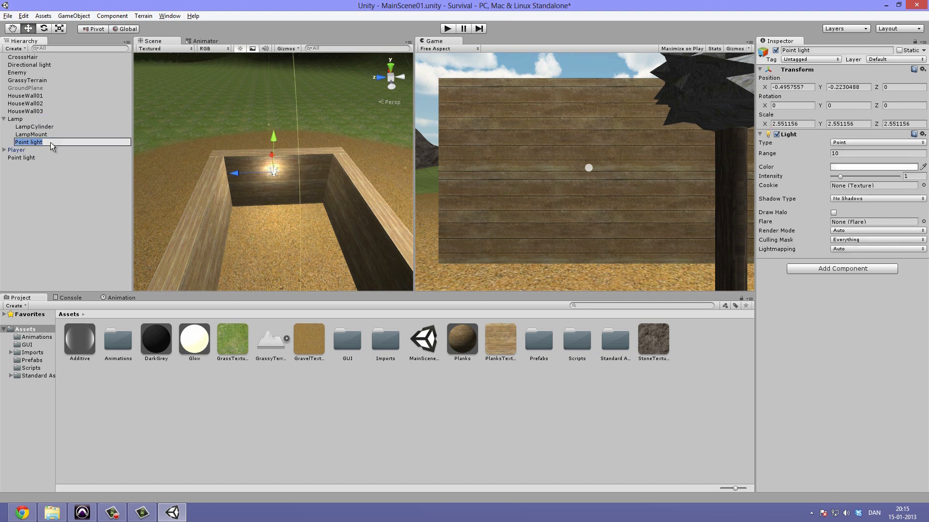
{"action": "type", "text": "LampLight"}
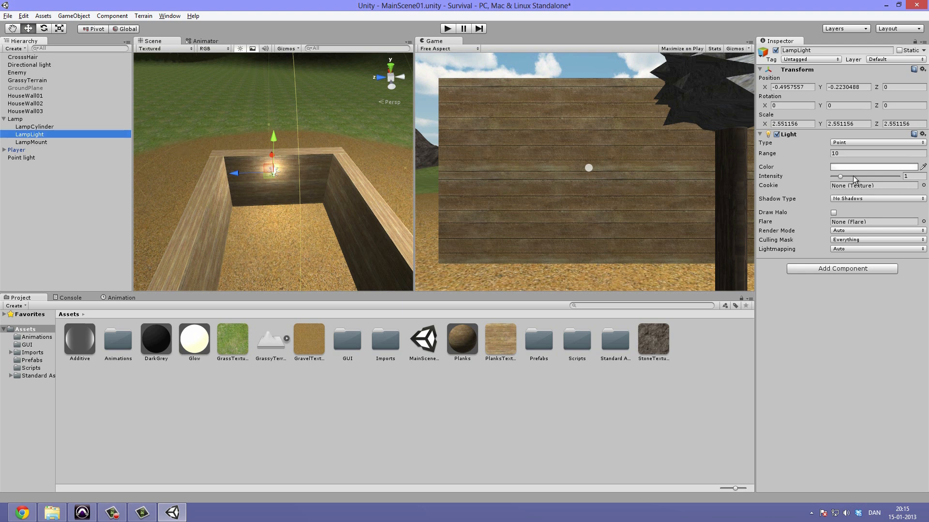
- Give LampLight a pale peach colour (255, 228, 207), range 30 and intensity 0.5
{"action": "left_click", "coordinate": [873, 166]}
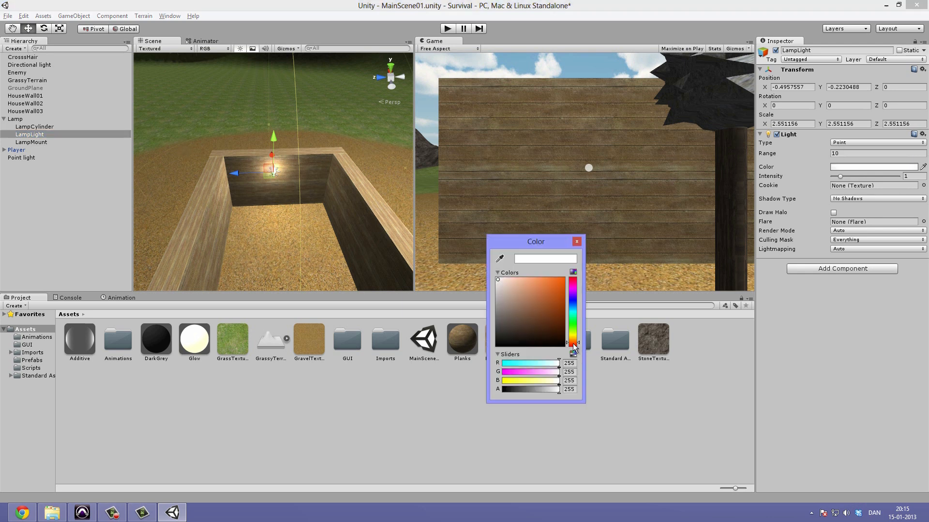
{"action": "left_click", "coordinate": [510, 283]}
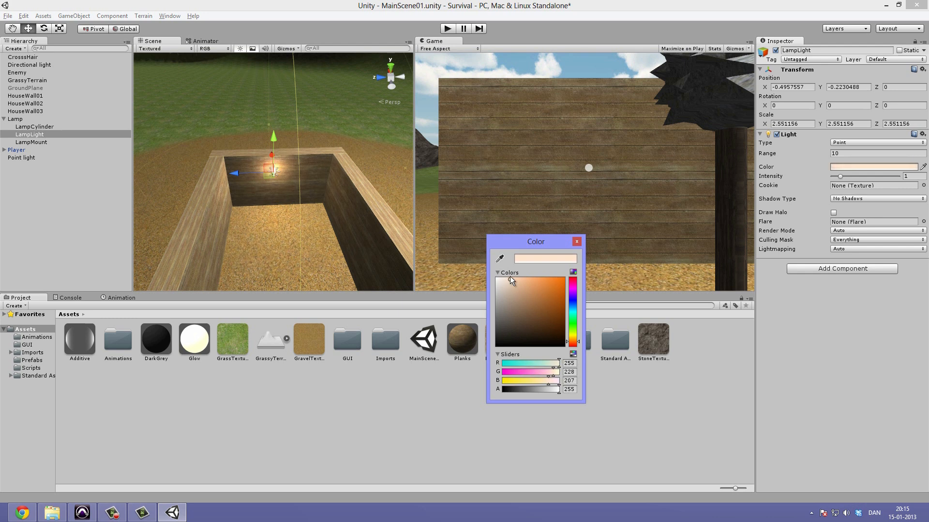
{"action": "mouse_move", "coordinate": [847, 193]}
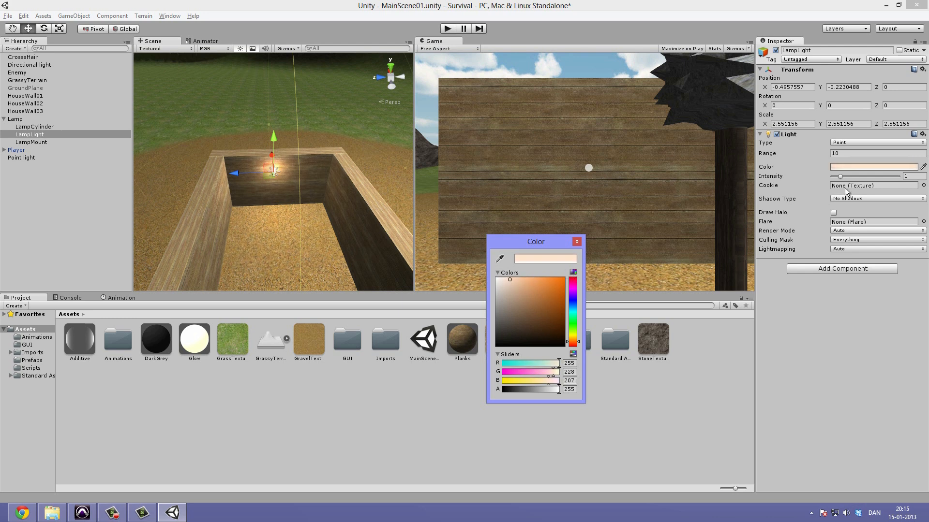
{"action": "left_click", "coordinate": [576, 241]}
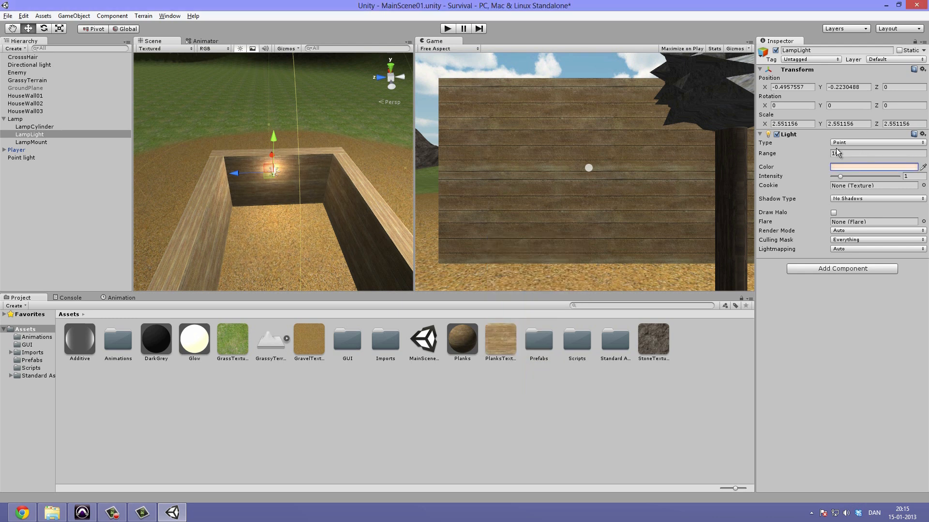
{"action": "type", "text": "30"}
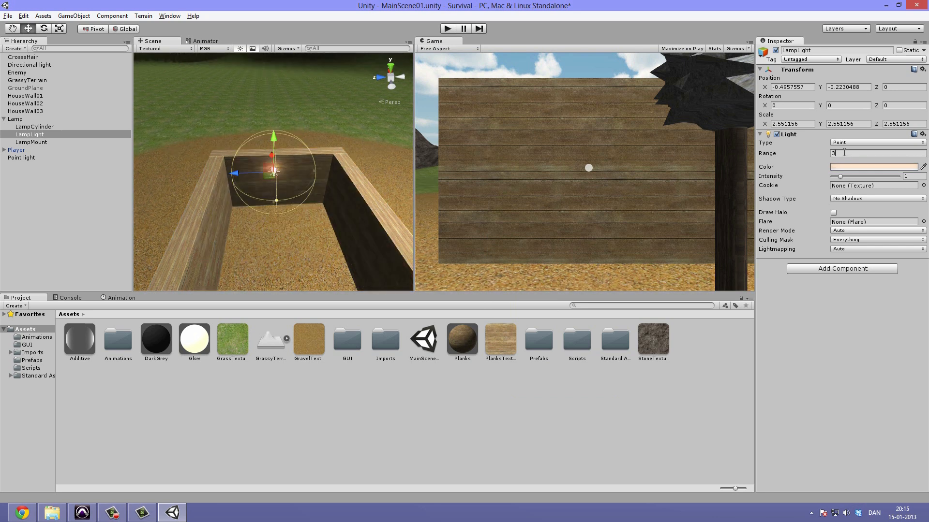
{"action": "type", "text": "0"}
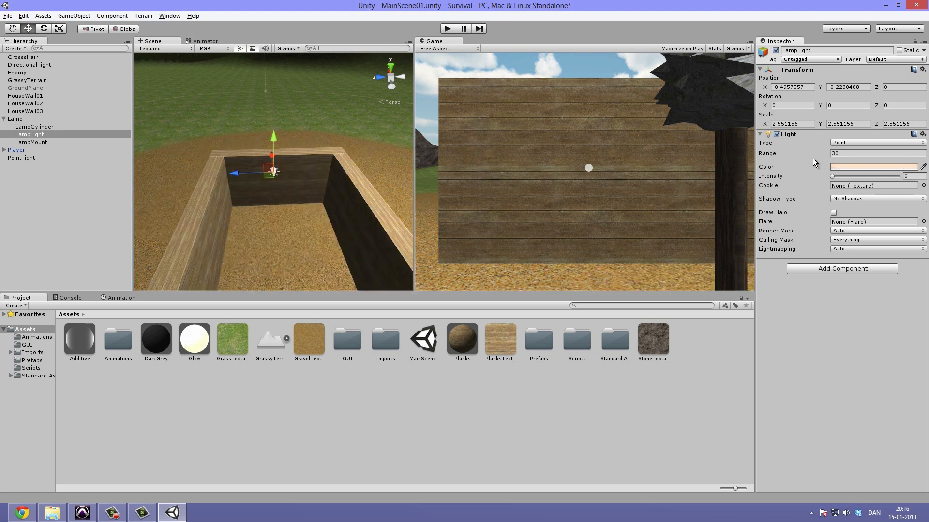
{"action": "type", "text": "0.4"}
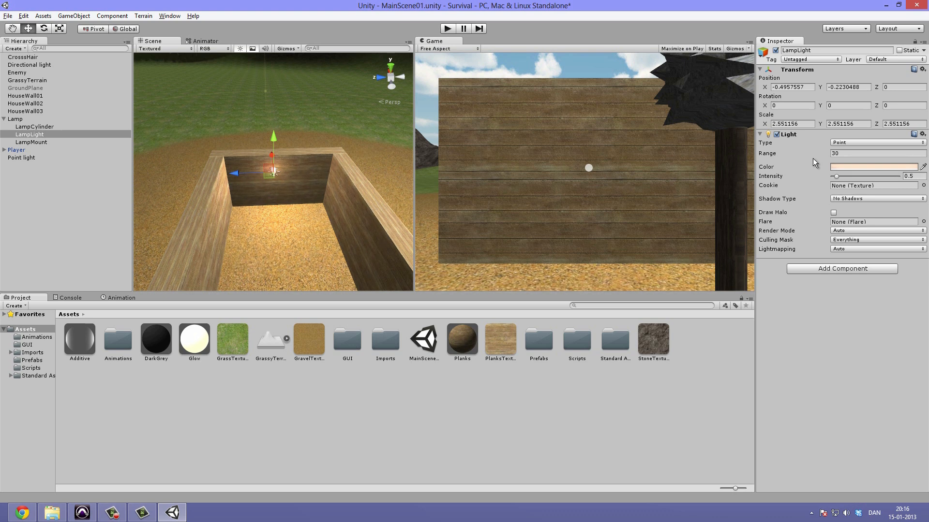
{"action": "left_click", "coordinate": [28, 103]}
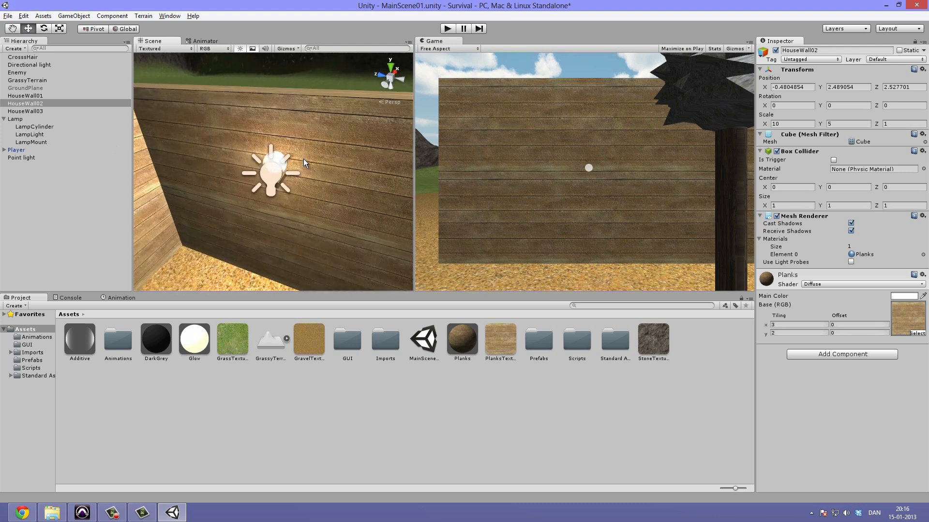
- Select the Lamp sphere and add a Halo component from Component > Effects
{"action": "left_click", "coordinate": [27, 134]}
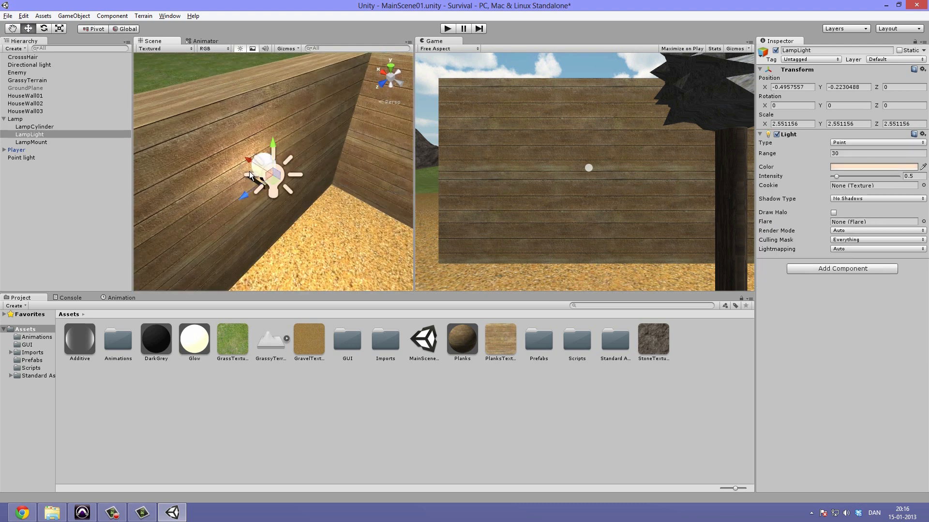
{"action": "left_click", "coordinate": [14, 119]}
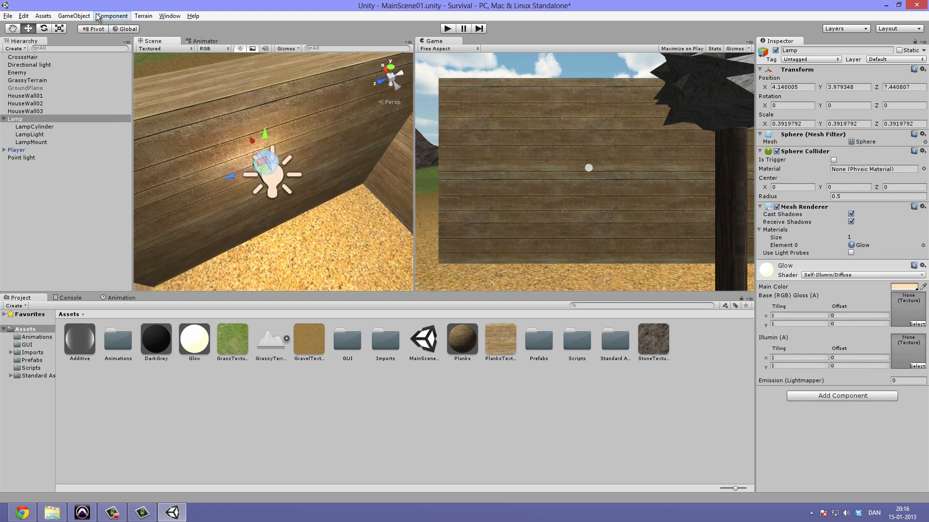
{"action": "left_click", "coordinate": [112, 16]}
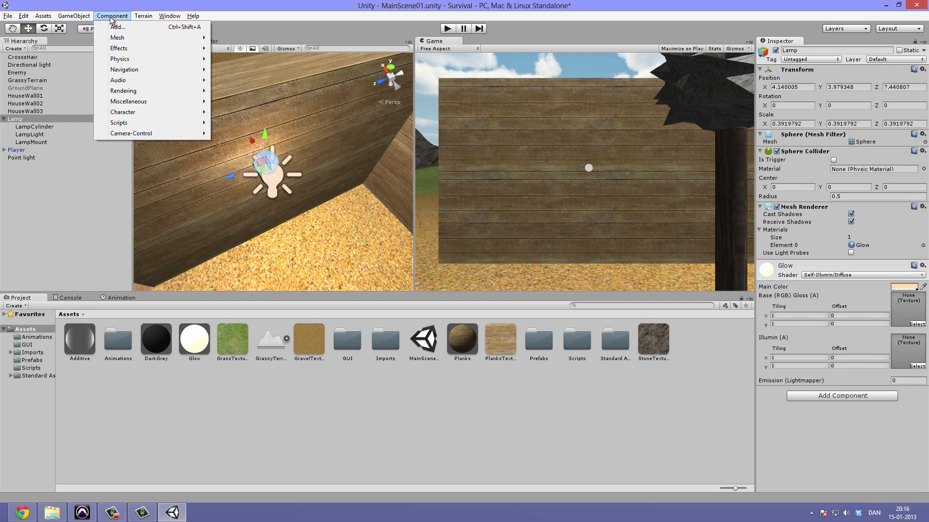
{"action": "mouse_move", "coordinate": [160, 38]}
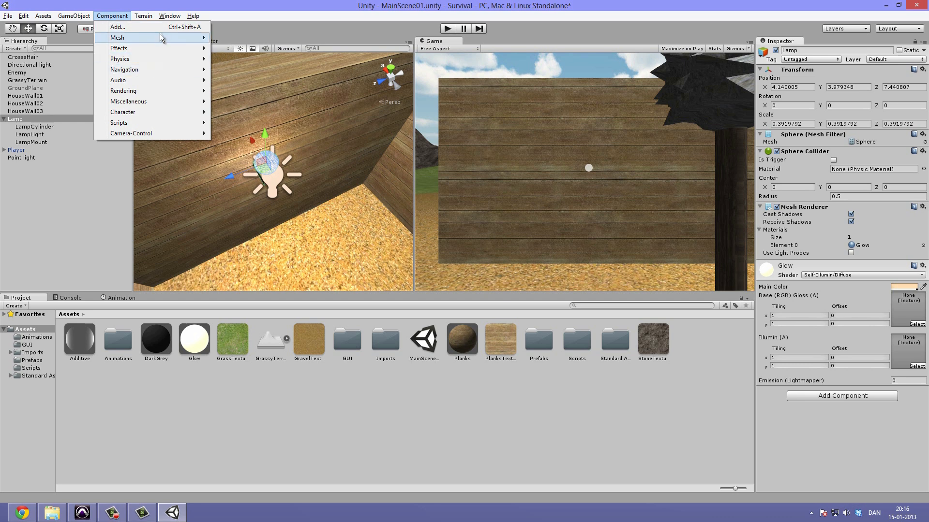
{"action": "mouse_move", "coordinate": [123, 91]}
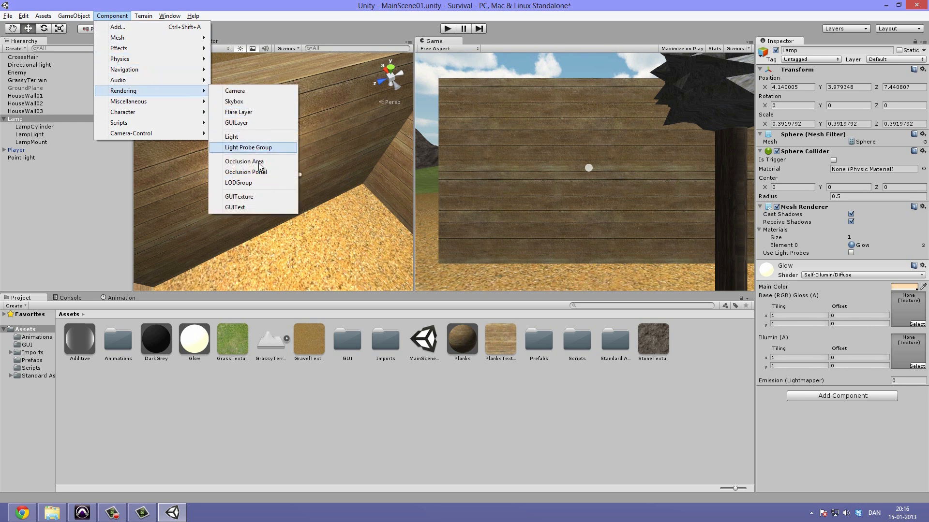
{"action": "mouse_move", "coordinate": [253, 112]}
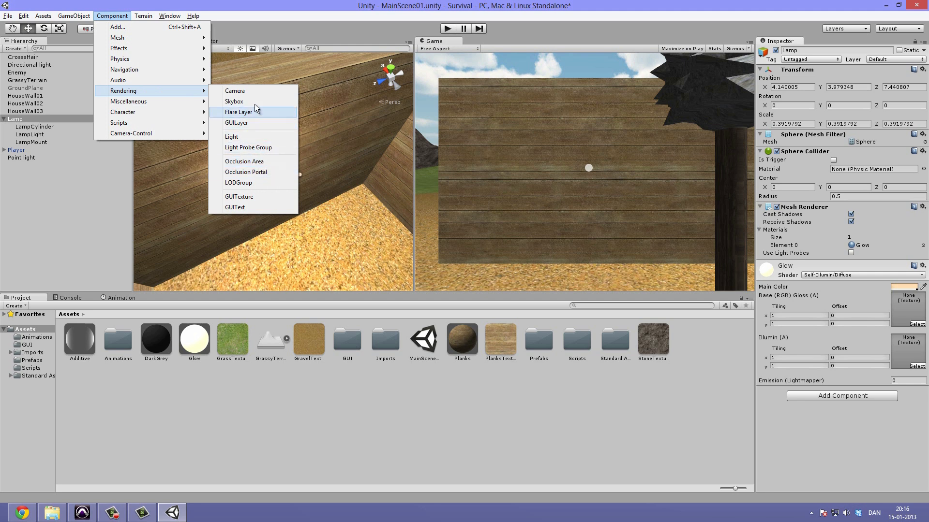
{"action": "mouse_move", "coordinate": [257, 147]}
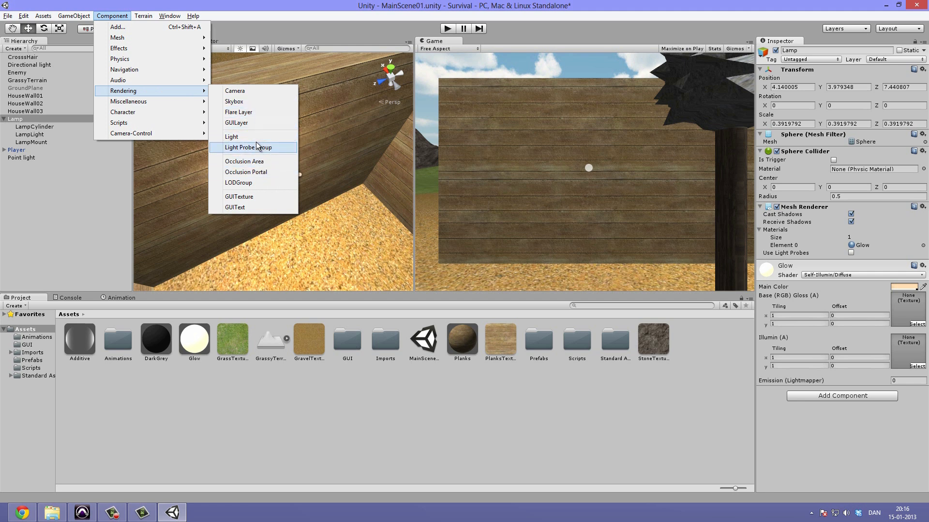
{"action": "mouse_move", "coordinate": [256, 104]}
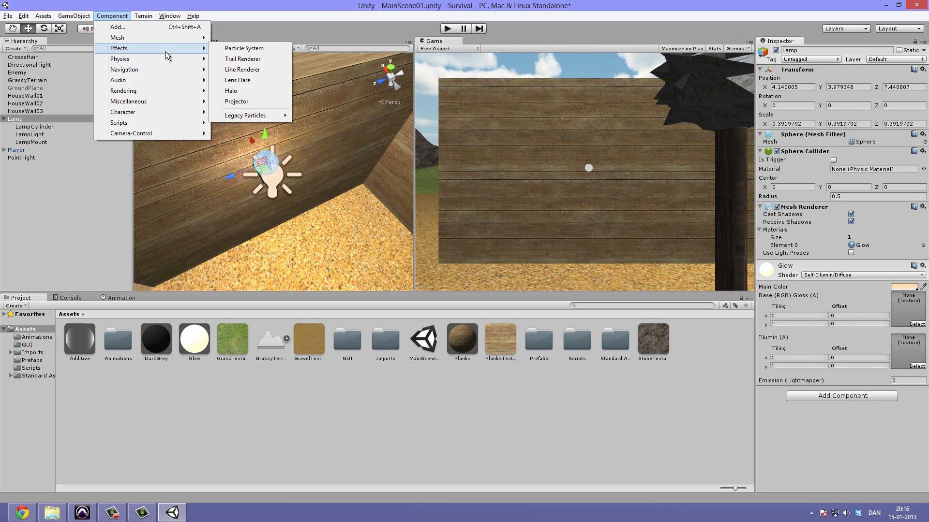
{"action": "left_click", "coordinate": [231, 90]}
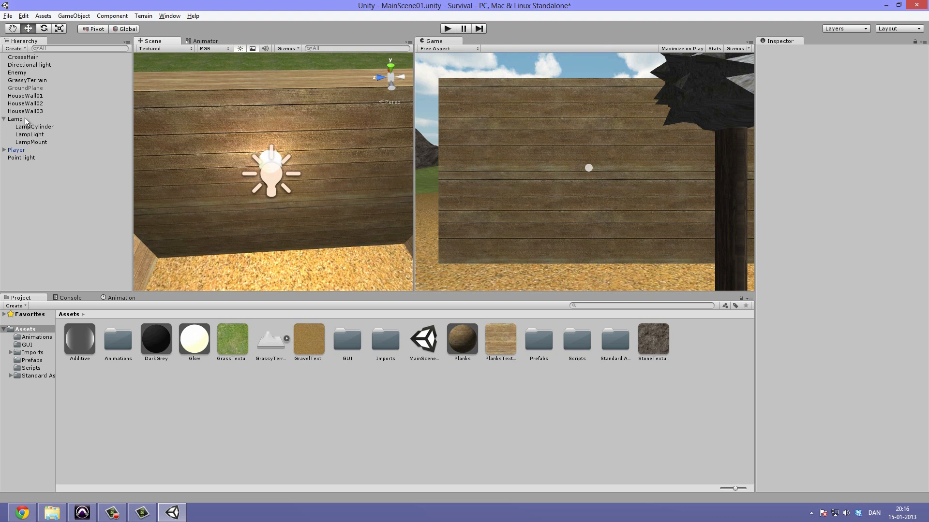
- Adjust the Lamp's Halo size by dragging, then settle on 0.5
{"action": "left_click", "coordinate": [14, 119]}
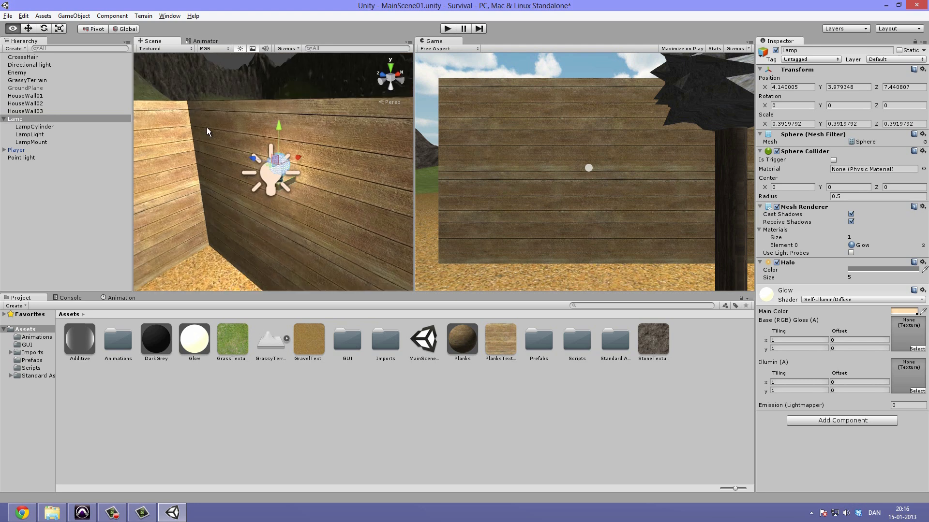
{"action": "left_click_drag", "start_coordinate": [859, 277], "coordinate": [912, 277]}
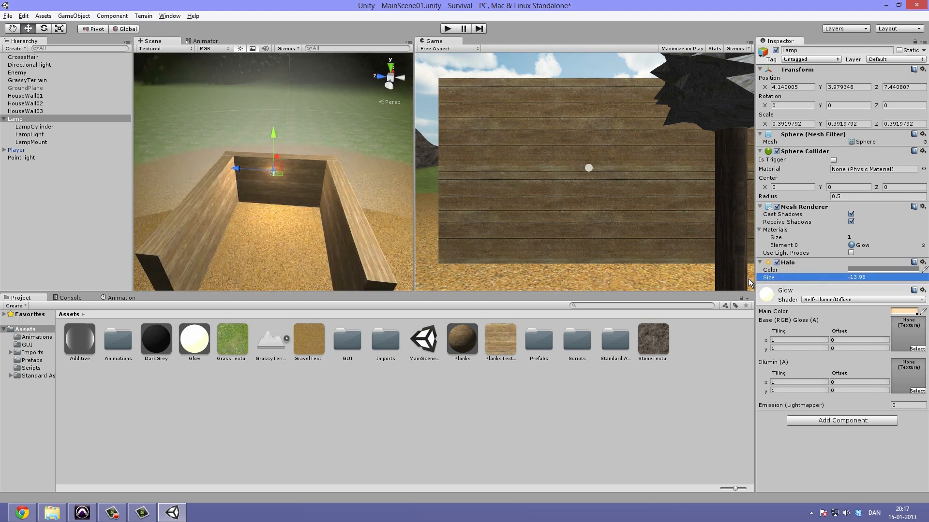
{"action": "left_click_drag", "start_coordinate": [853, 277], "coordinate": [868, 277]}
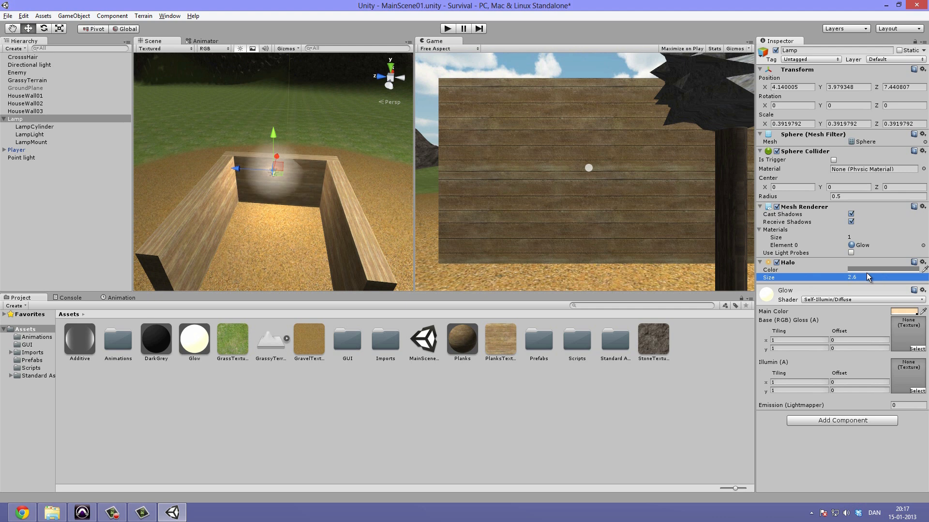
{"action": "left_click_drag", "start_coordinate": [868, 277], "coordinate": [846, 277]}
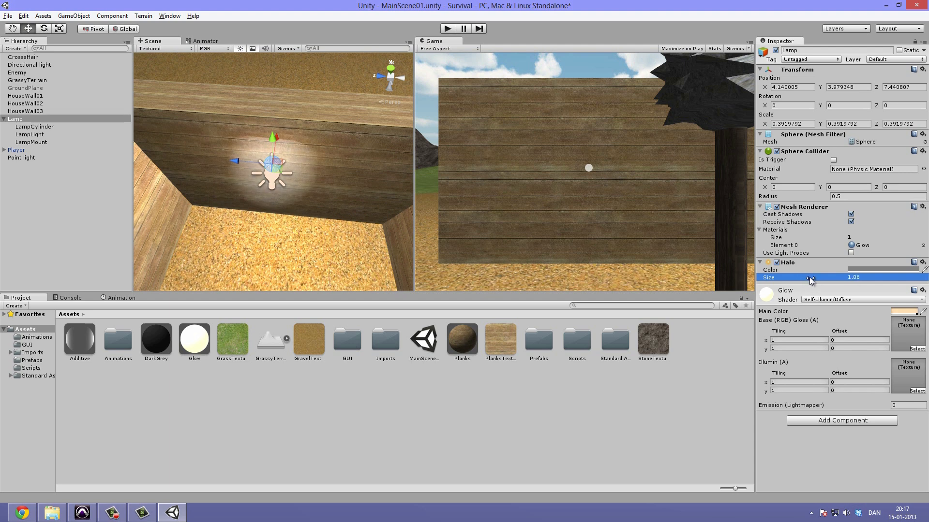
{"action": "left_click_drag", "start_coordinate": [841, 277], "coordinate": [817, 277]}
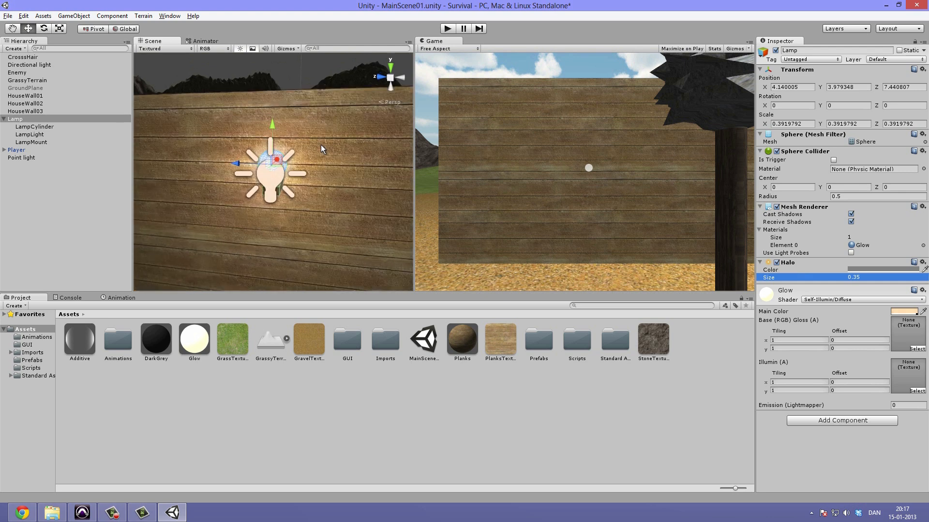
{"action": "left_click", "coordinate": [878, 277]}
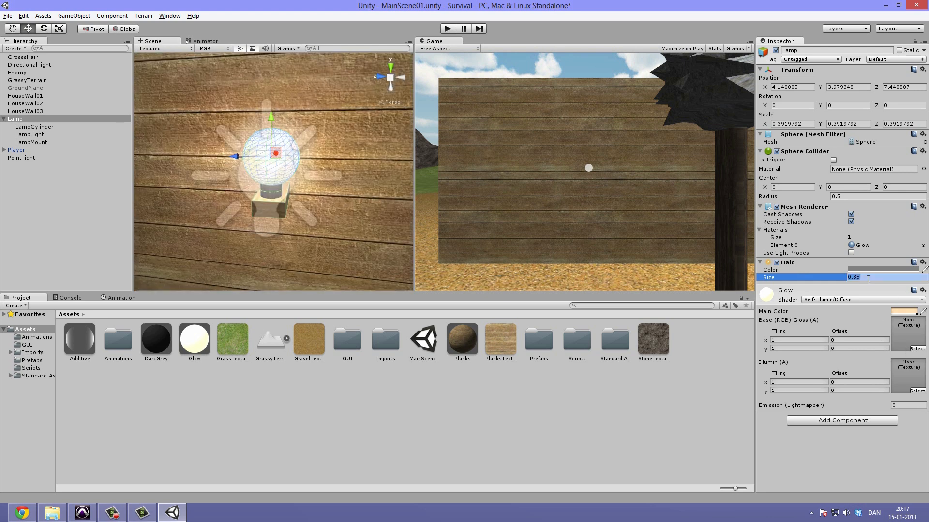
{"action": "type", "text": "0.4"}
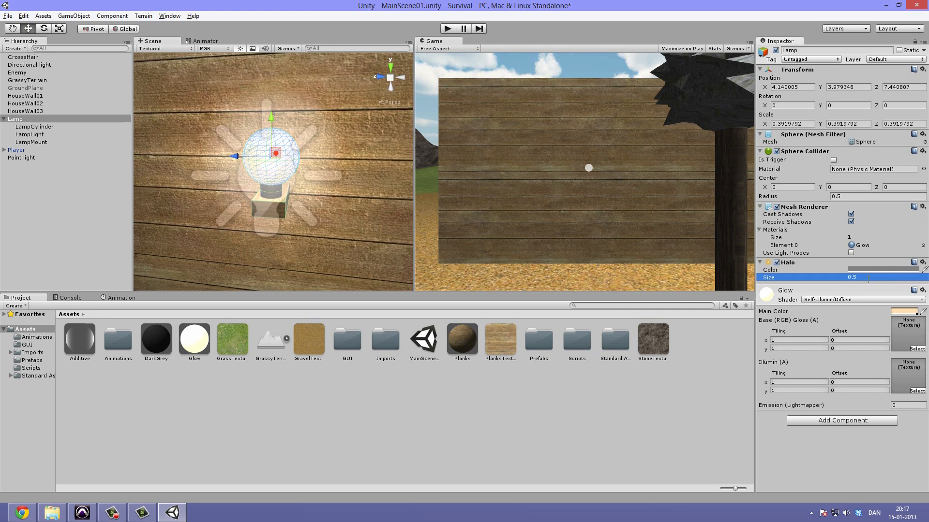
{"action": "left_click", "coordinate": [887, 269]}
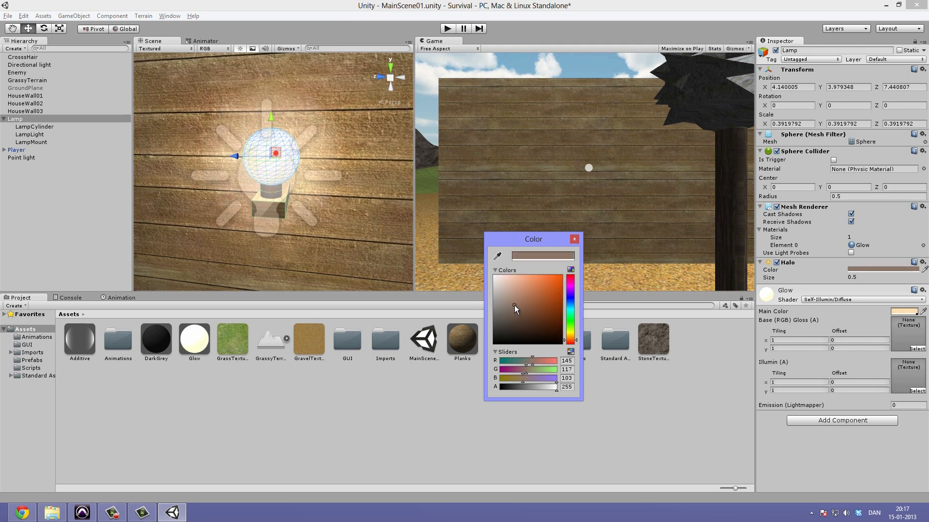
- Pick a warm orange-brown tint for the Lamp's halo colour
{"action": "left_click", "coordinate": [526, 299]}
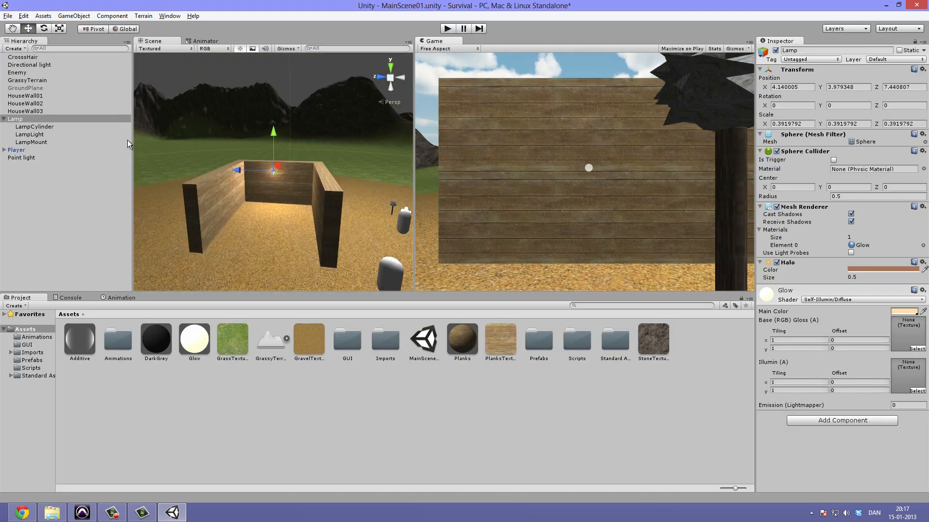
- Select GrassyTerrain in the Hierarchy to show its terrain settings
{"action": "left_click", "coordinate": [27, 80]}
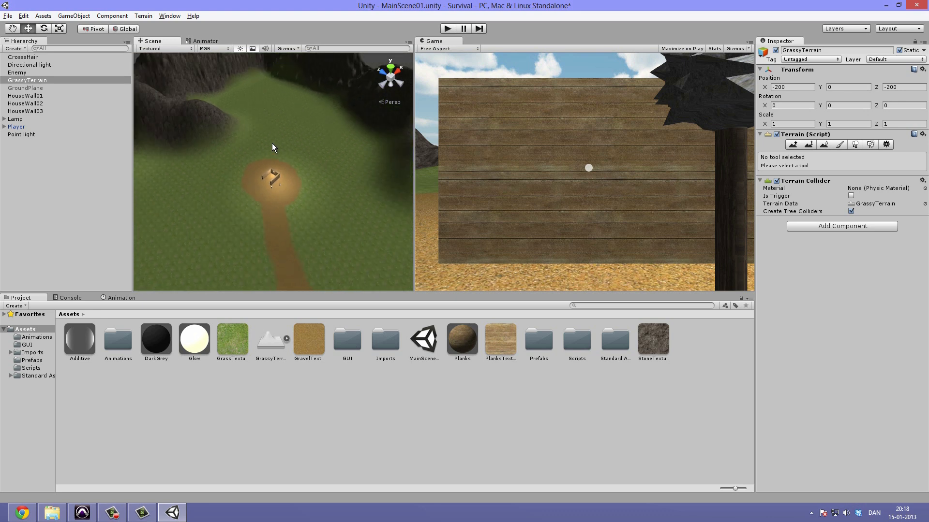
{"action": "mouse_move", "coordinate": [275, 132]}
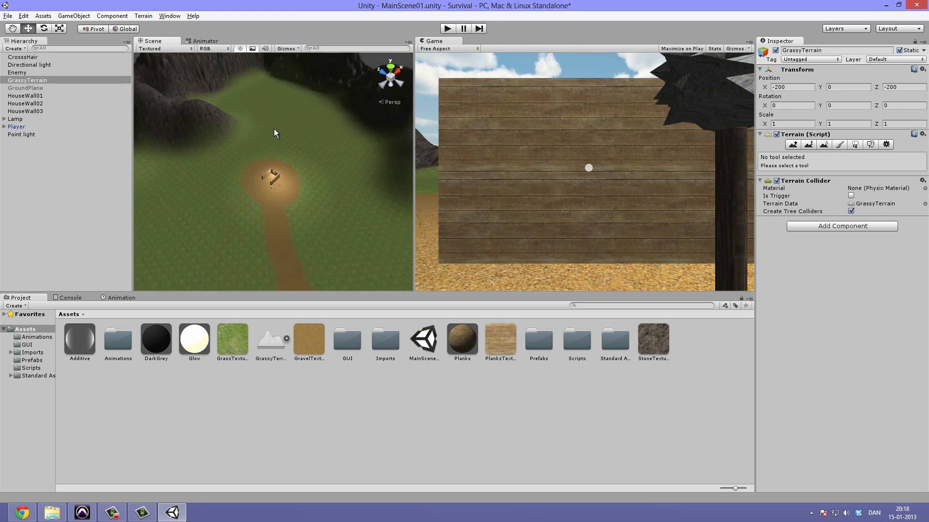